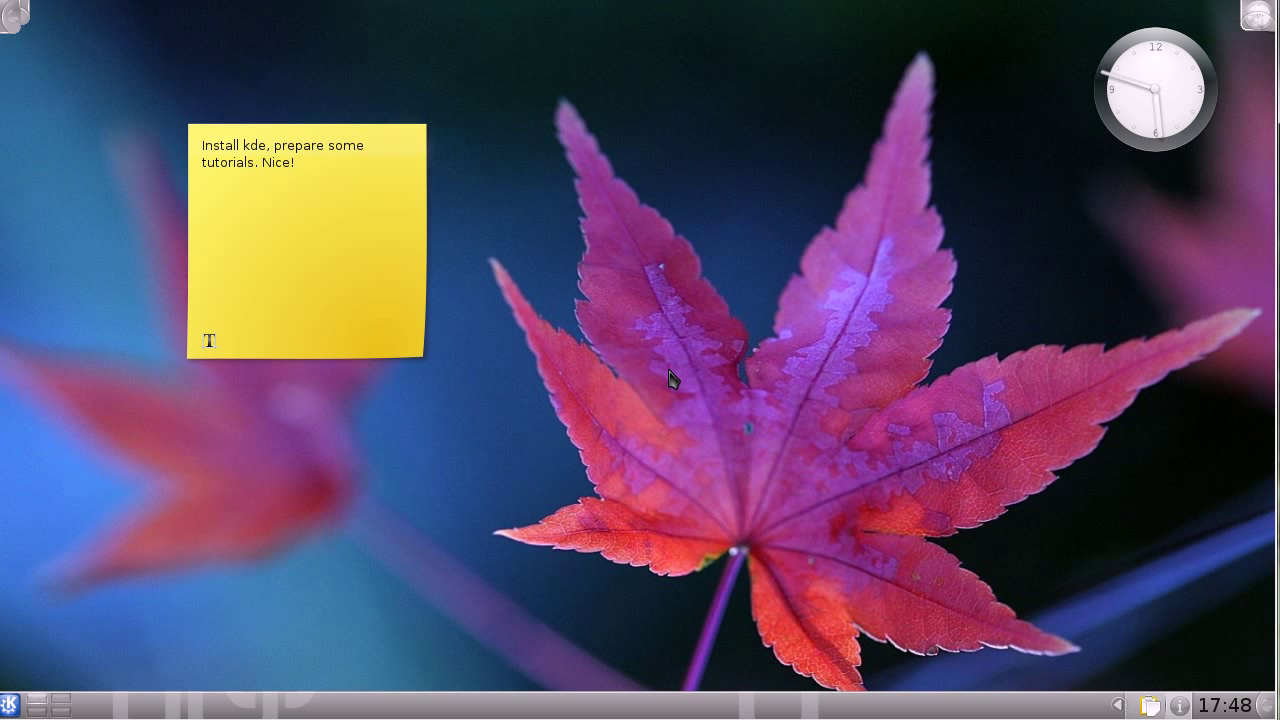
pyautogui.moveTo(795, 180)
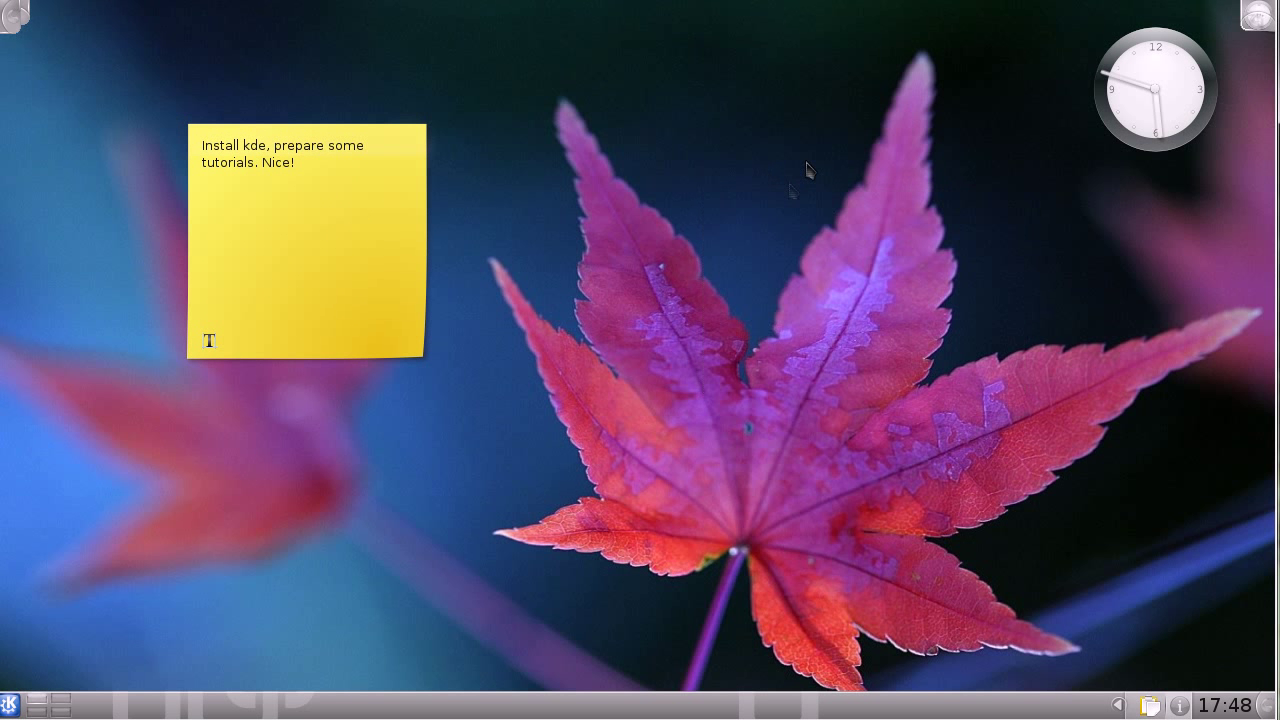
# - Launch and close Konqueror from Kickoff, then finish panel editing with the clock moved lower-left
pyautogui.click(12, 698)
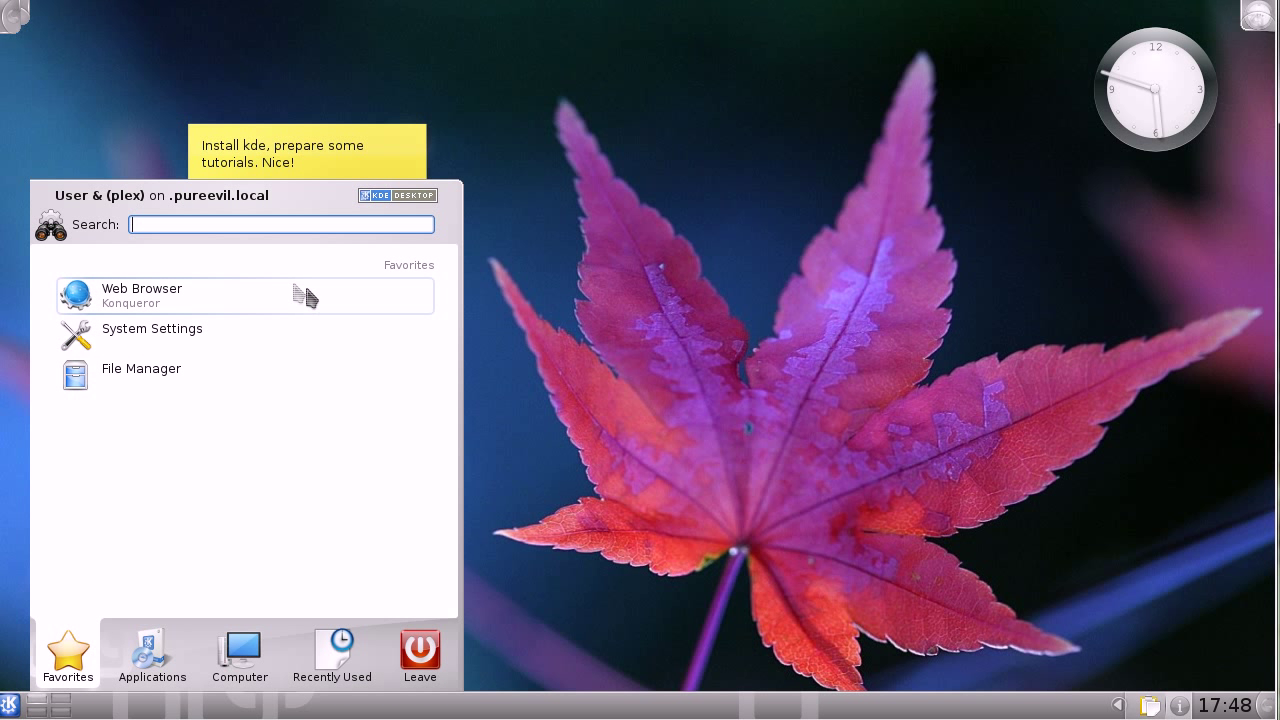
pyautogui.moveTo(277, 321)
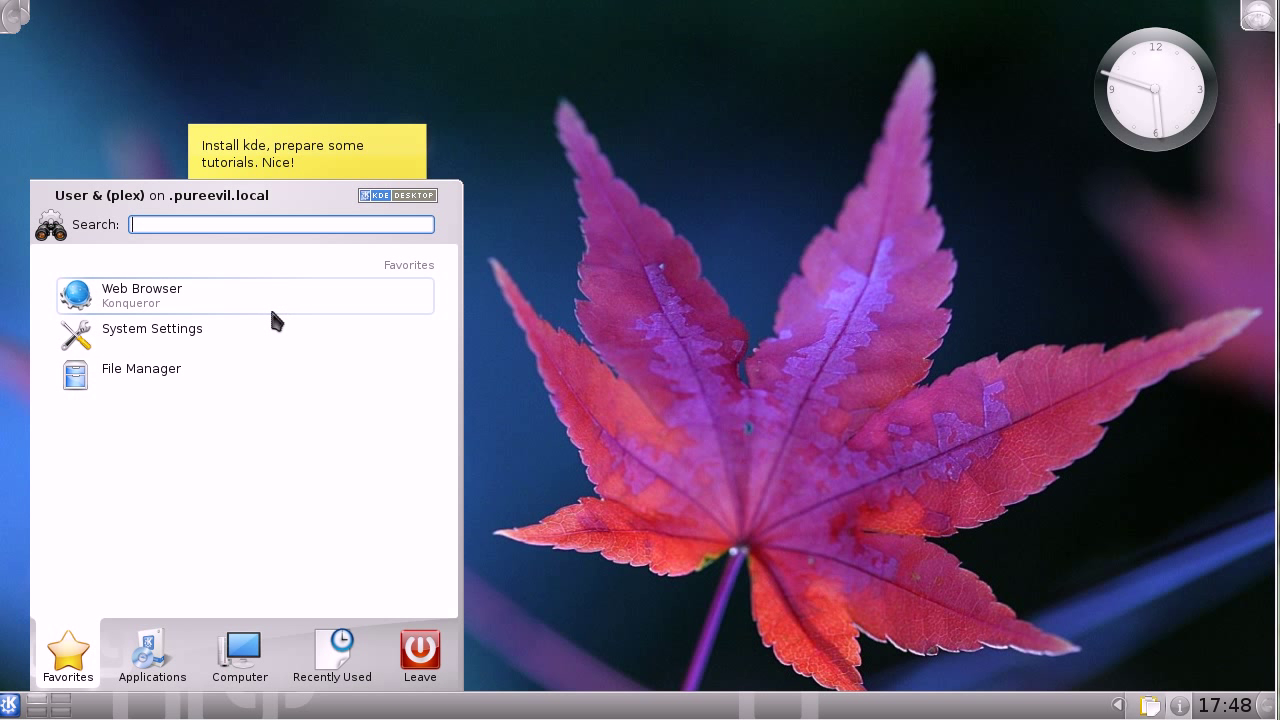
pyautogui.moveTo(200, 296)
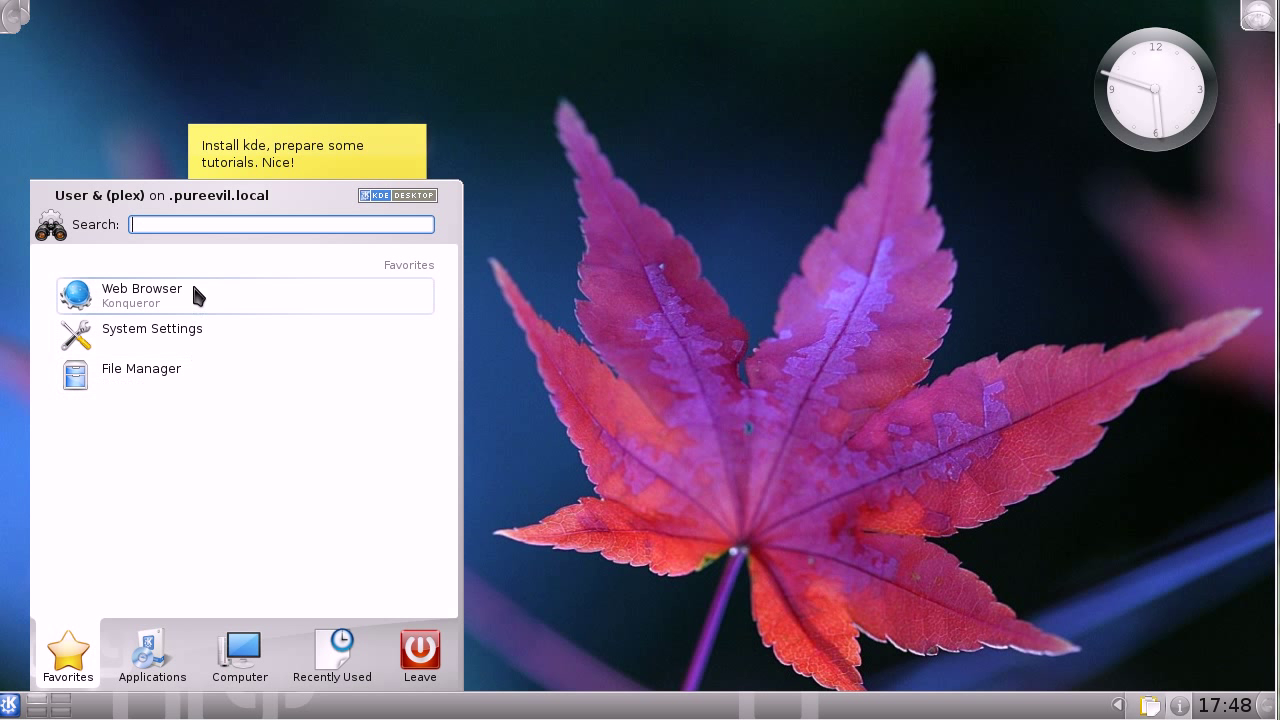
pyautogui.moveTo(220, 337)
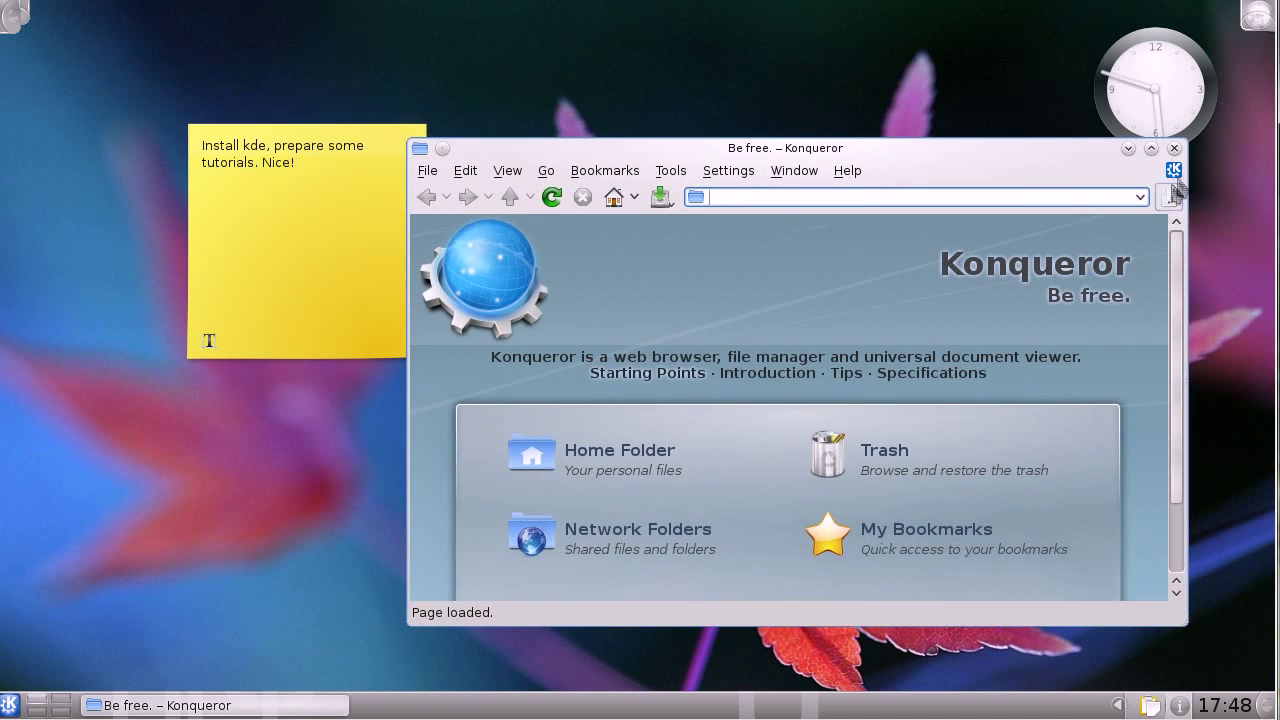
pyautogui.click(1173, 148)
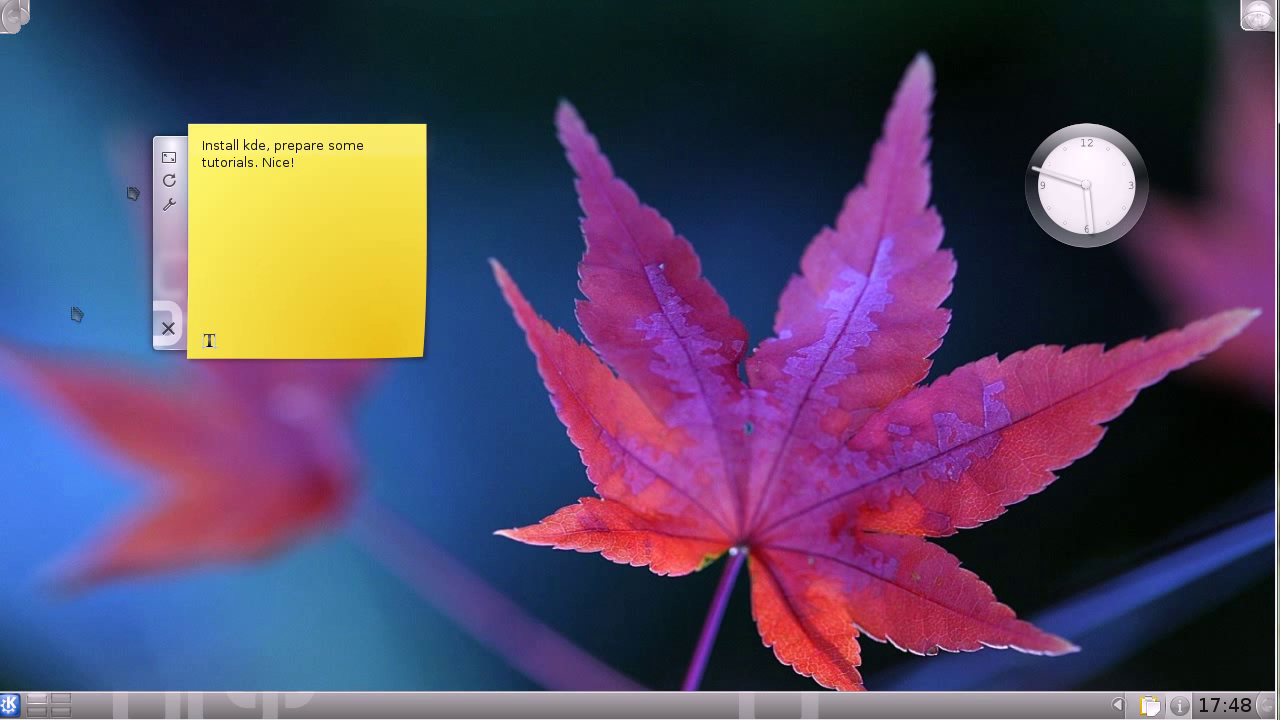
pyautogui.moveTo(450, 365)
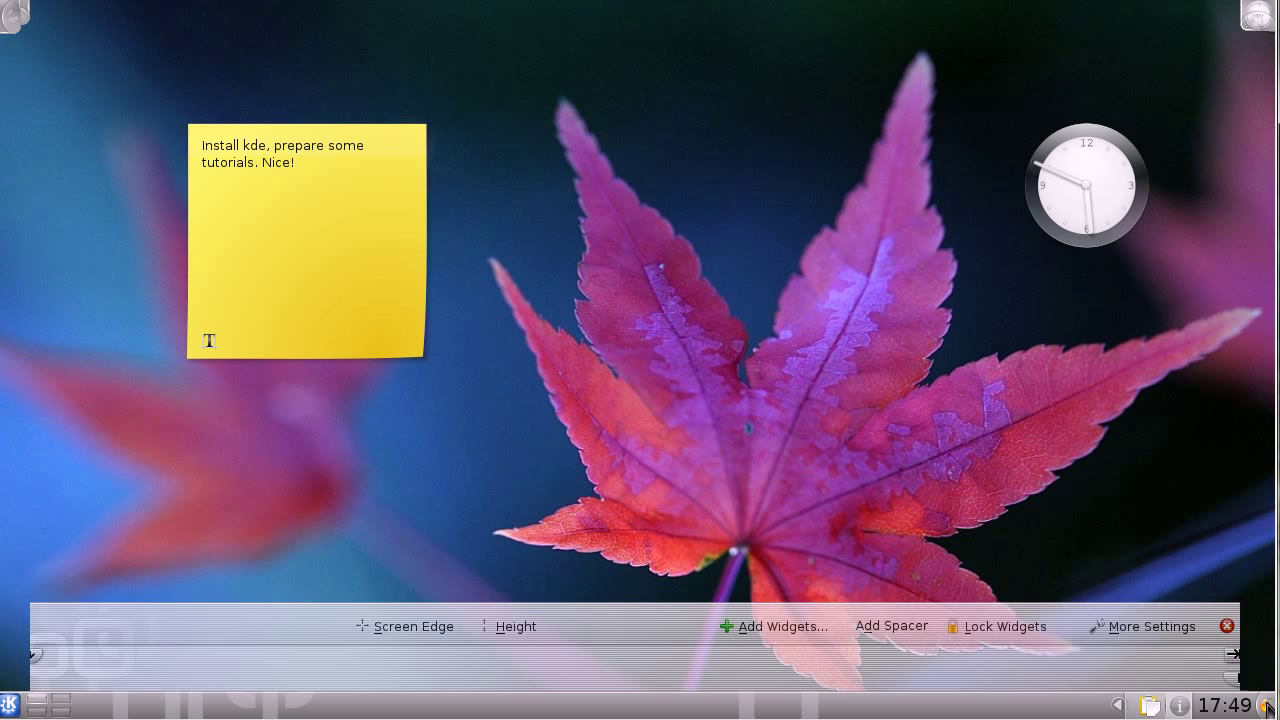
pyautogui.click(1226, 626)
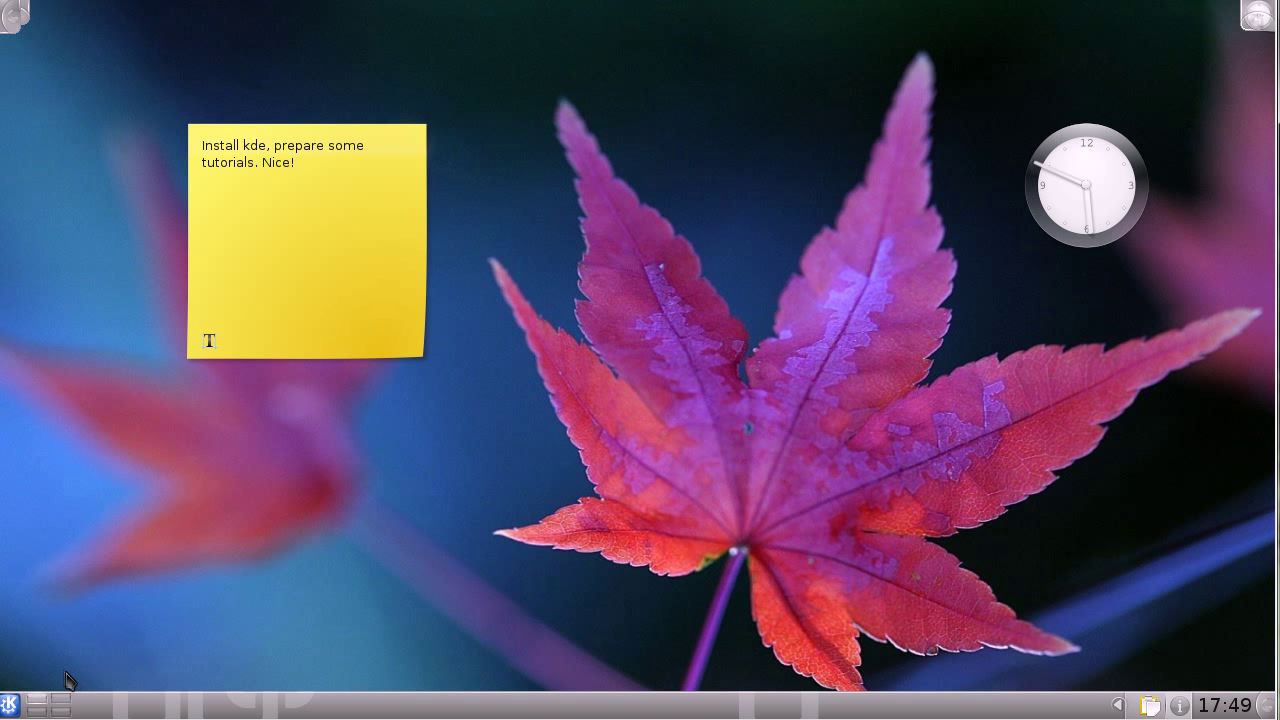
pyautogui.moveTo(649, 60)
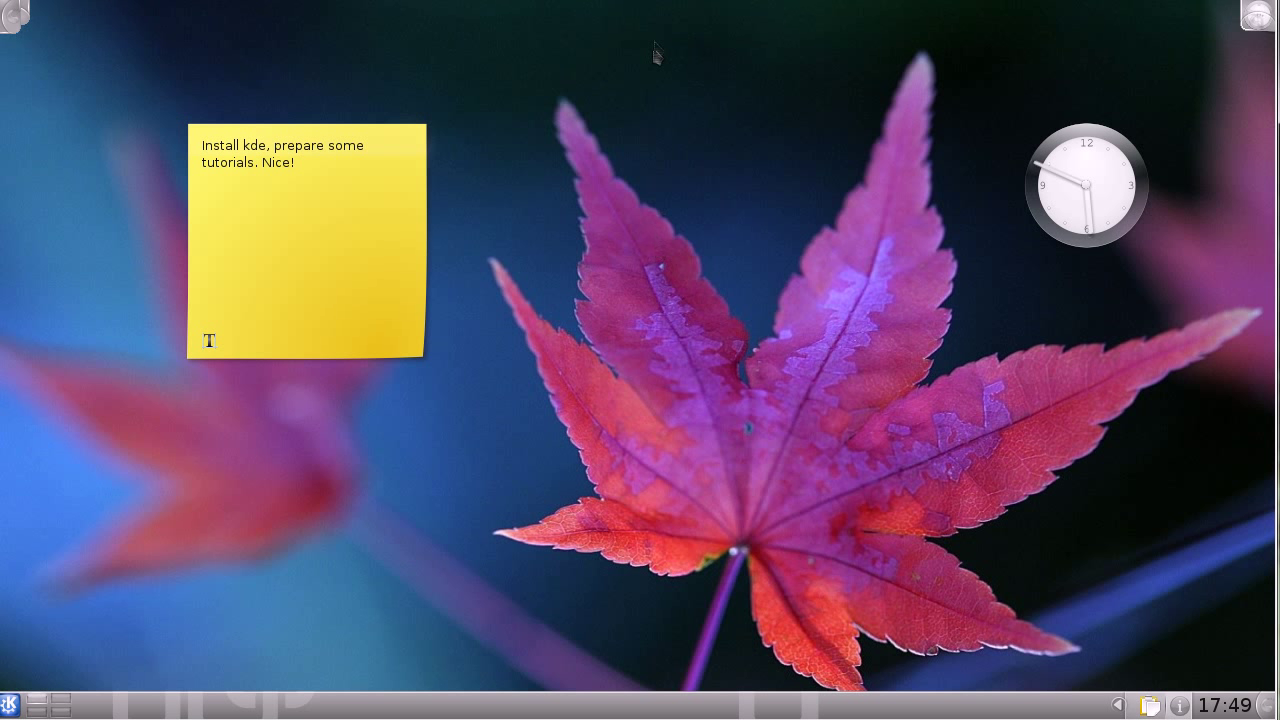
pyautogui.moveTo(480, 110)
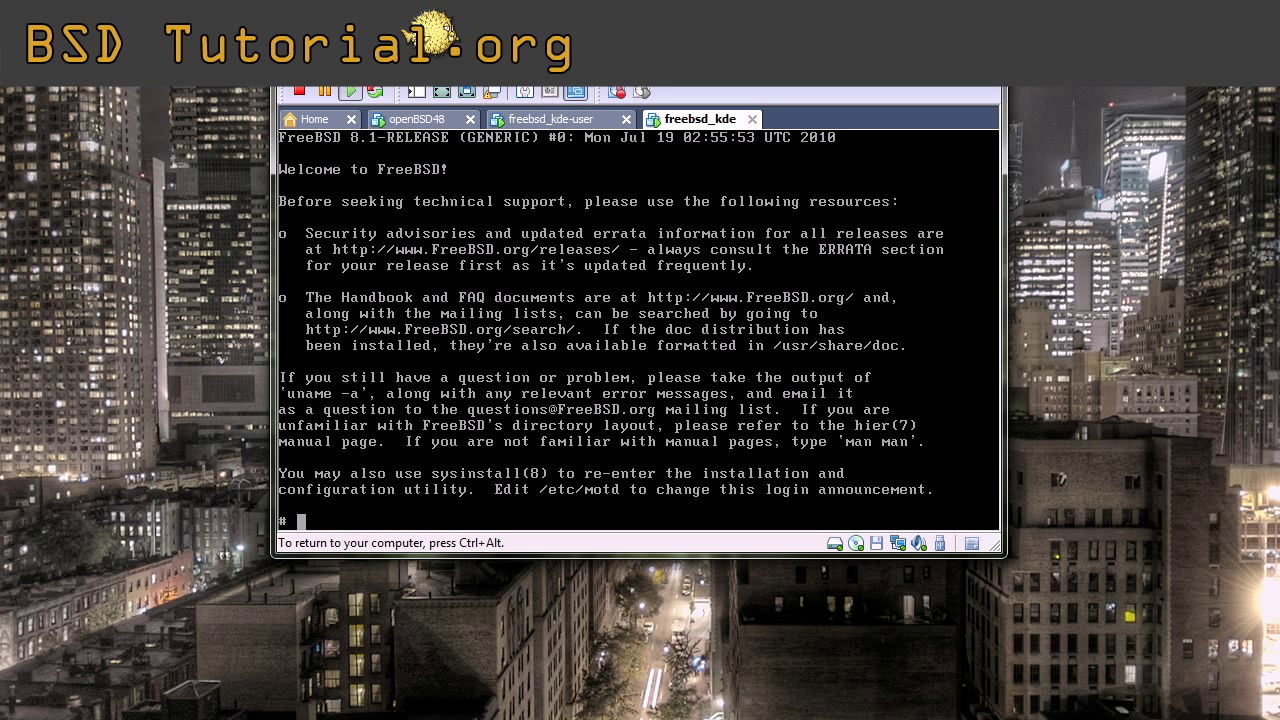
# - Run ls /usr/ho, then enter 'portsnap fetch && portsnap extract' at the root prompt
pyautogui.write('ls /usr/ho')
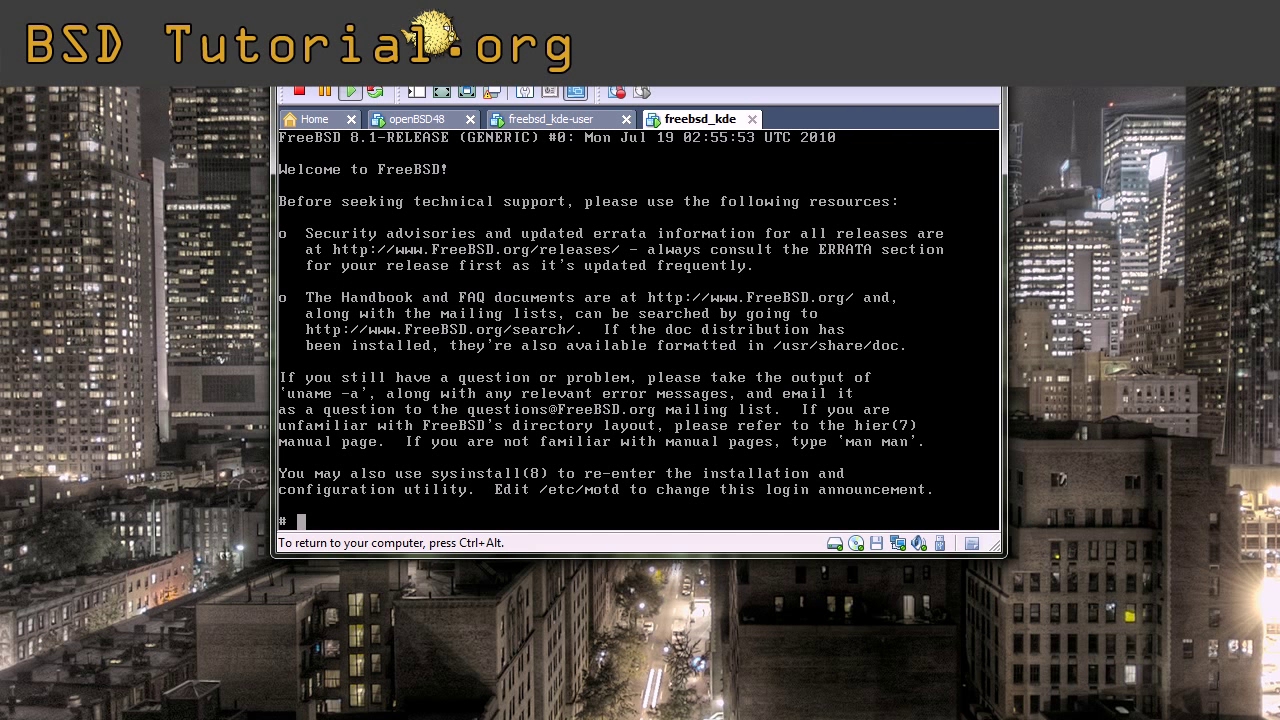
pyautogui.write('portsnap')
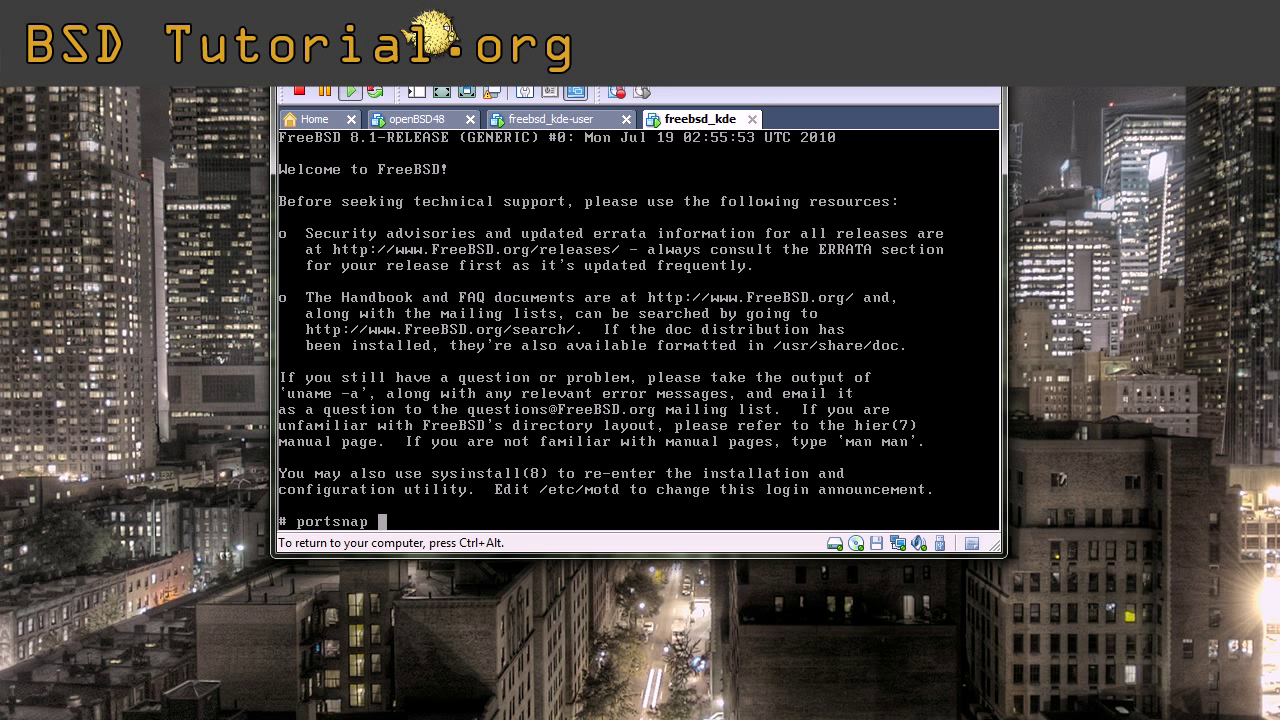
pyautogui.write('fetc')
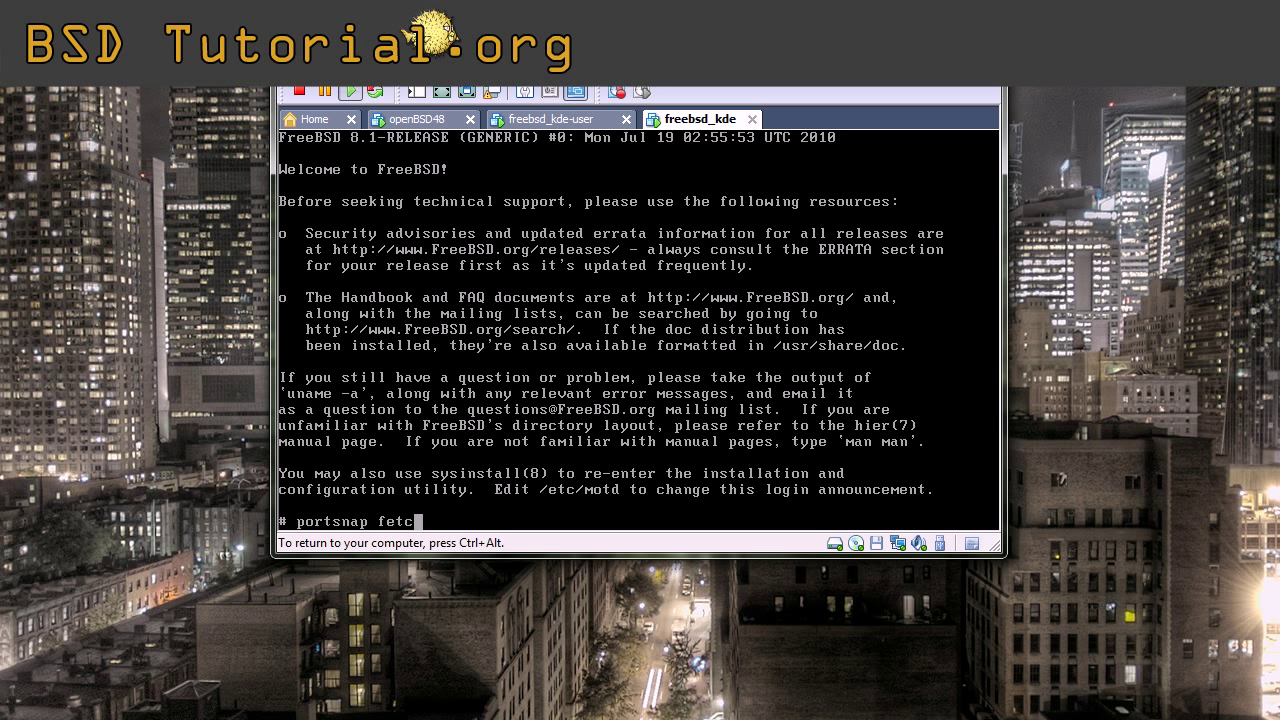
pyautogui.write('h')
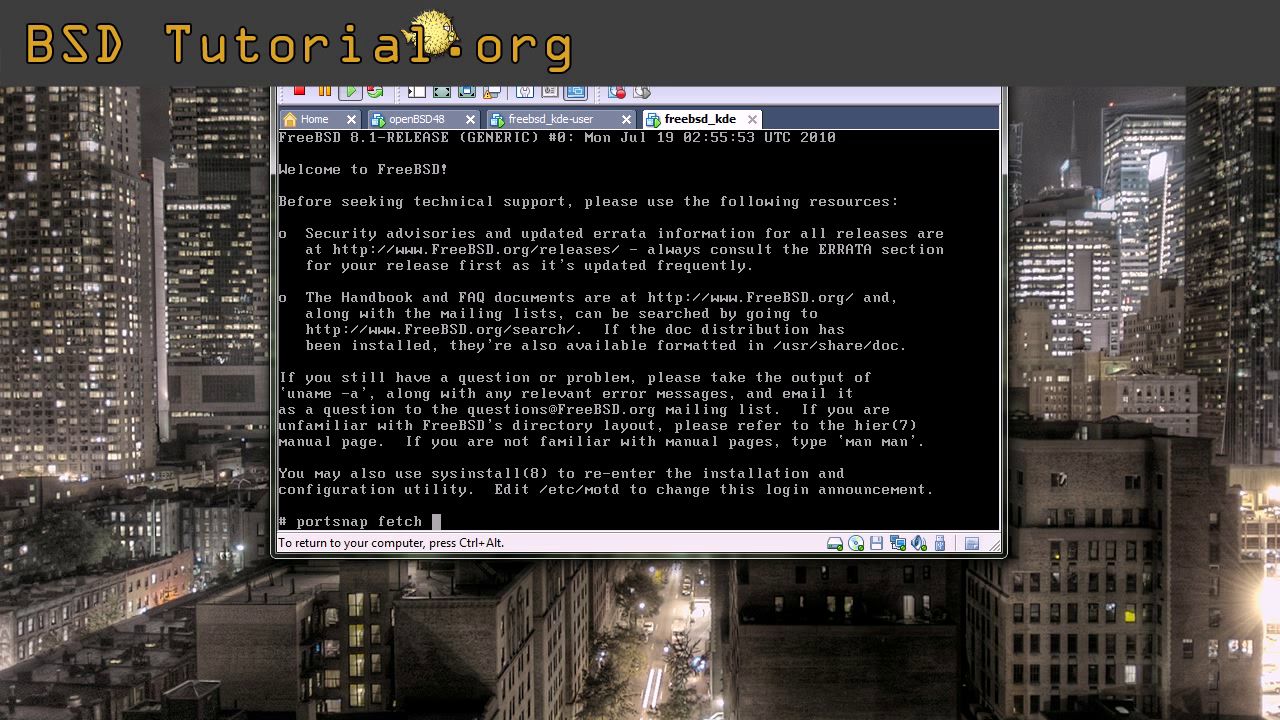
pyautogui.write('&& portsn')
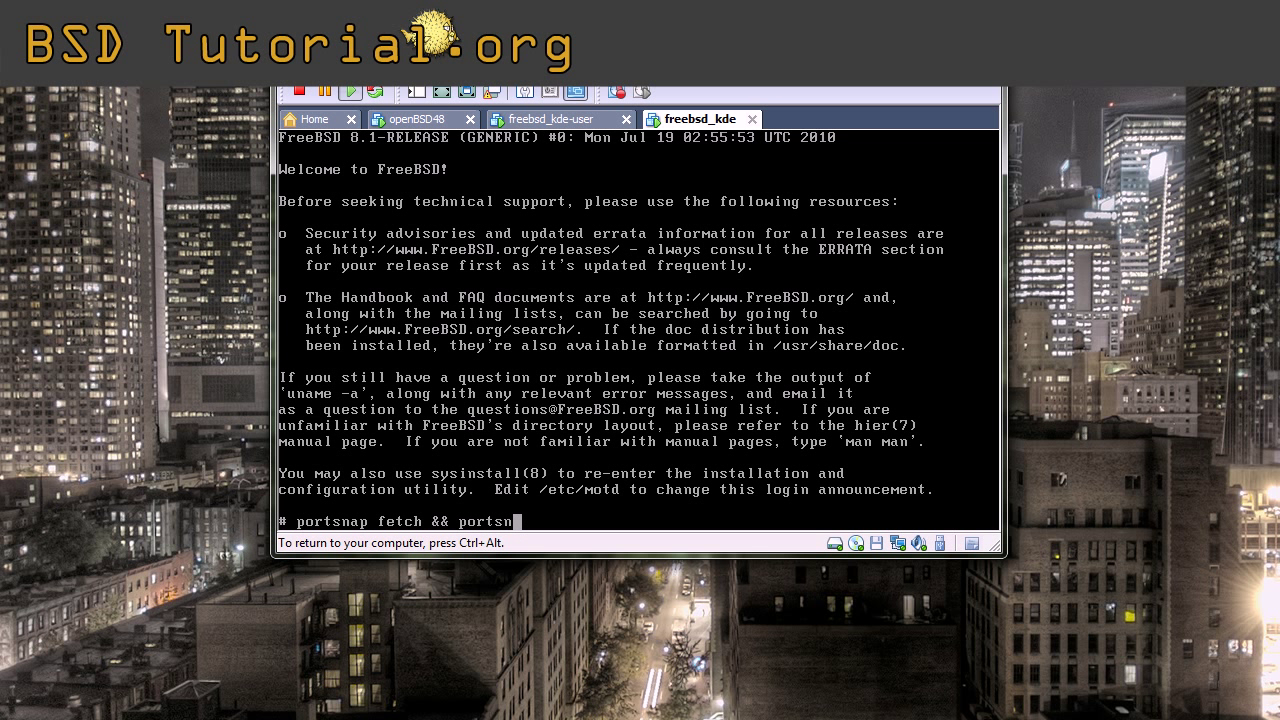
pyautogui.write('extract')
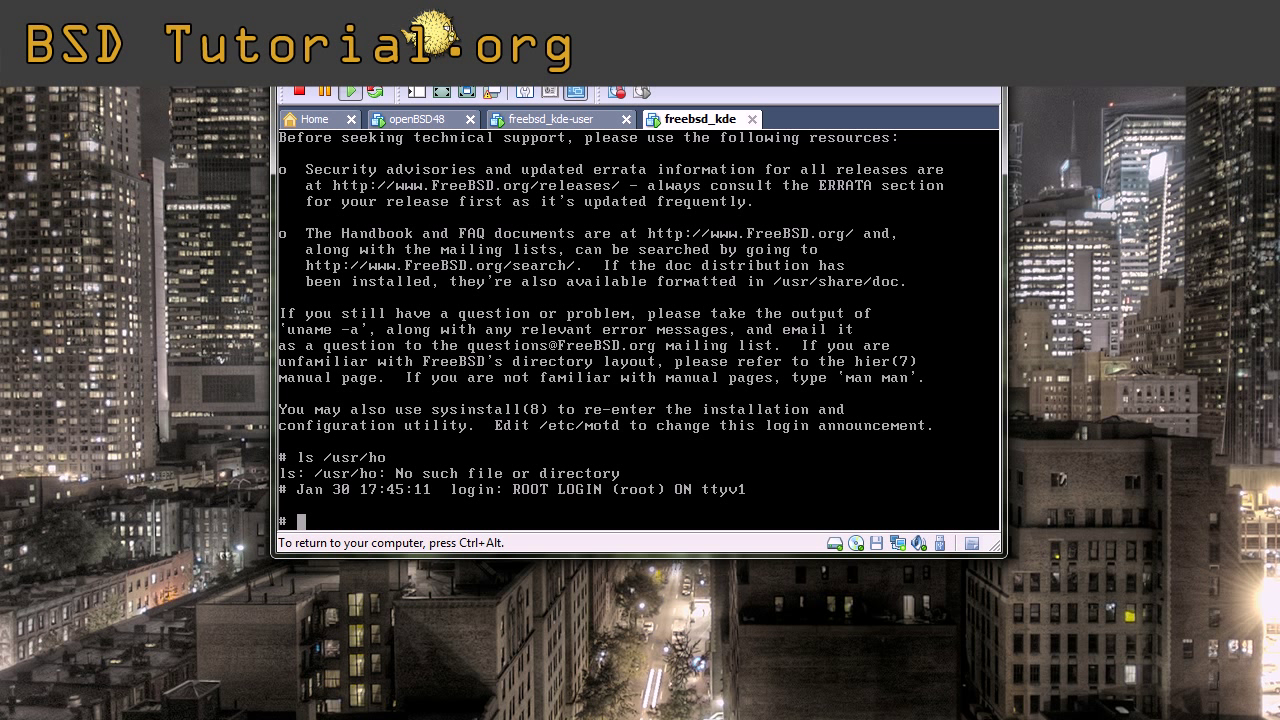
# - Append 'setenv PACKAGEROOT ftp://ftp.sunet.se' to root's .cshrc, then log out
pyautogui.write("echo '")
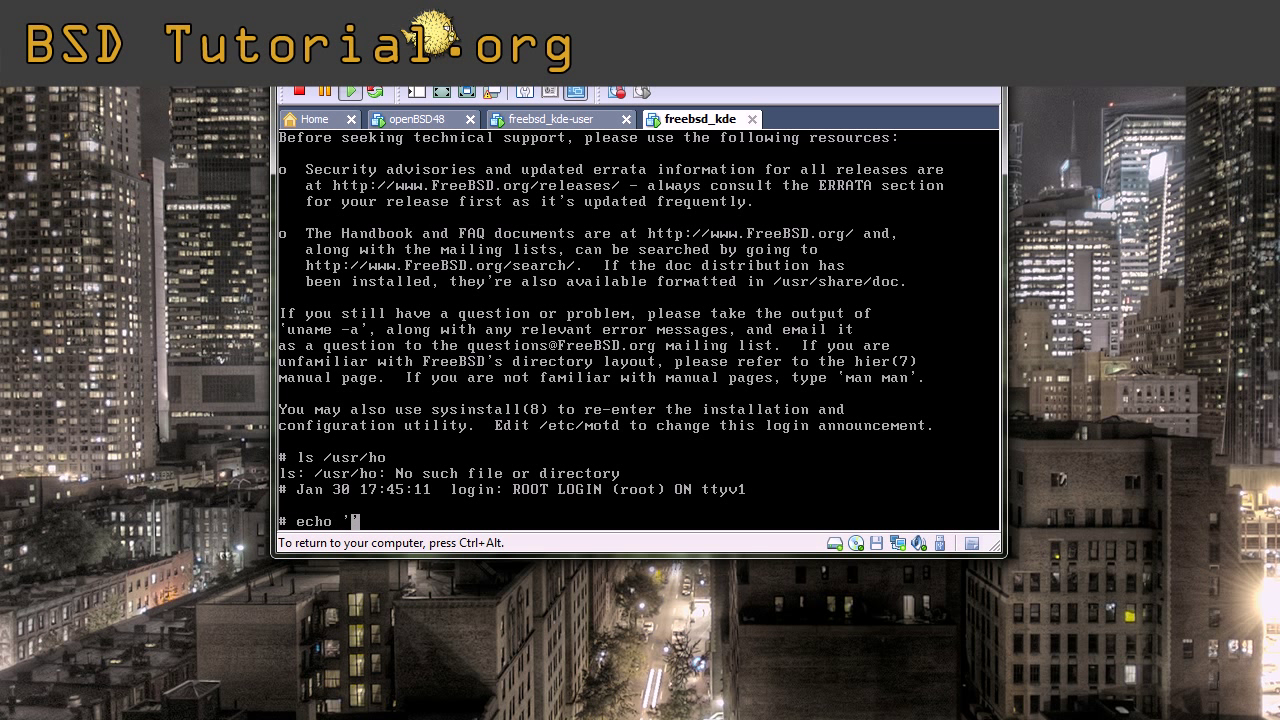
pyautogui.write('setenv P')
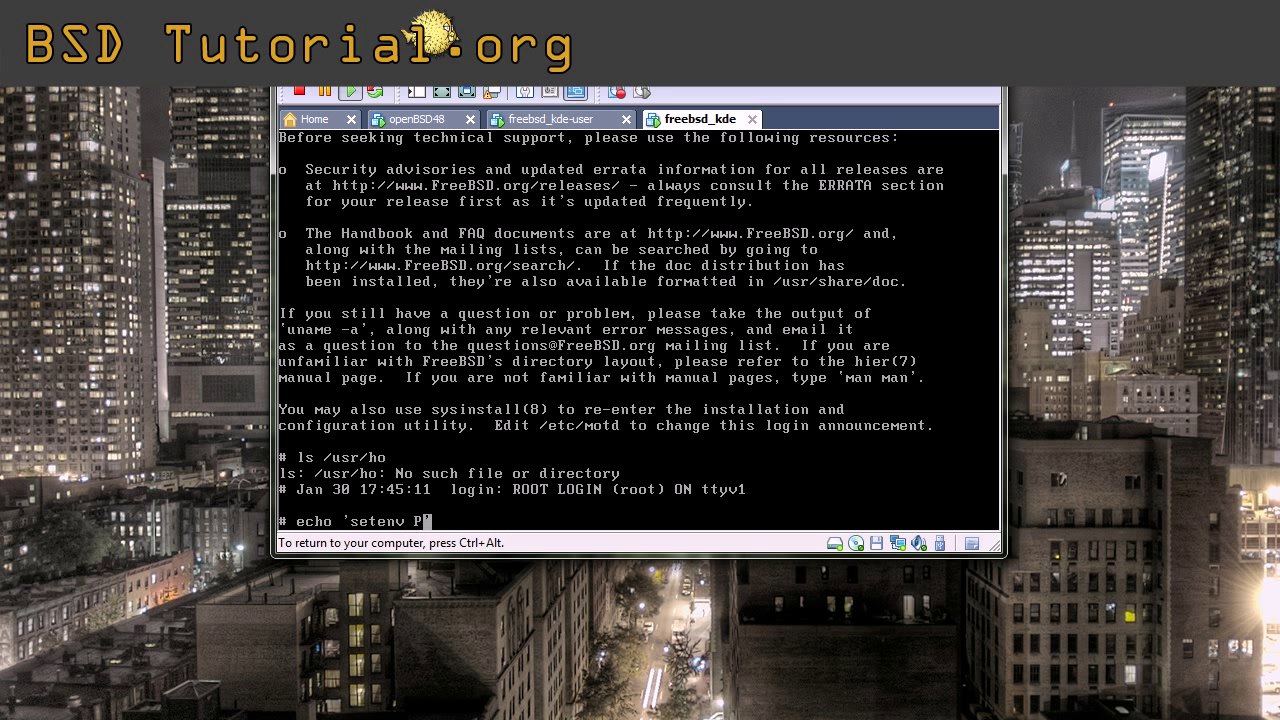
pyautogui.write('ACKAGEROOT')
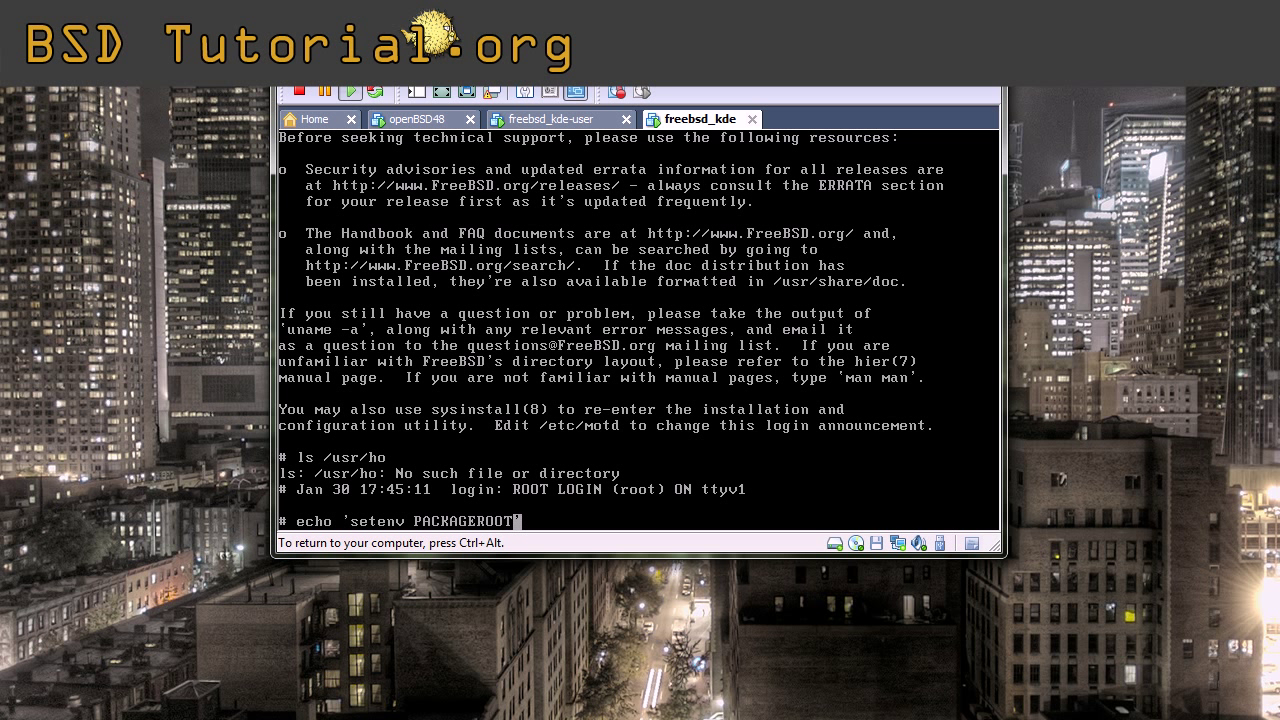
pyautogui.write('ftp')
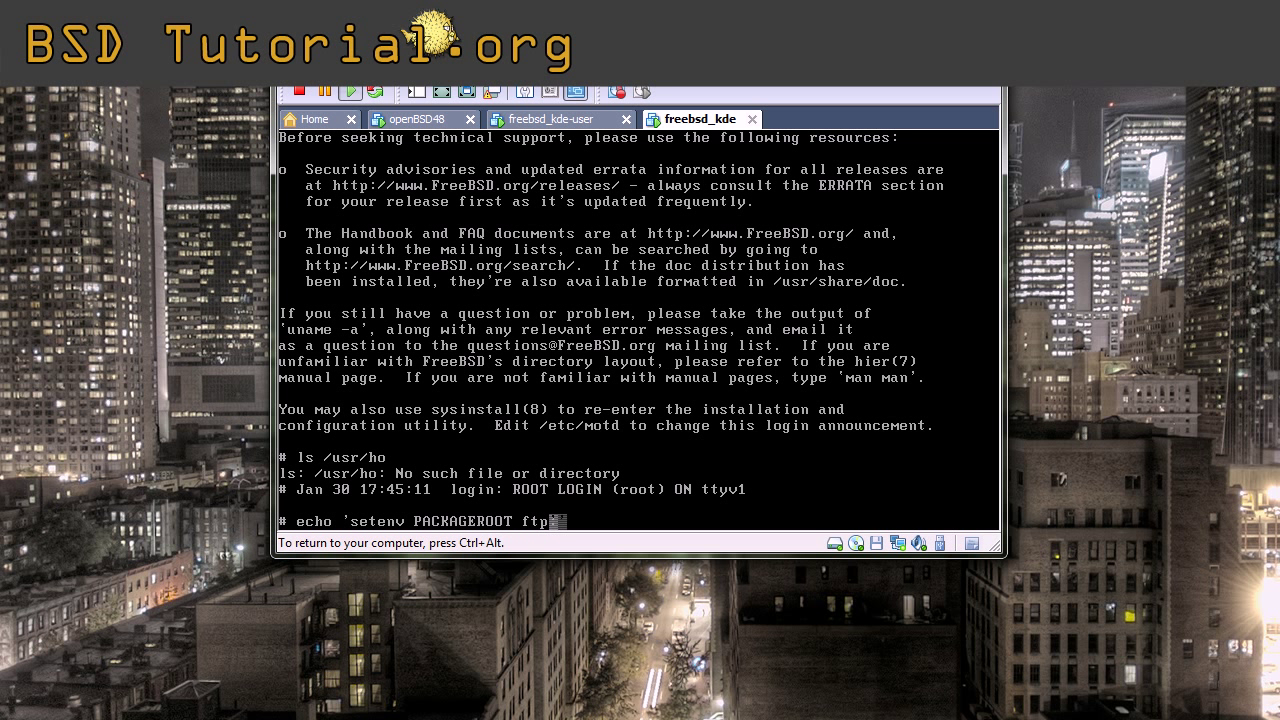
pyautogui.write('://f')
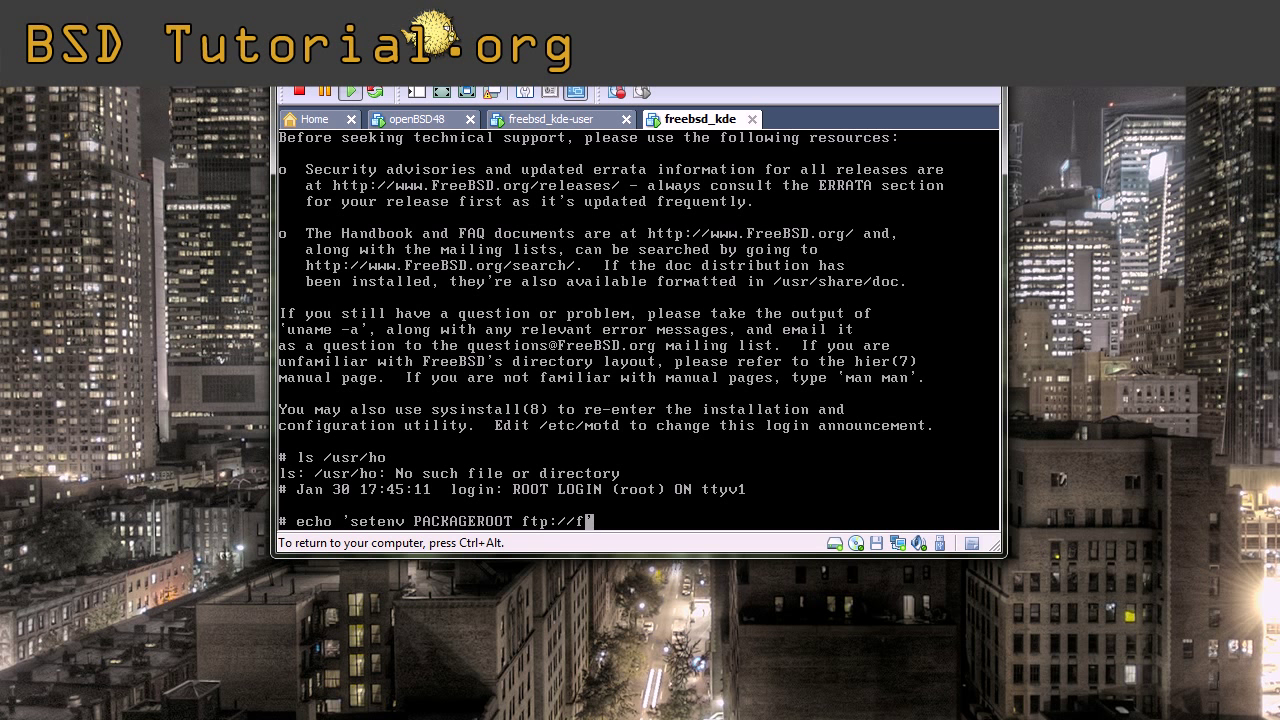
pyautogui.write('tp.sunet.se')
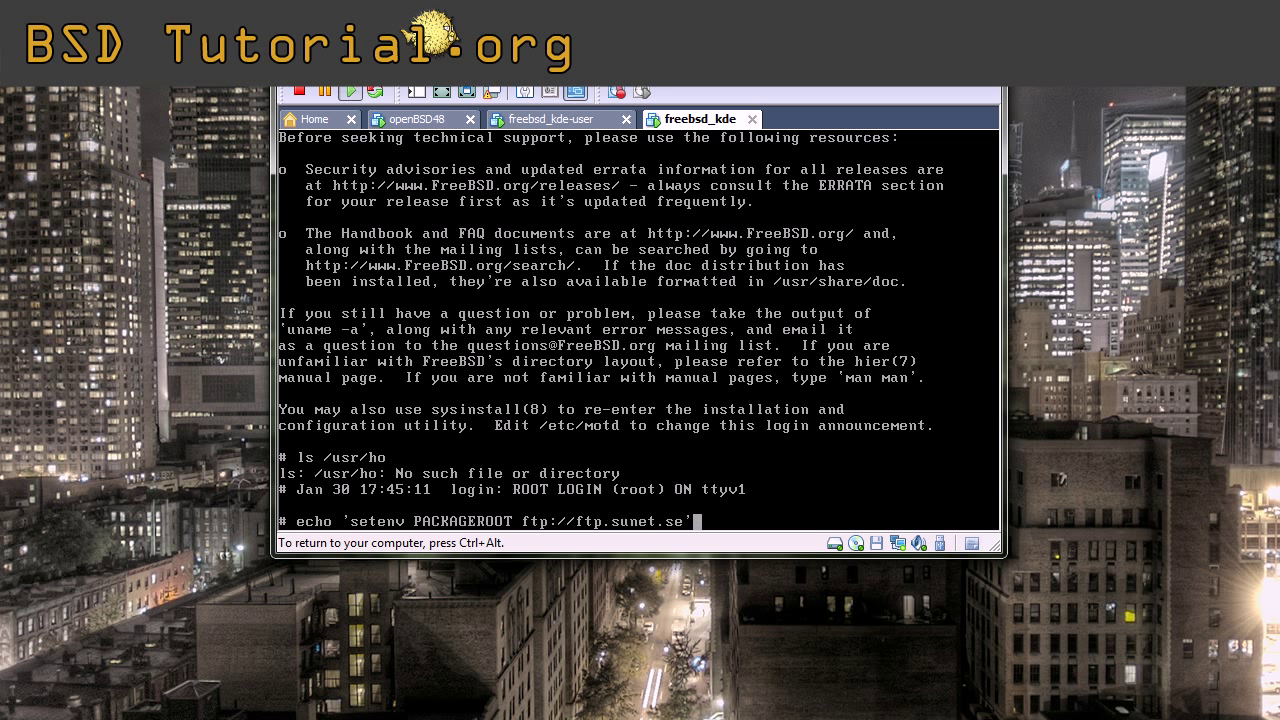
pyautogui.write('>>')
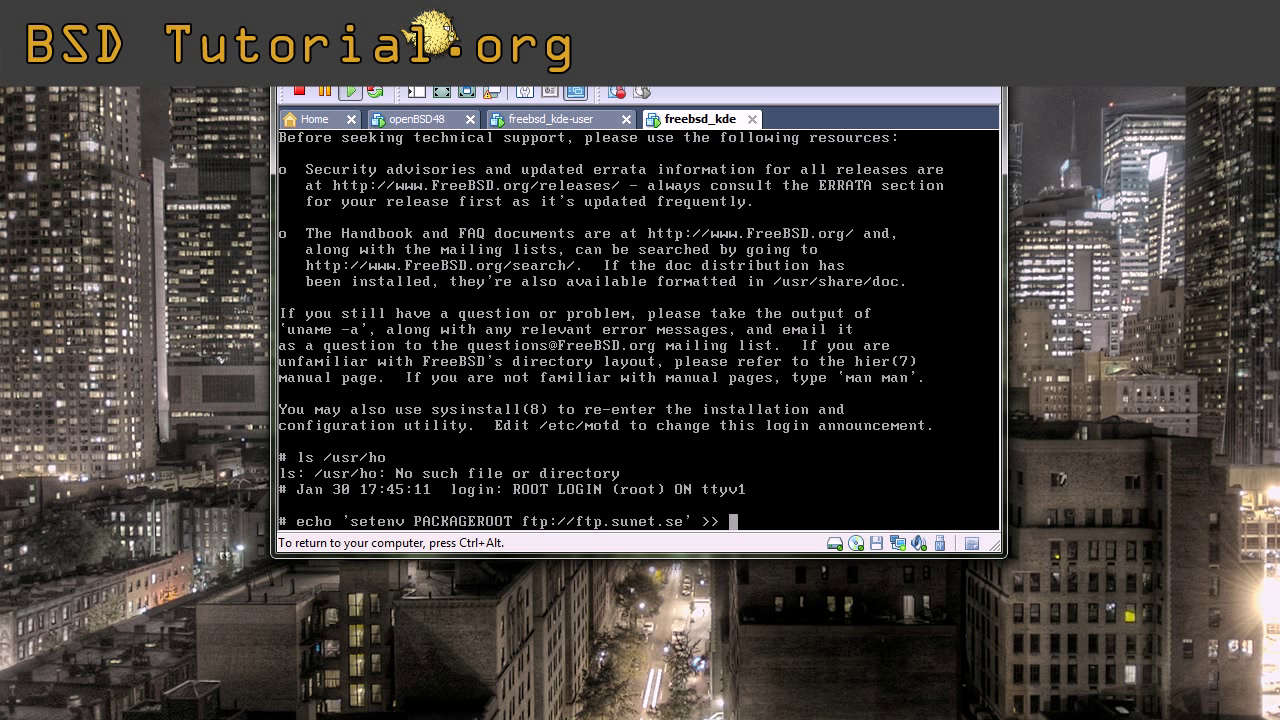
pyautogui.write('.cshrc')
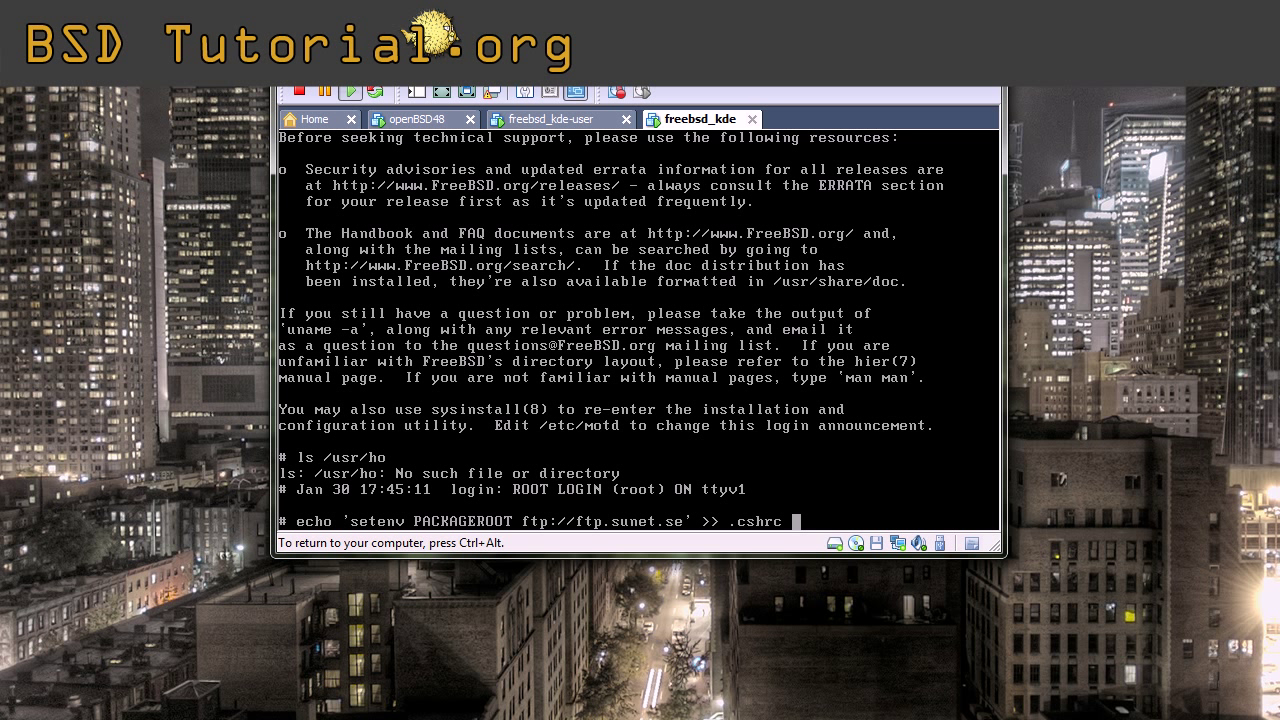
pyautogui.press('Return')
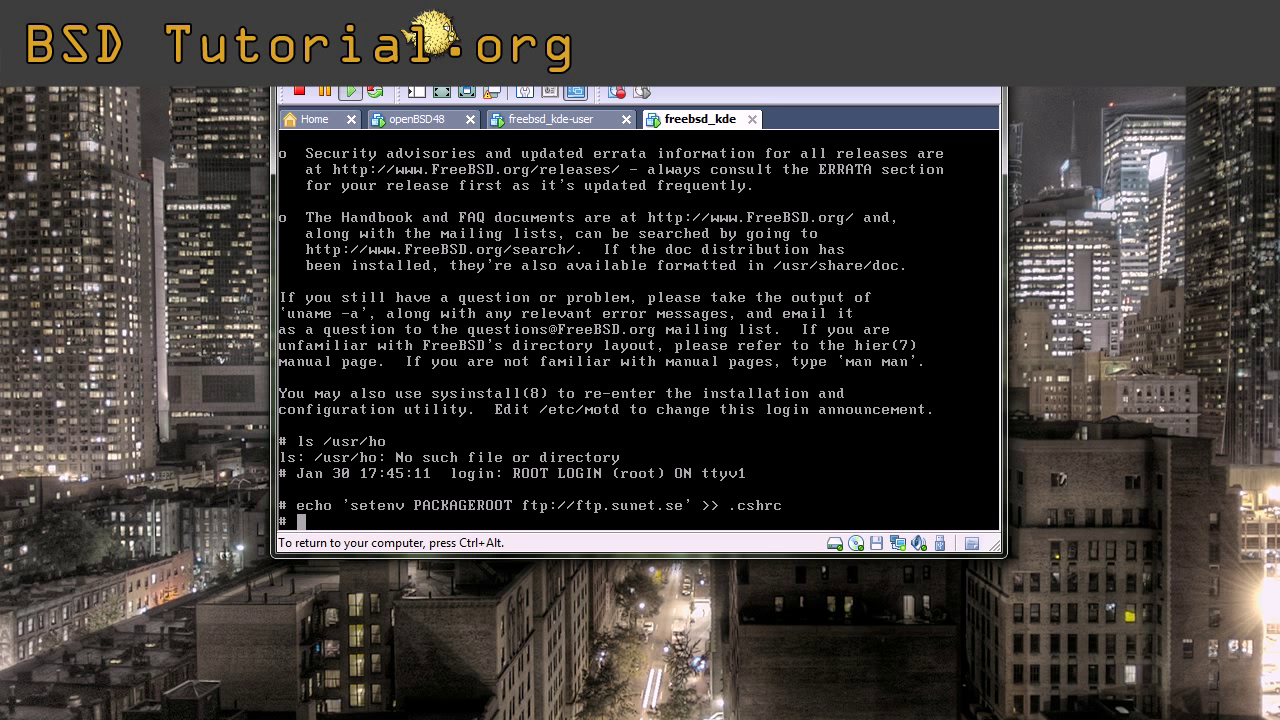
pyautogui.write('e')
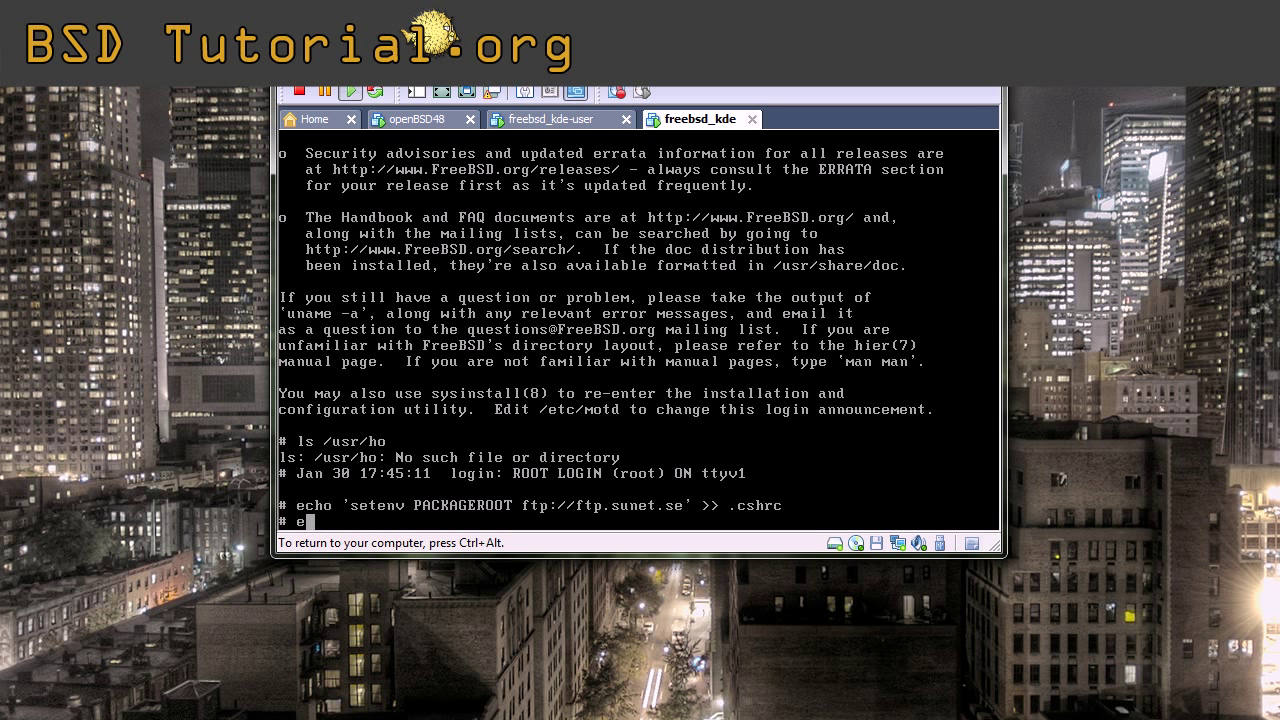
pyautogui.write('logout')
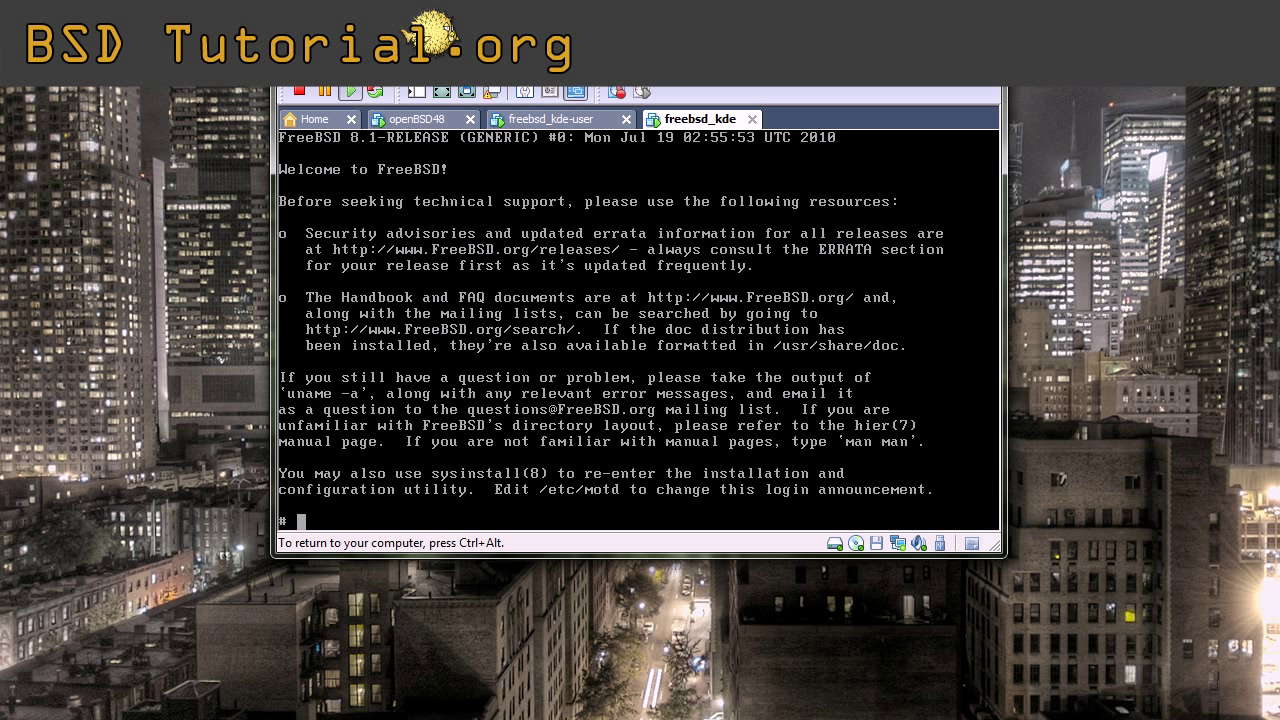
# - Run pkg_add -r xorg, then pkg_add -r kde4
pyautogui.write('po')
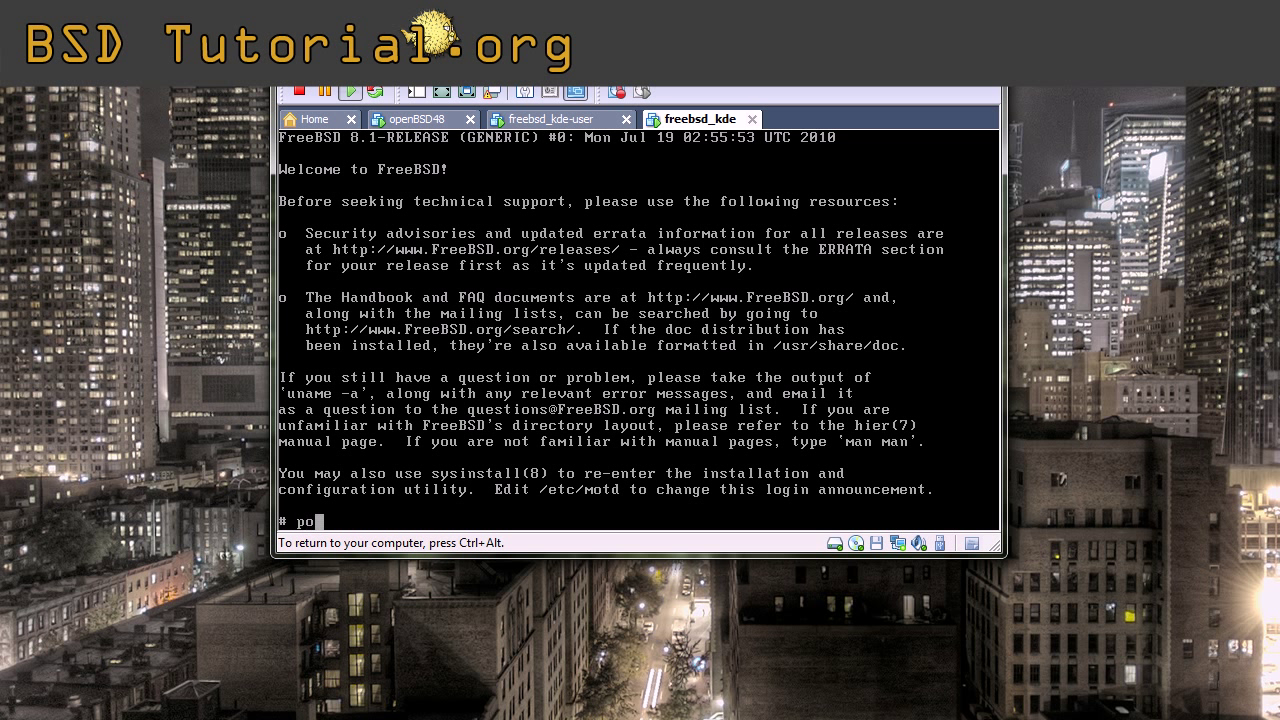
pyautogui.write('pkg_')
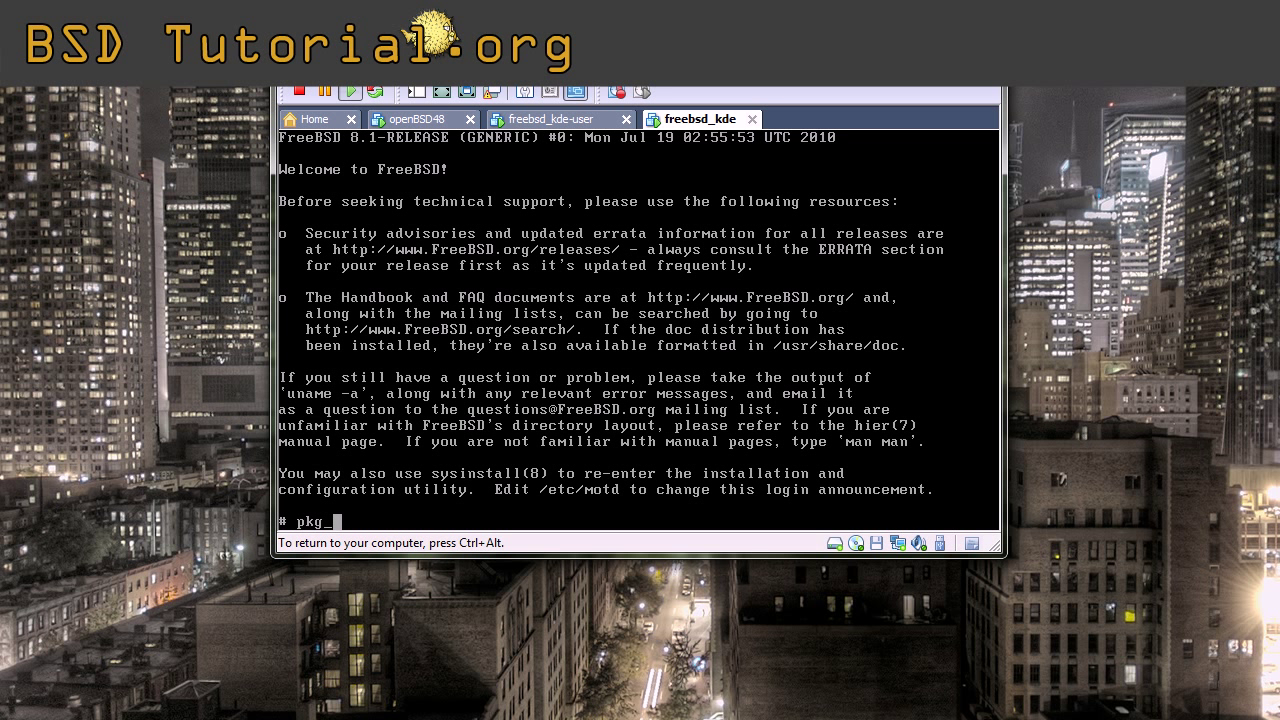
pyautogui.write('_add')
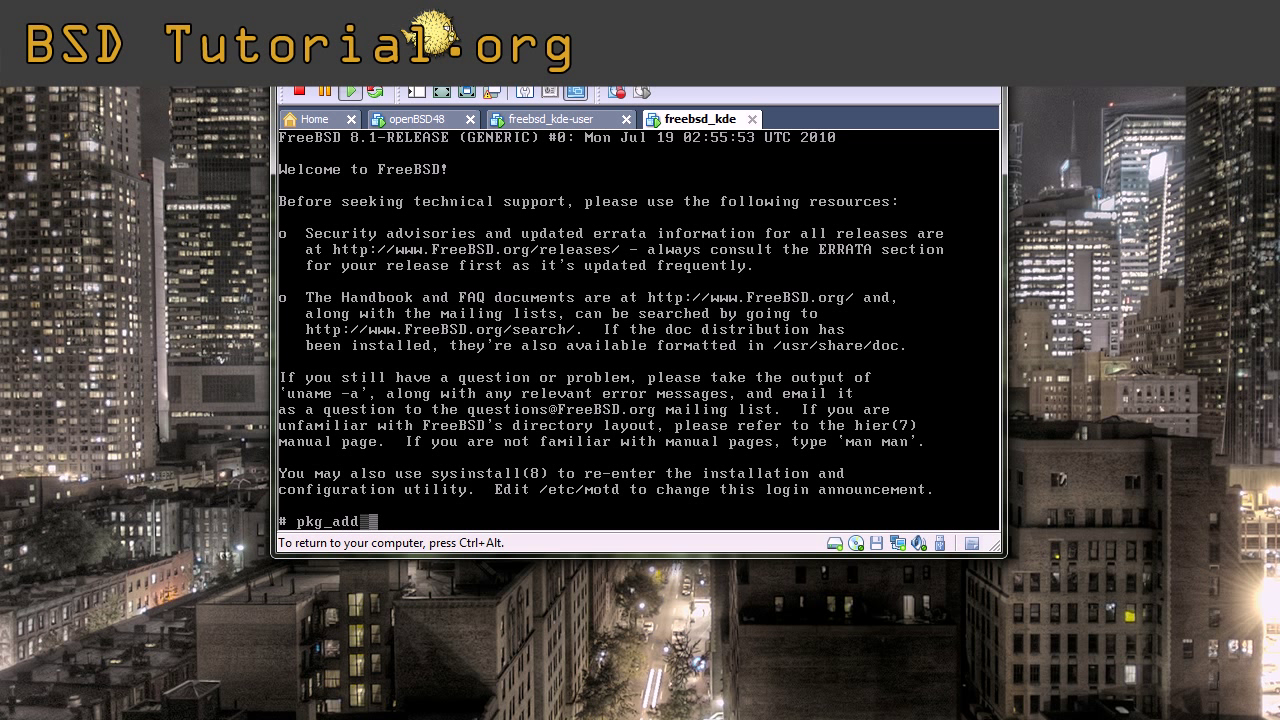
pyautogui.write('-r xorg')
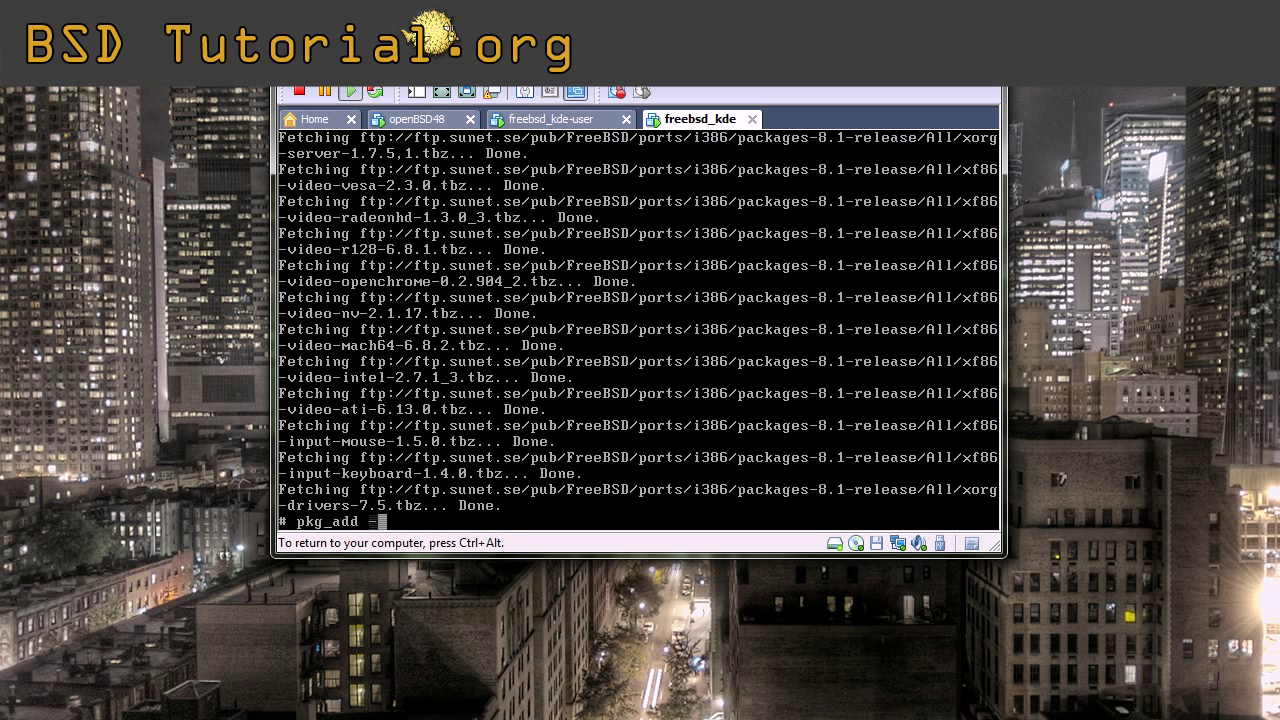
pyautogui.write('-r')
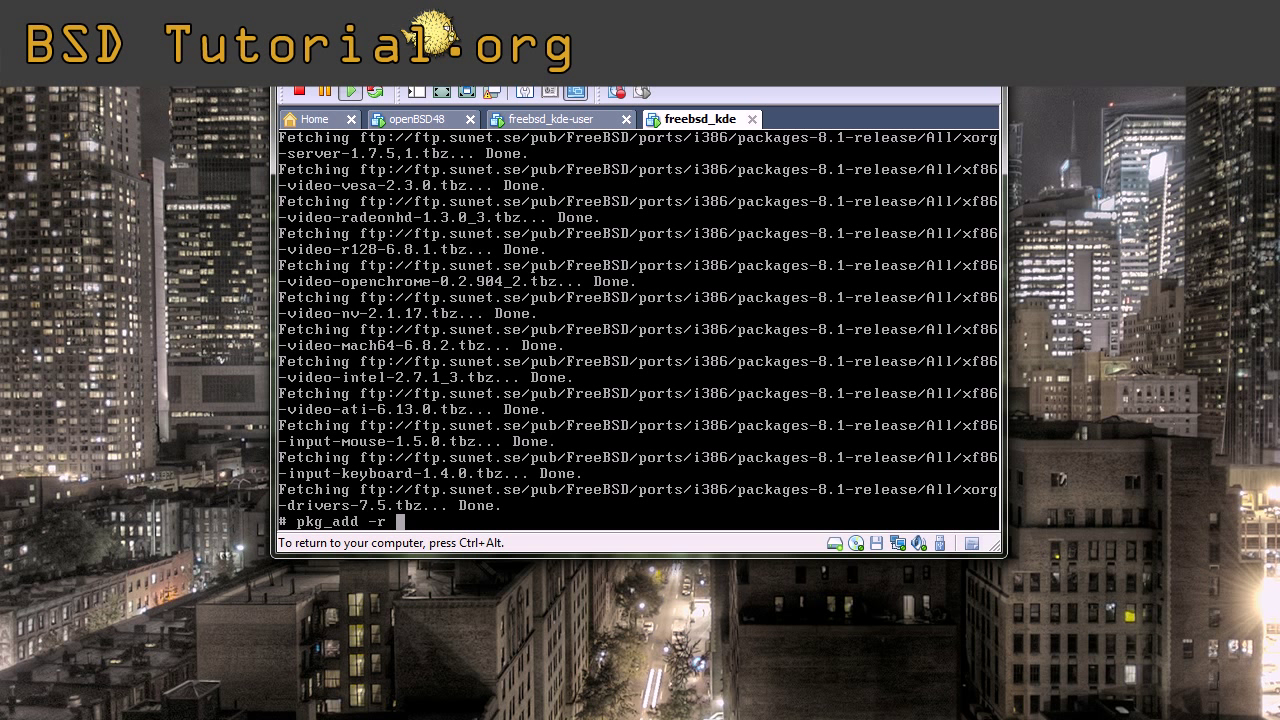
pyautogui.write('kde4')
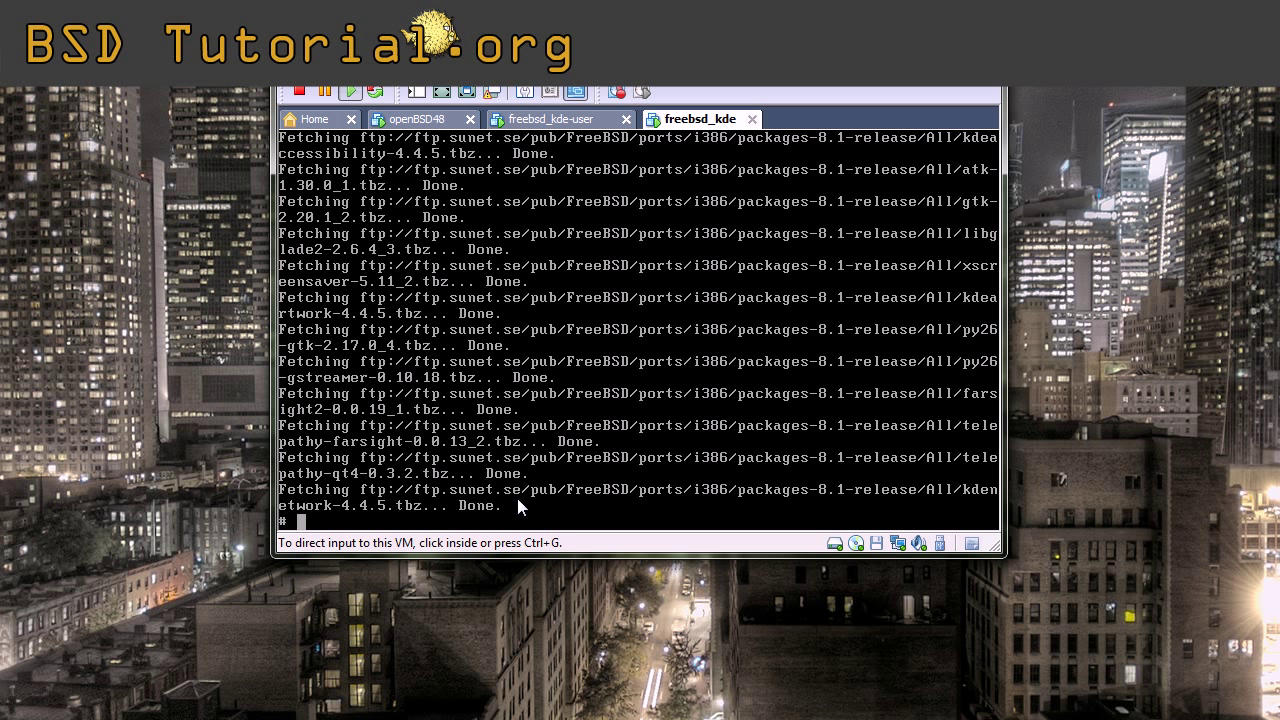
pyautogui.moveTo(568, 475)
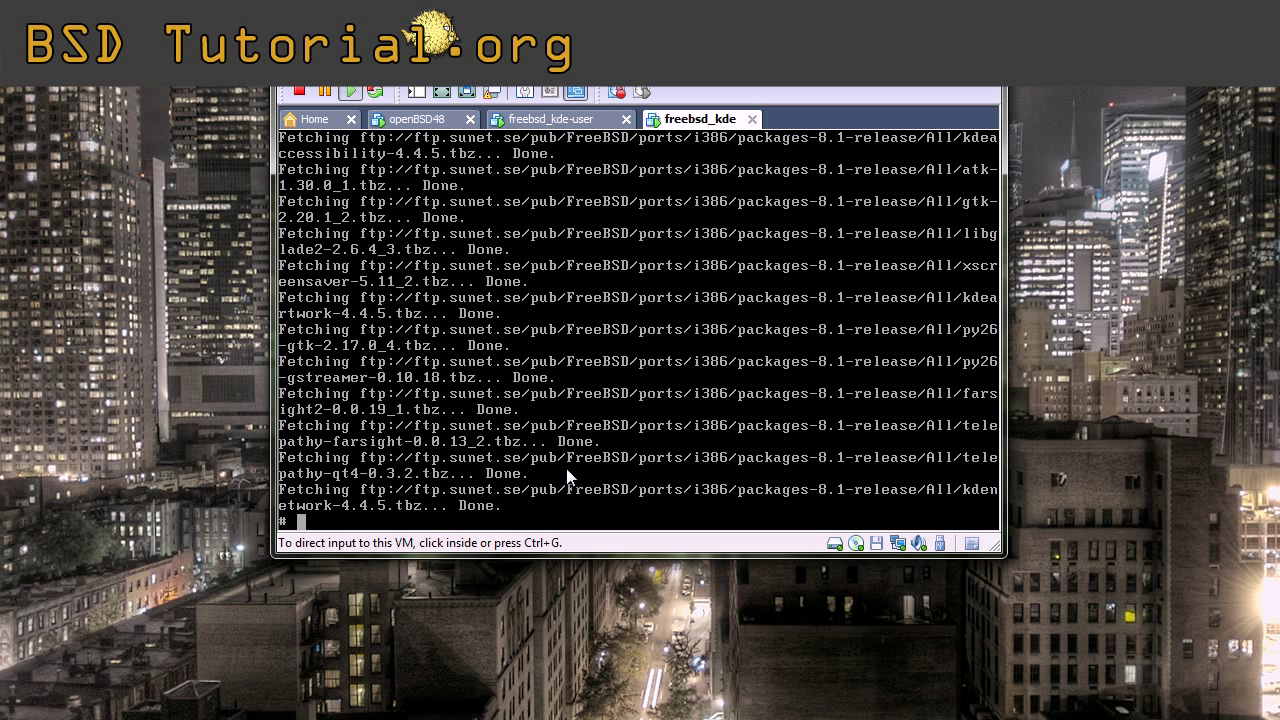
pyautogui.moveTo(762, 435)
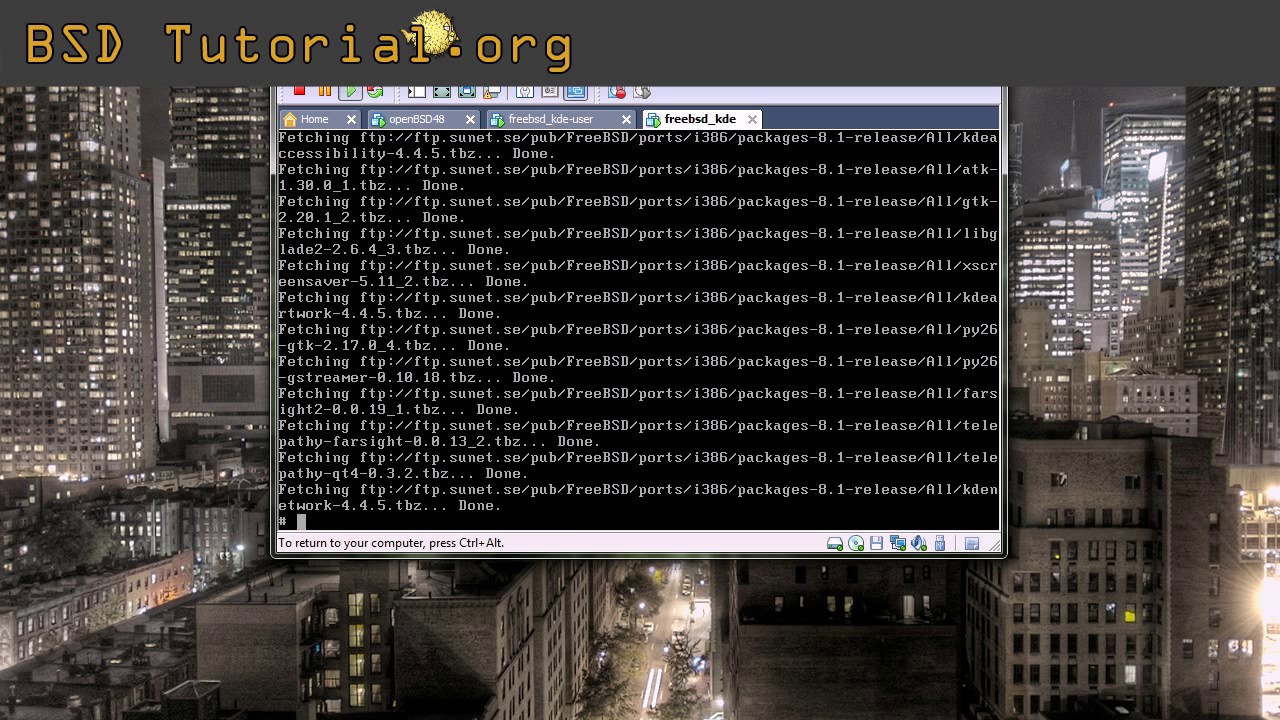
# - Run adduser for plex, with wheel as login group and the default login class
pyautogui.write('adduser')
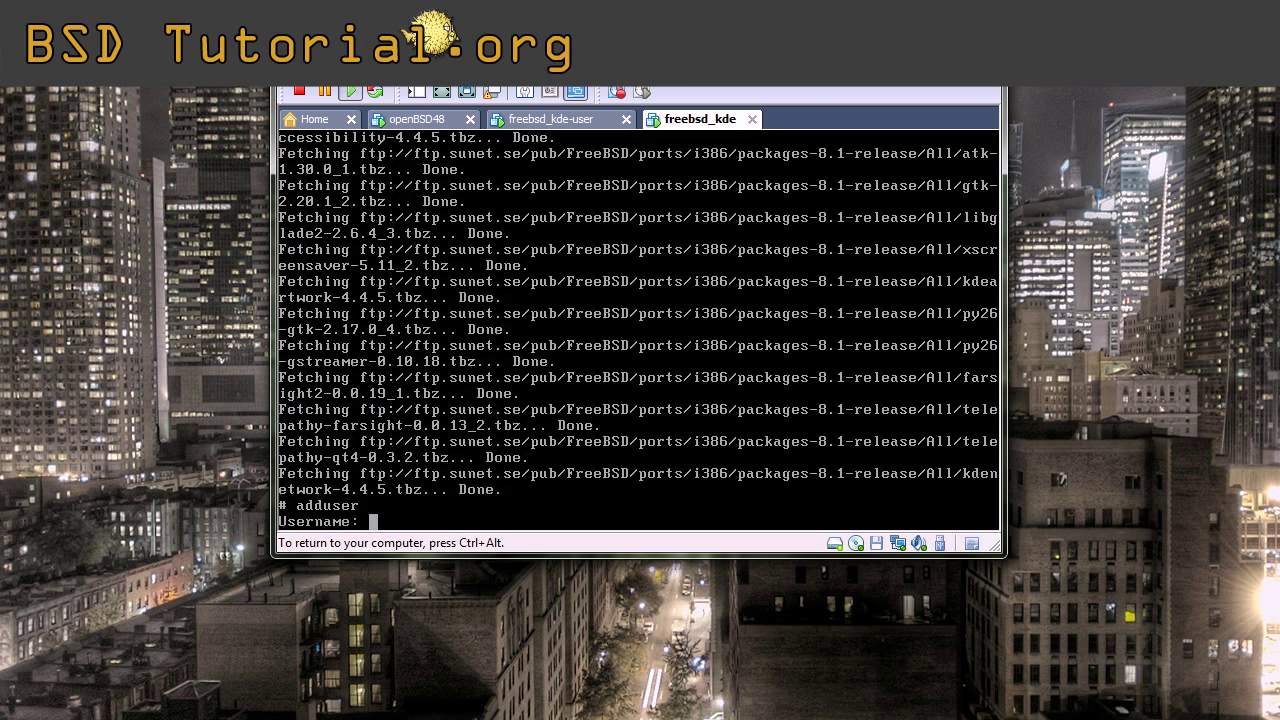
pyautogui.write('plex')
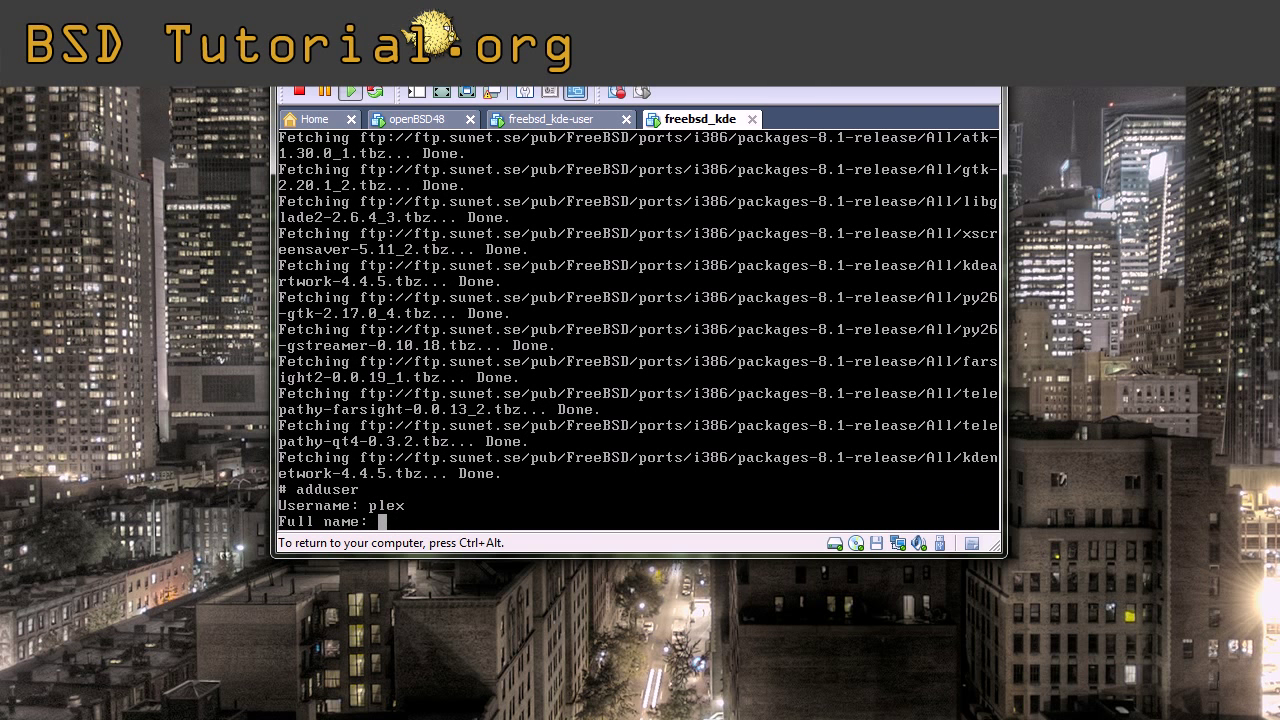
pyautogui.press('Return')
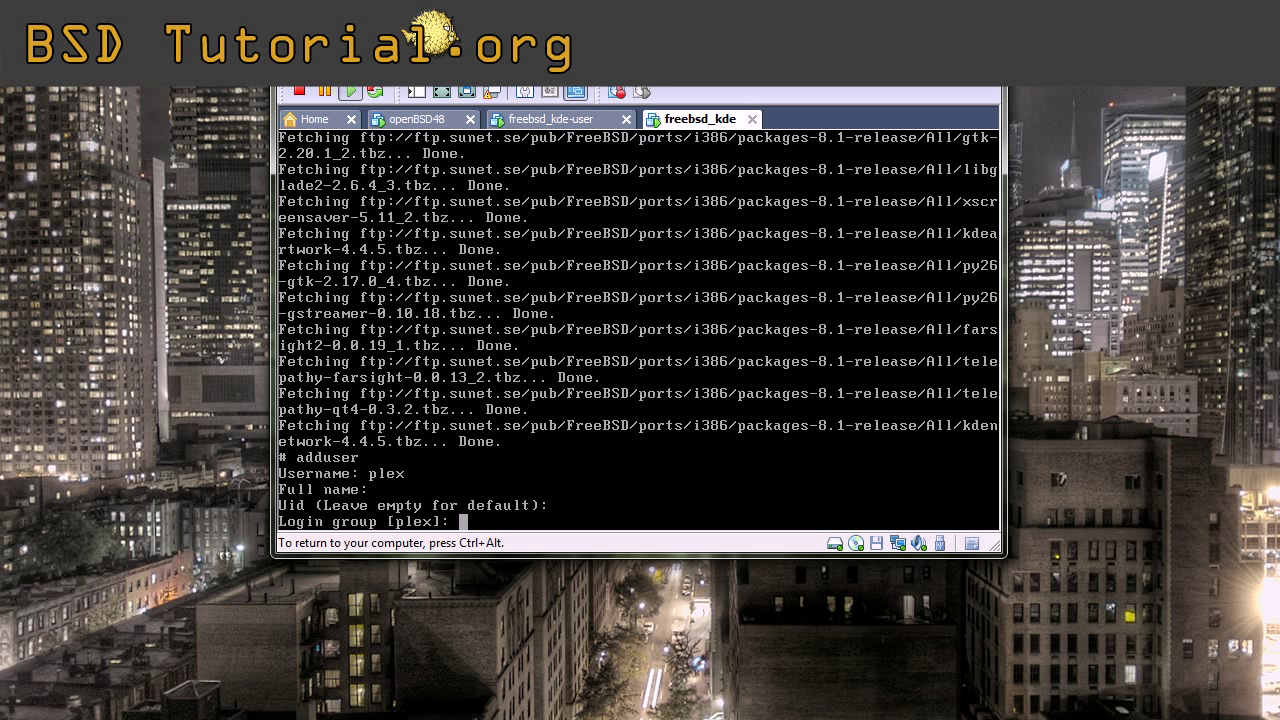
pyautogui.write('w')
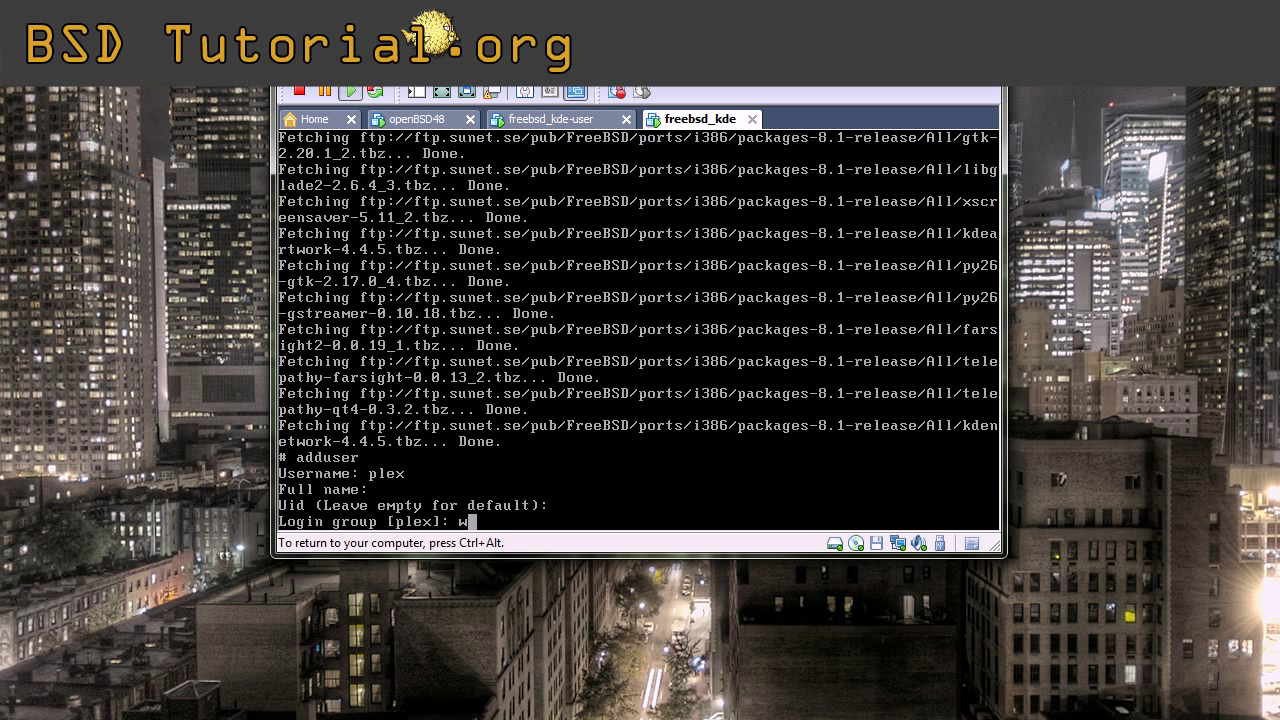
pyautogui.write('heel')
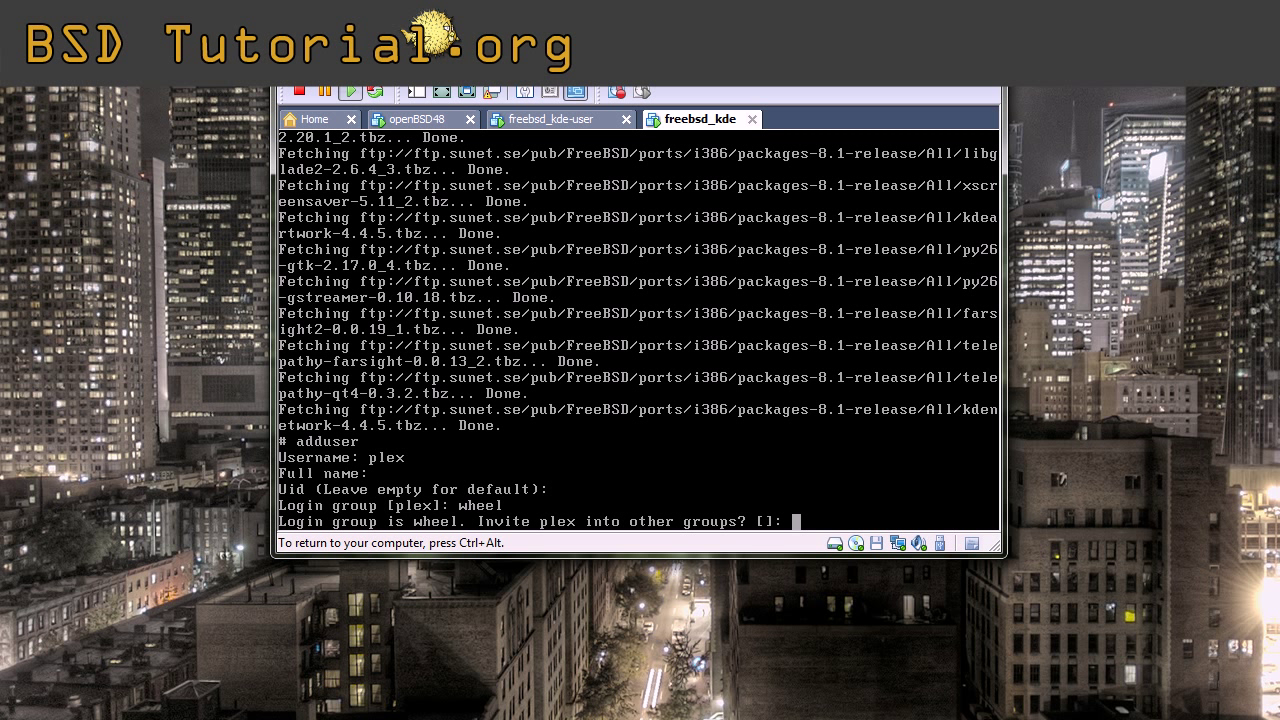
pyautogui.press('Return')
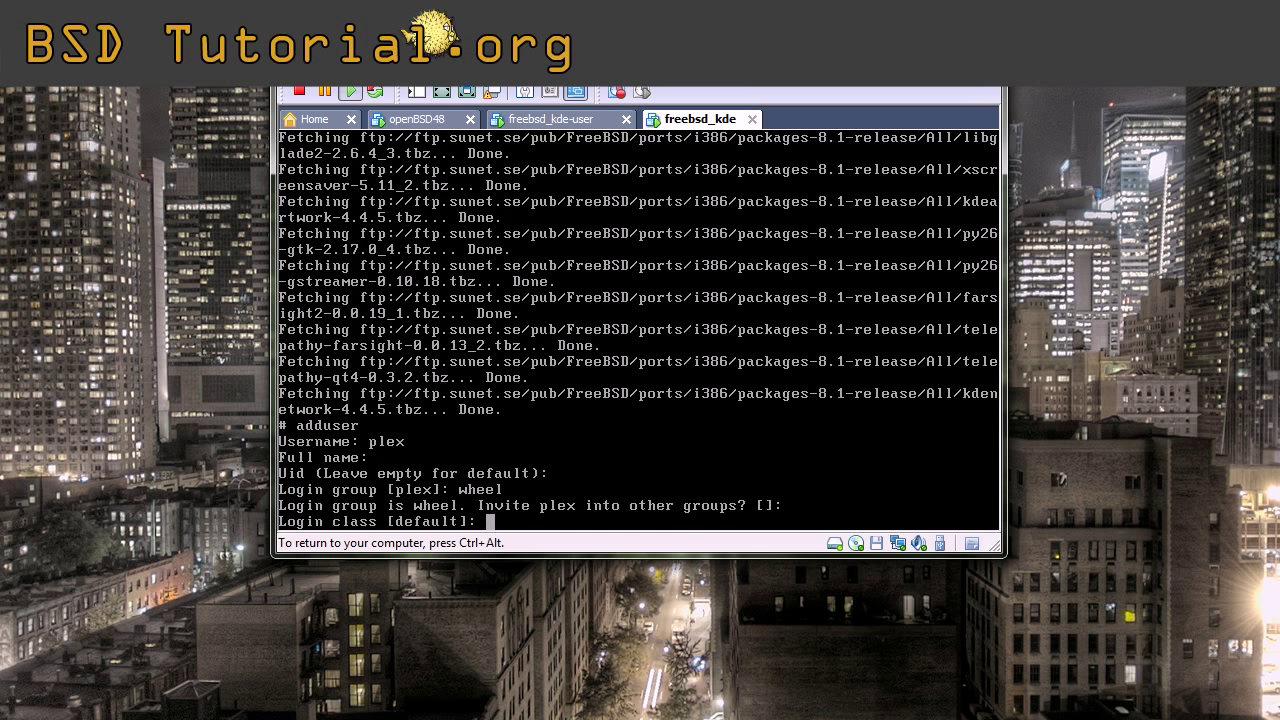
pyautogui.press('Return')
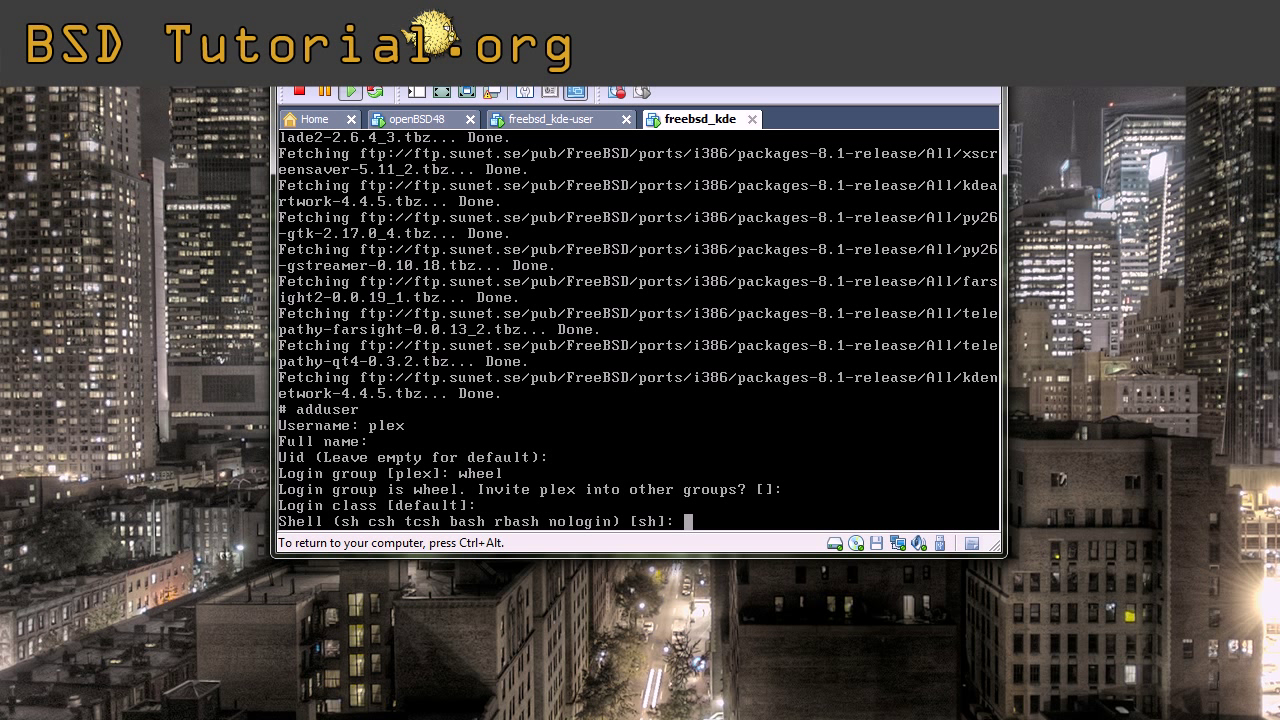
# - Give plex the bash shell and a password, confirm with y, then answer n
pyautogui.write('b')
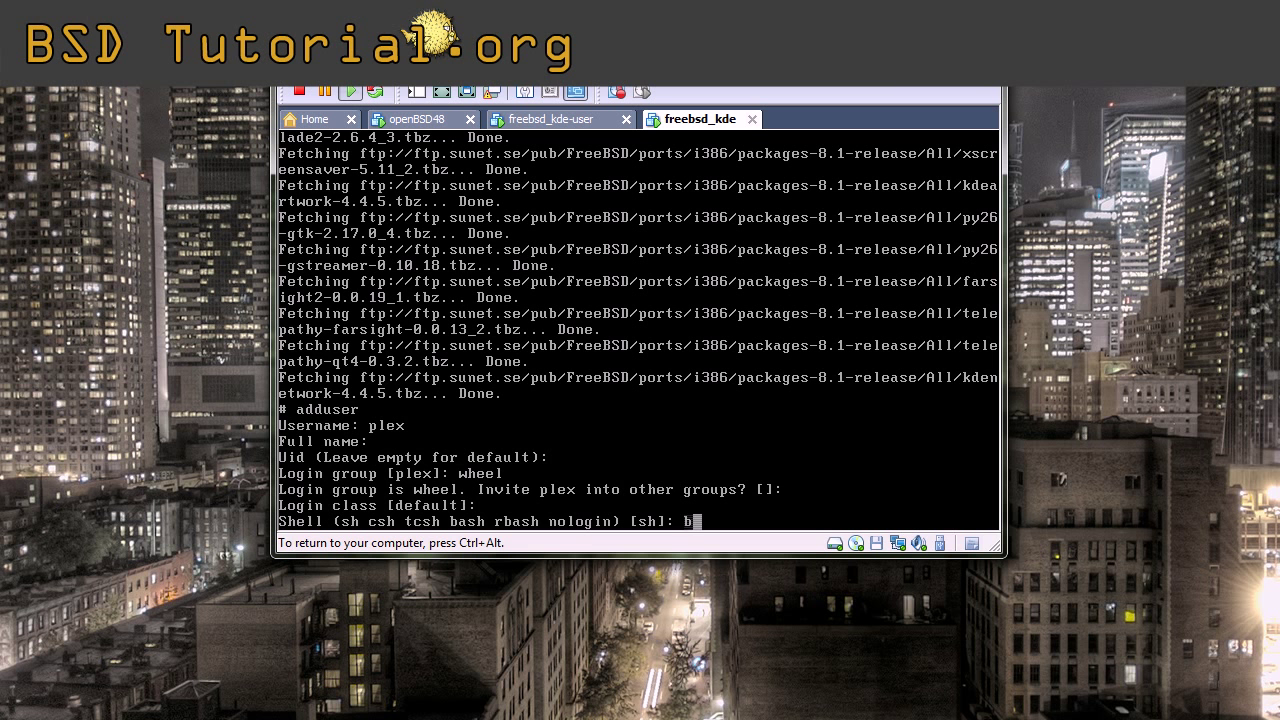
pyautogui.write('ash')
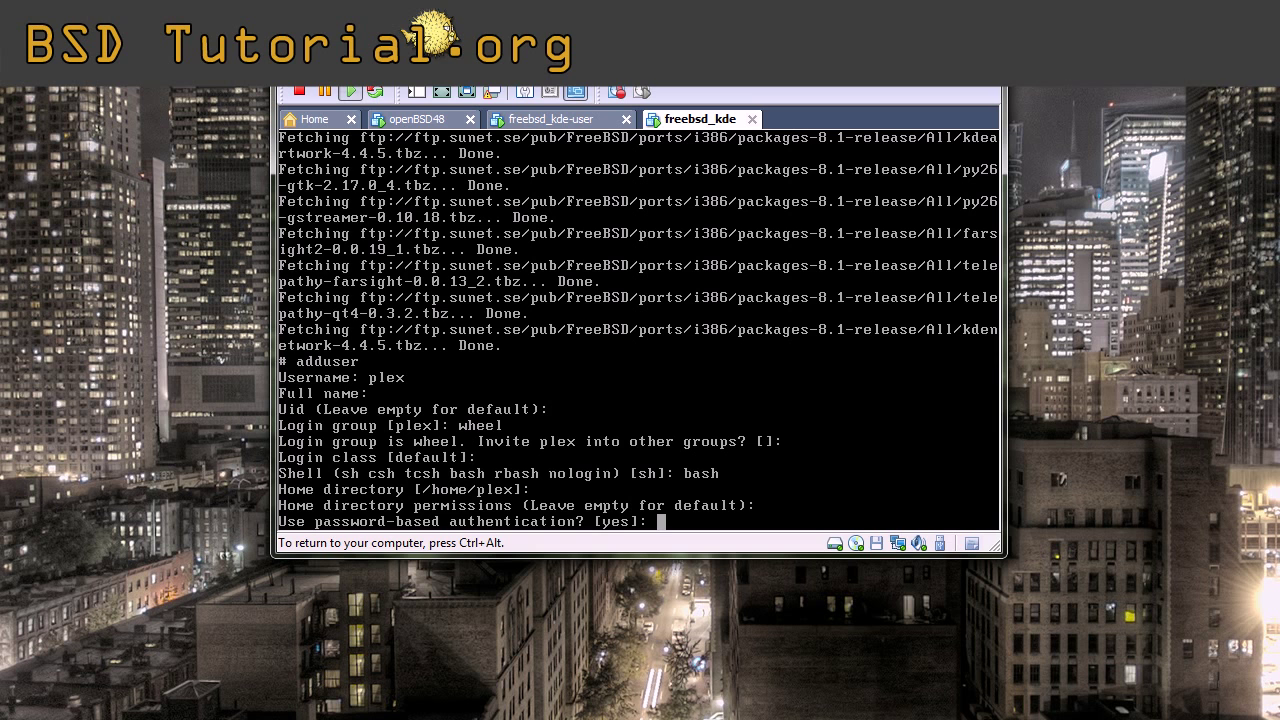
pyautogui.press('Return')
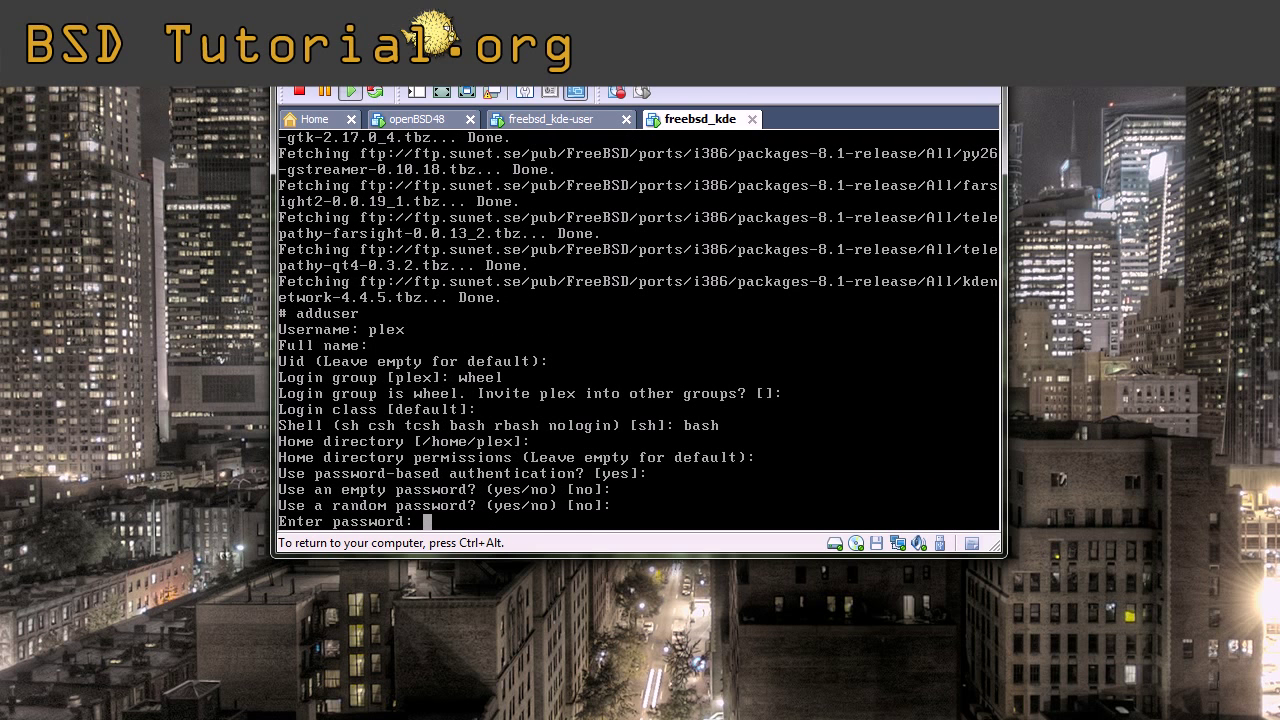
pyautogui.press('Return')
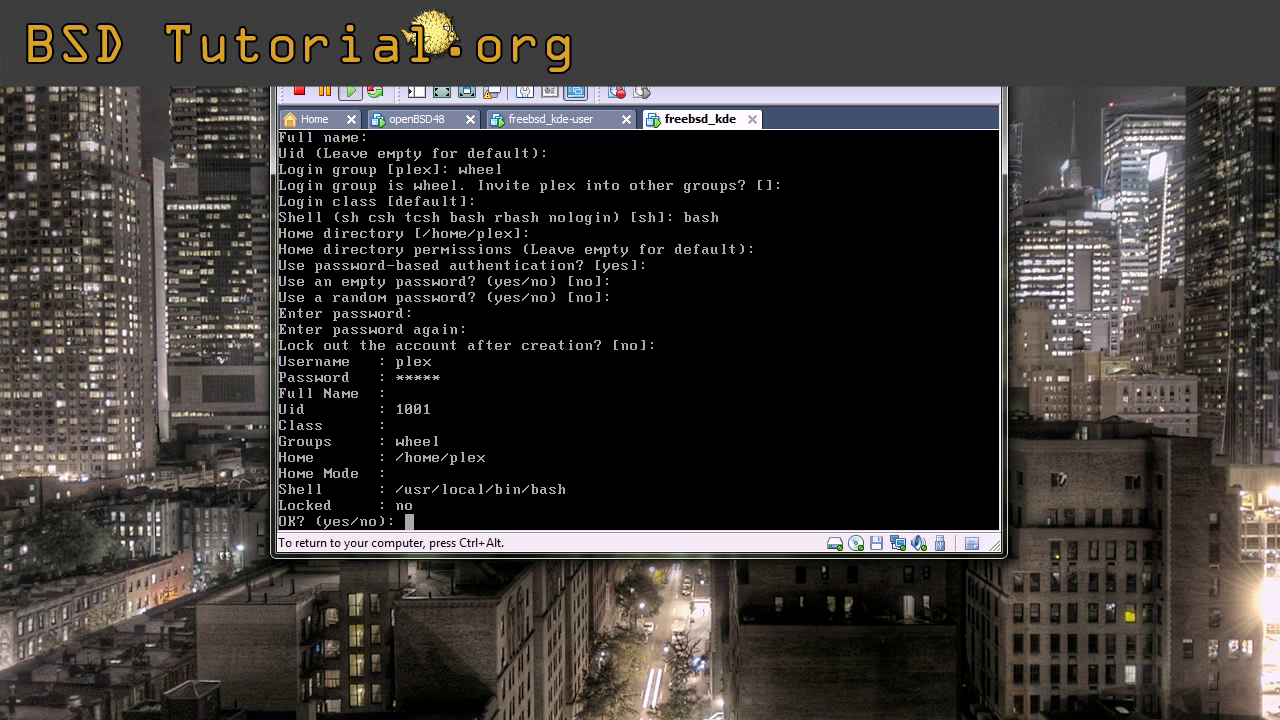
pyautogui.write('y')
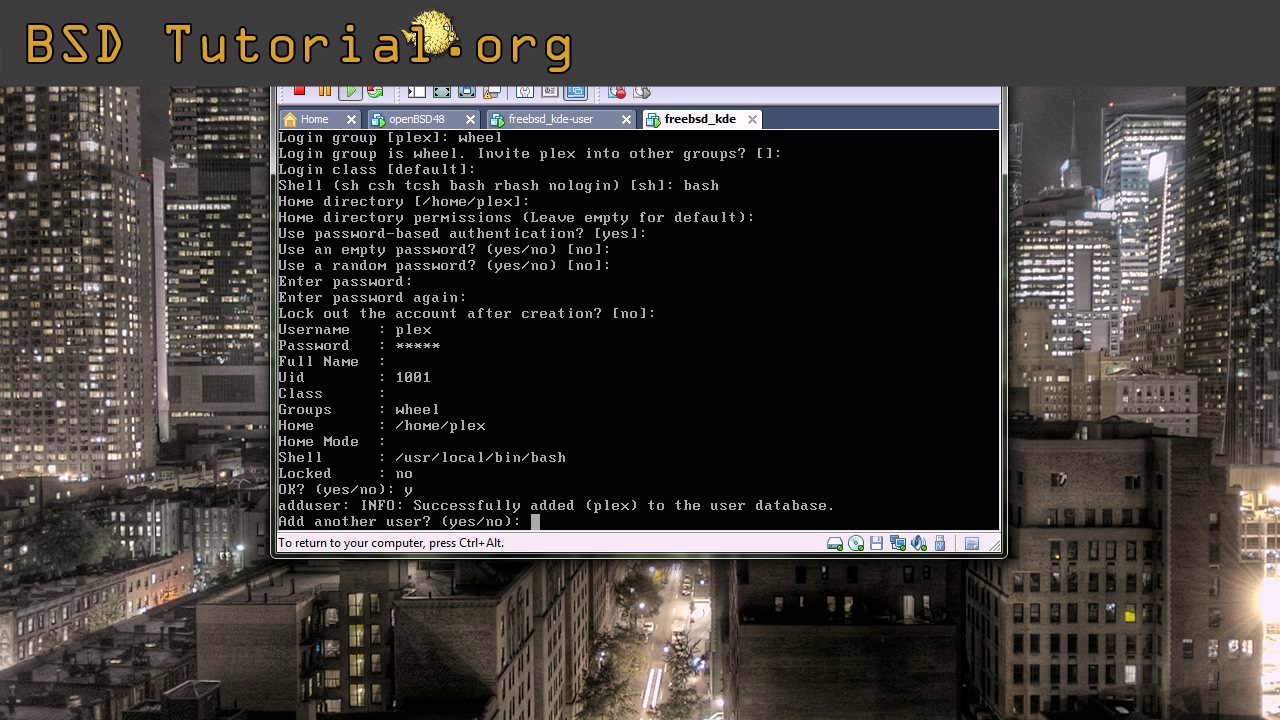
pyautogui.write('n')
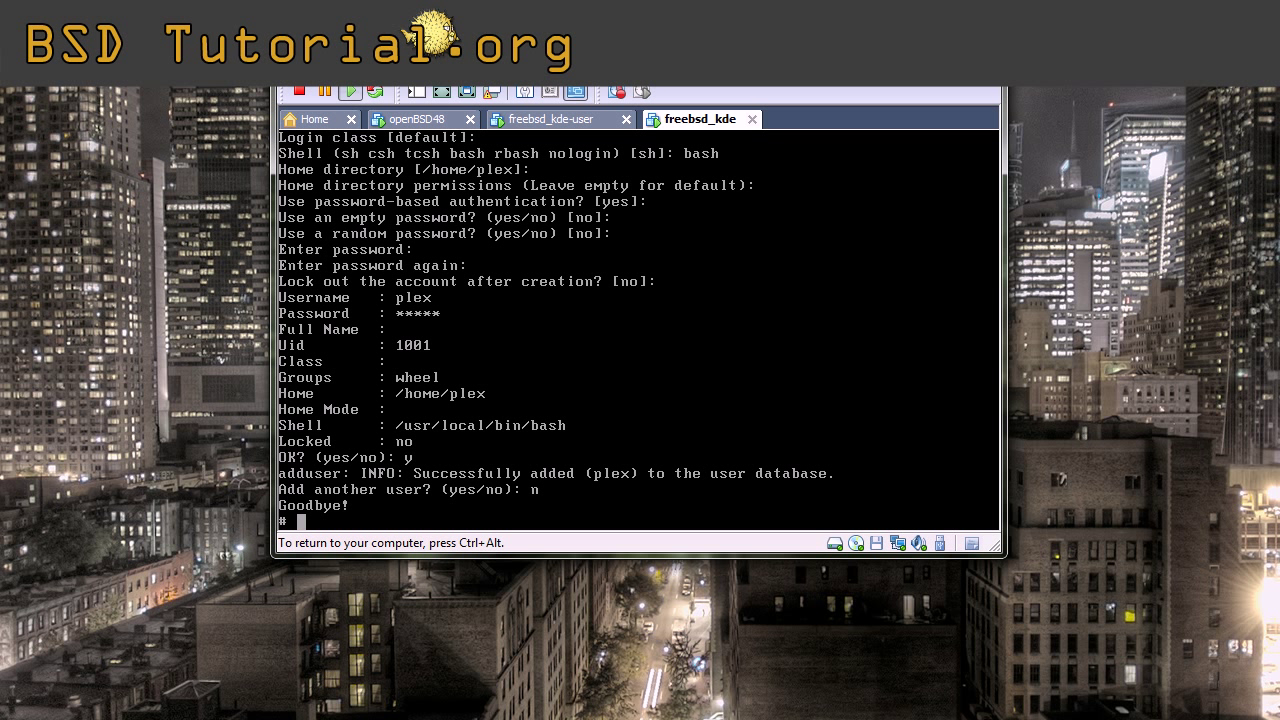
# - Run vi /etc/rc.conf
pyautogui.write('vi /etc/t')
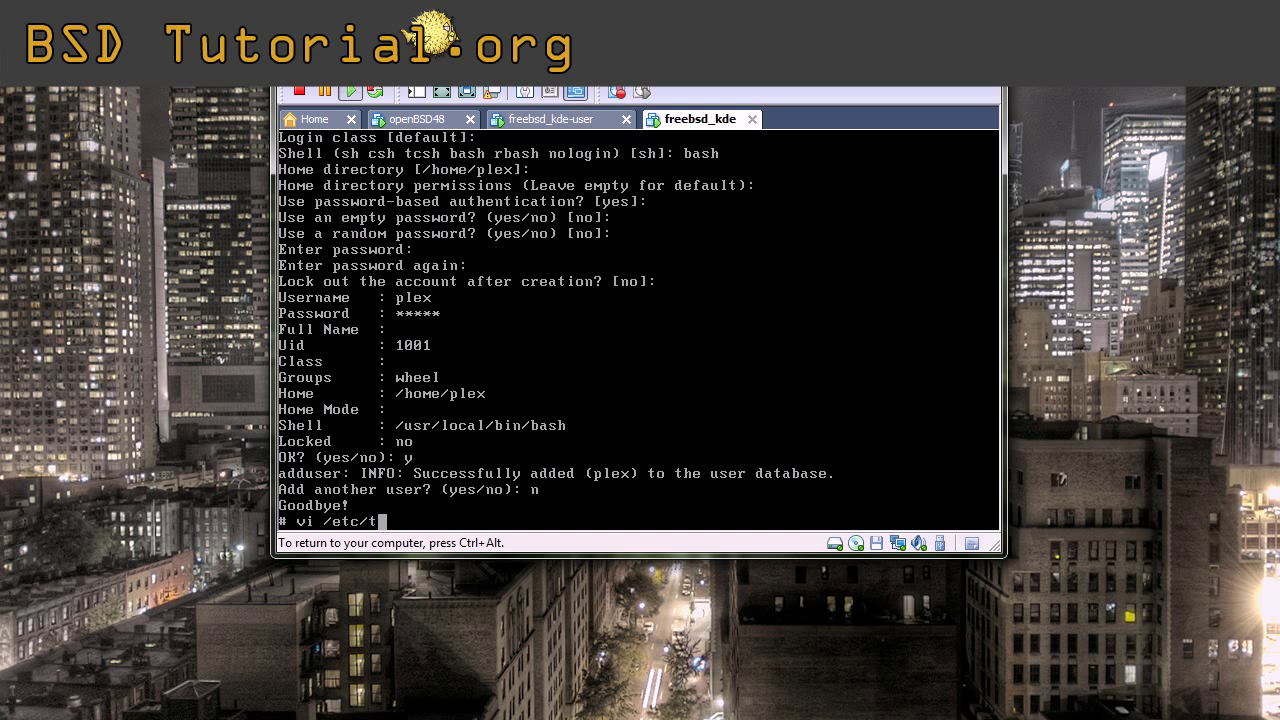
pyautogui.write('rc.conf')
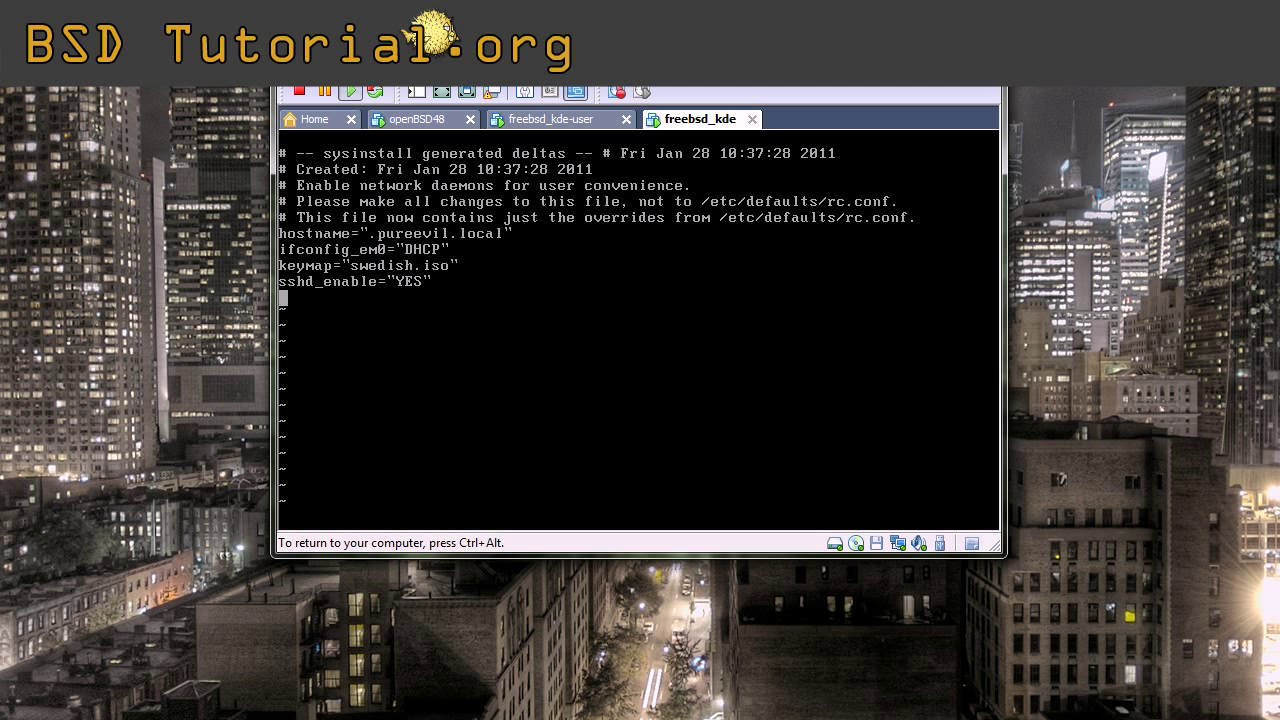
# - Add the lines hald_enable="YES" and dbus_enable="YES" to rc.conf
pyautogui.write('hald_enable=')
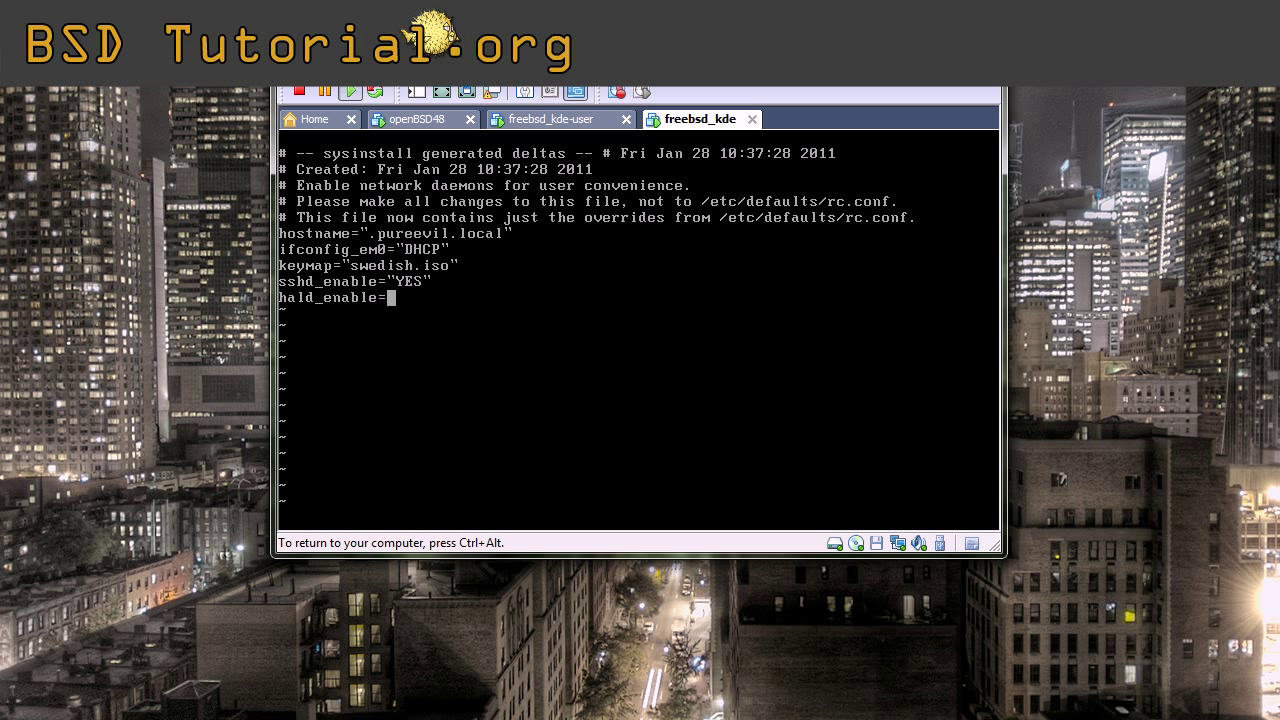
pyautogui.write('"YES"')
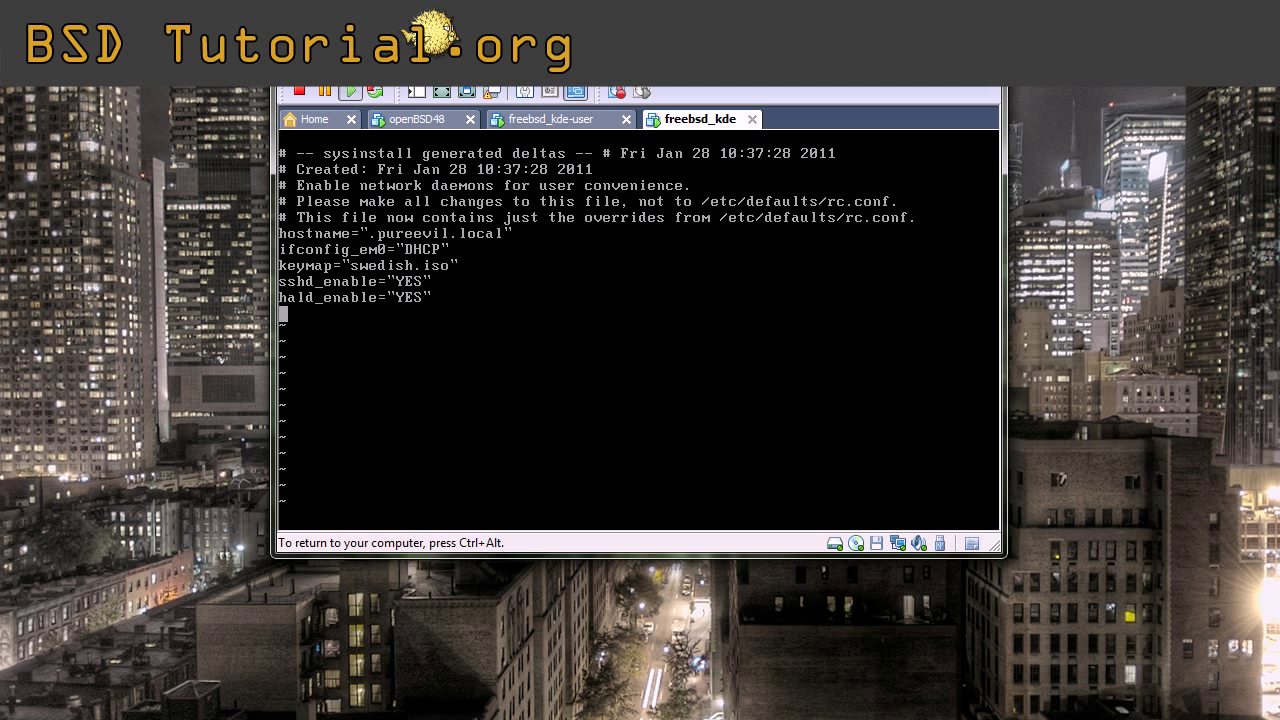
pyautogui.write('dus')
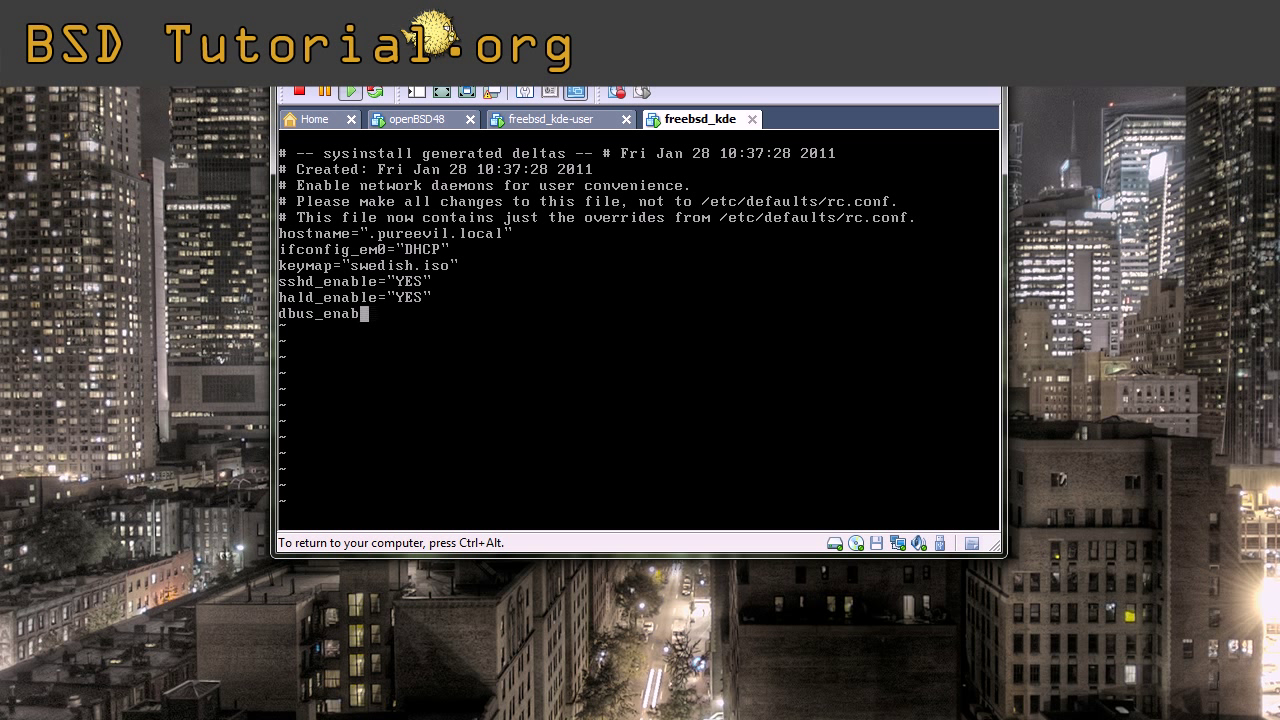
pyautogui.write('le="YES"')
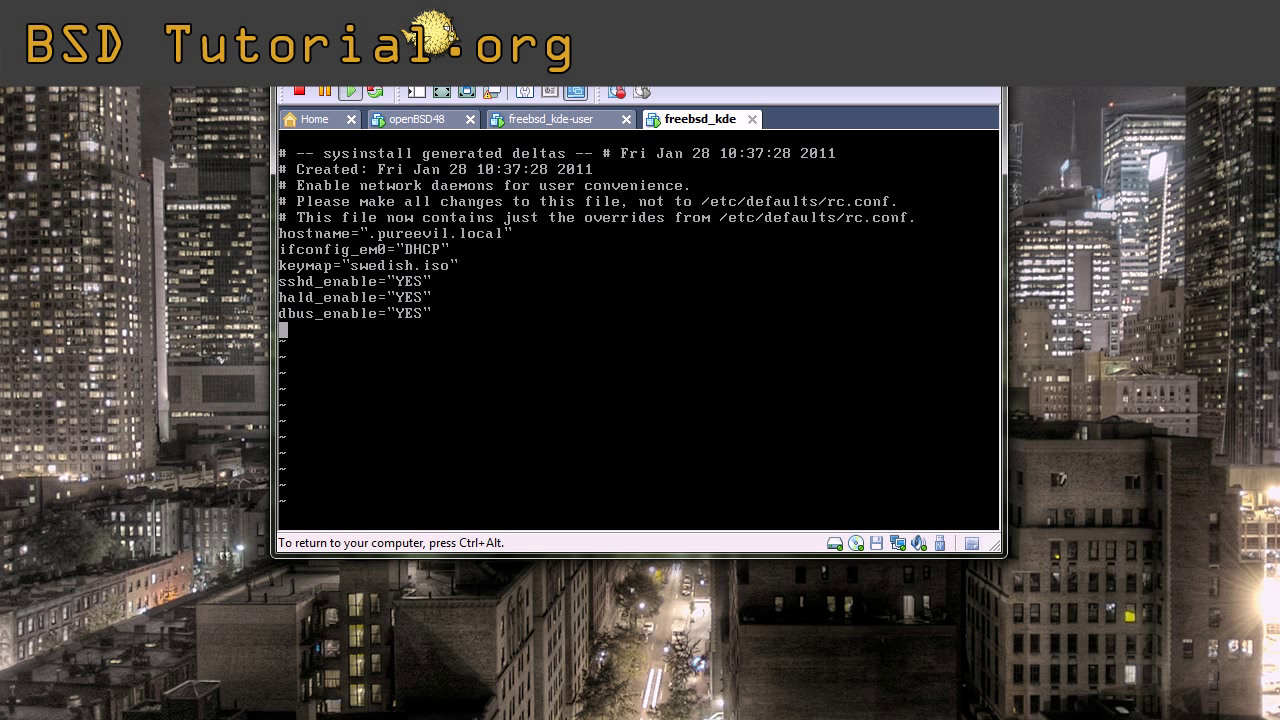
# - Add local_startup="${local_startup} /usr/local/kde4/etc/rc.d" as a new rc.conf line
pyautogui.write('local')
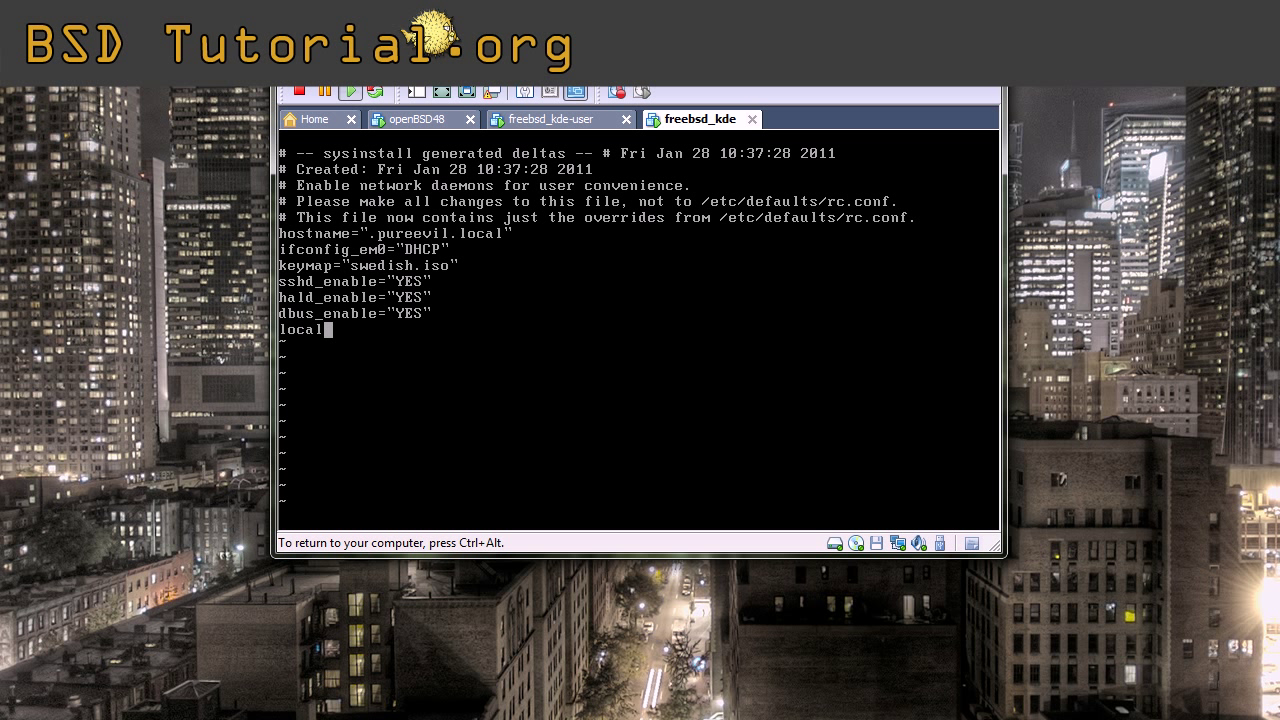
pyautogui.write('_startup')
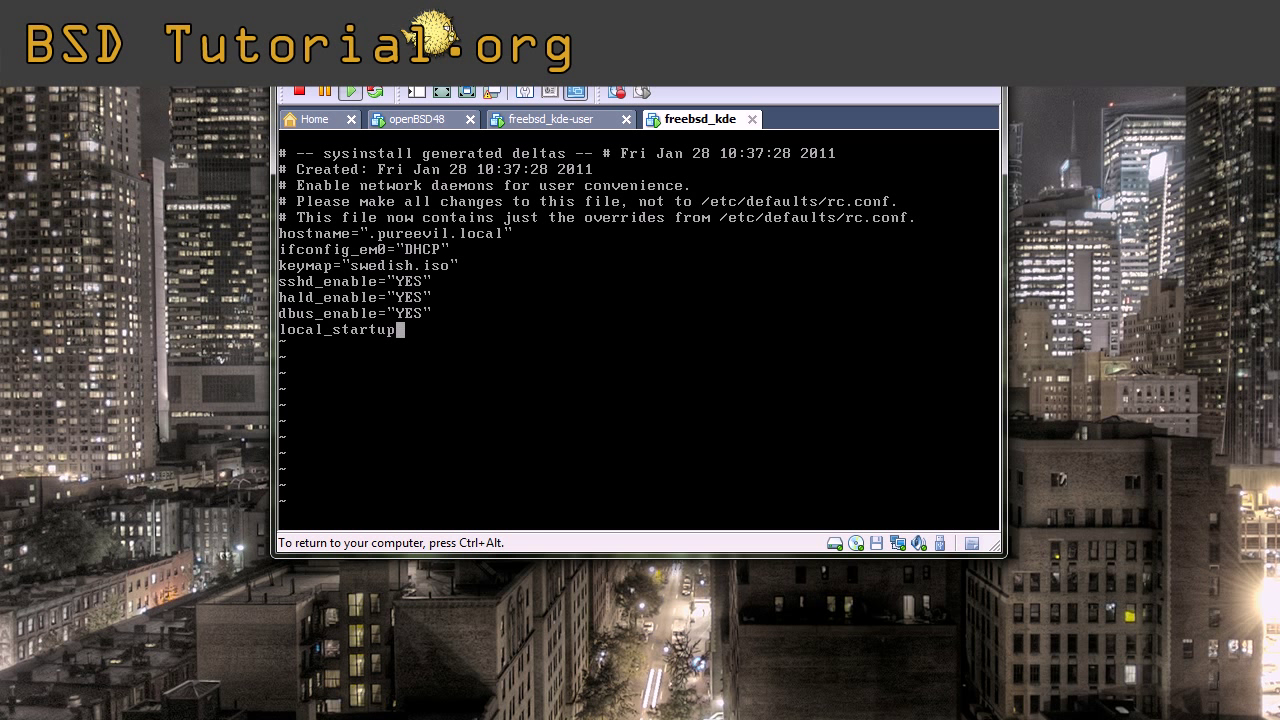
pyautogui.write('="')
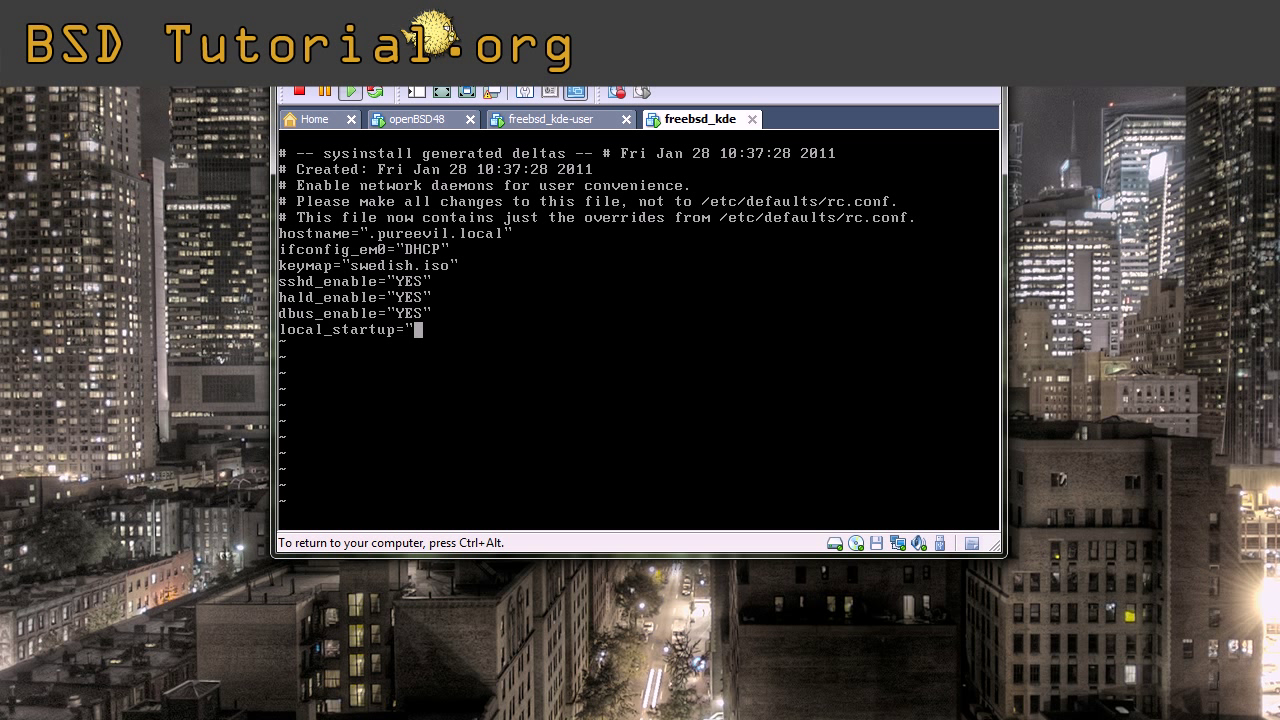
pyautogui.write('$')
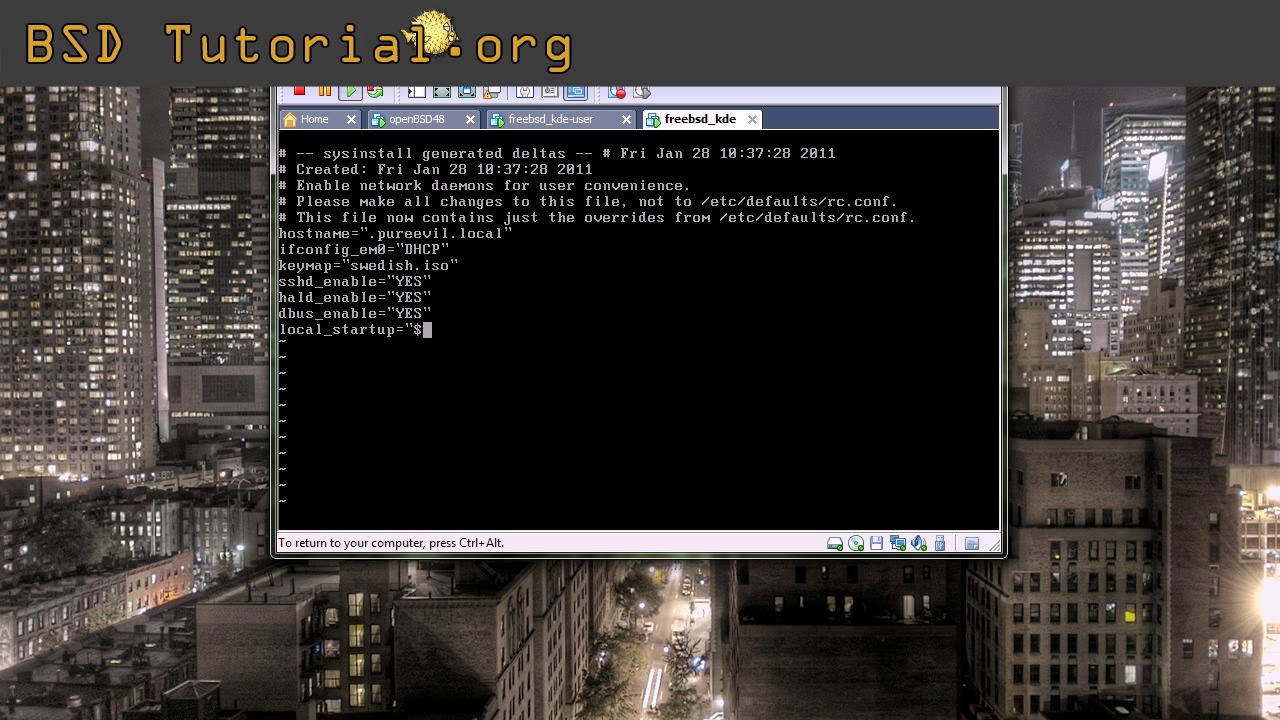
pyautogui.write('{')
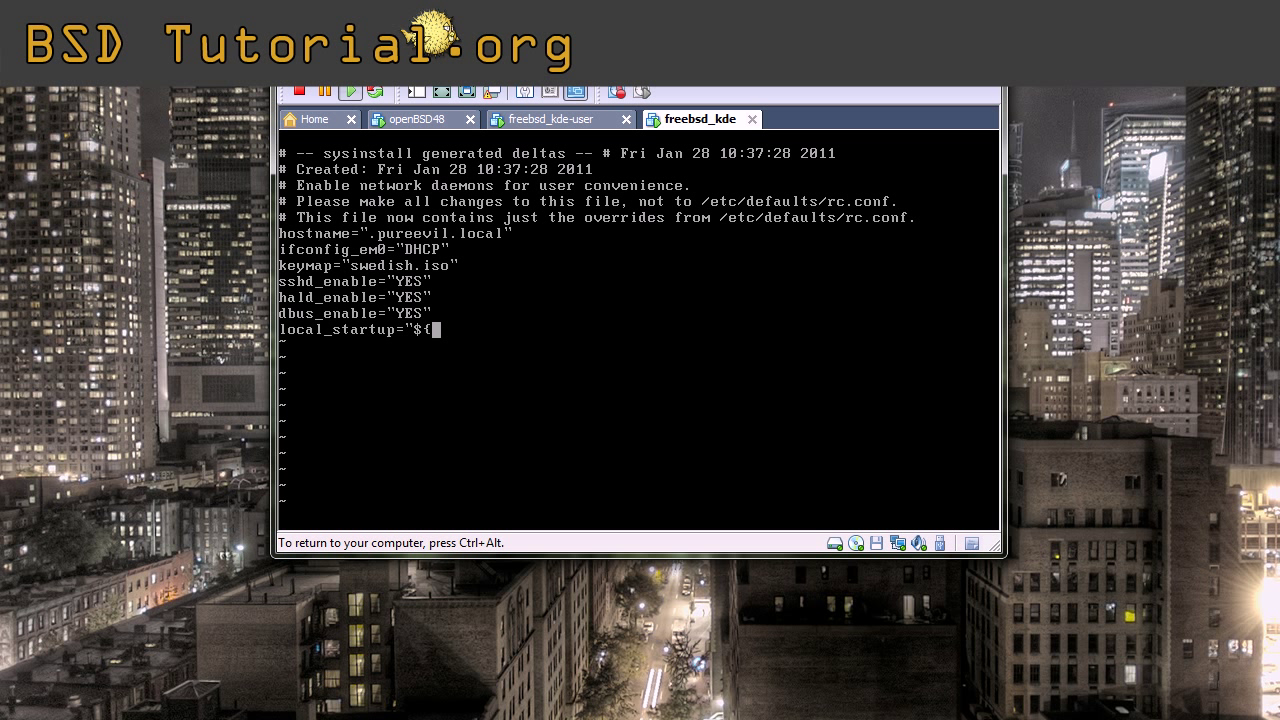
pyautogui.write('local_')
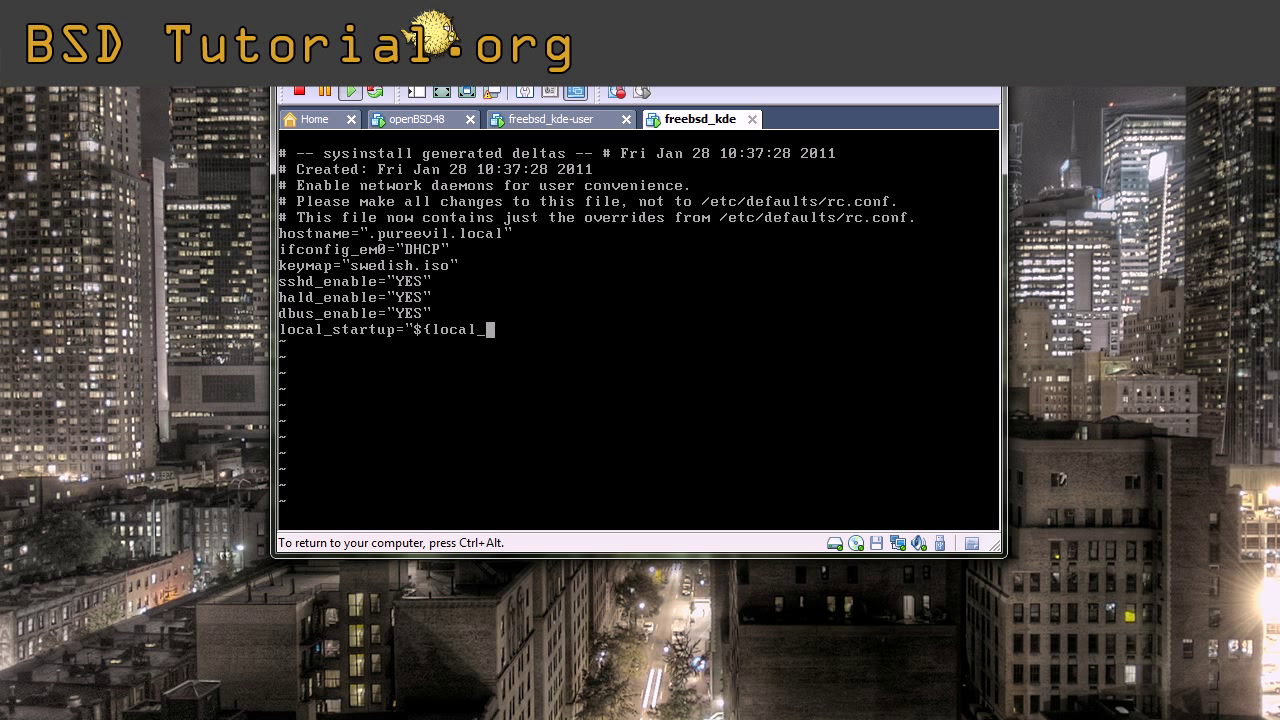
pyautogui.write('startu')
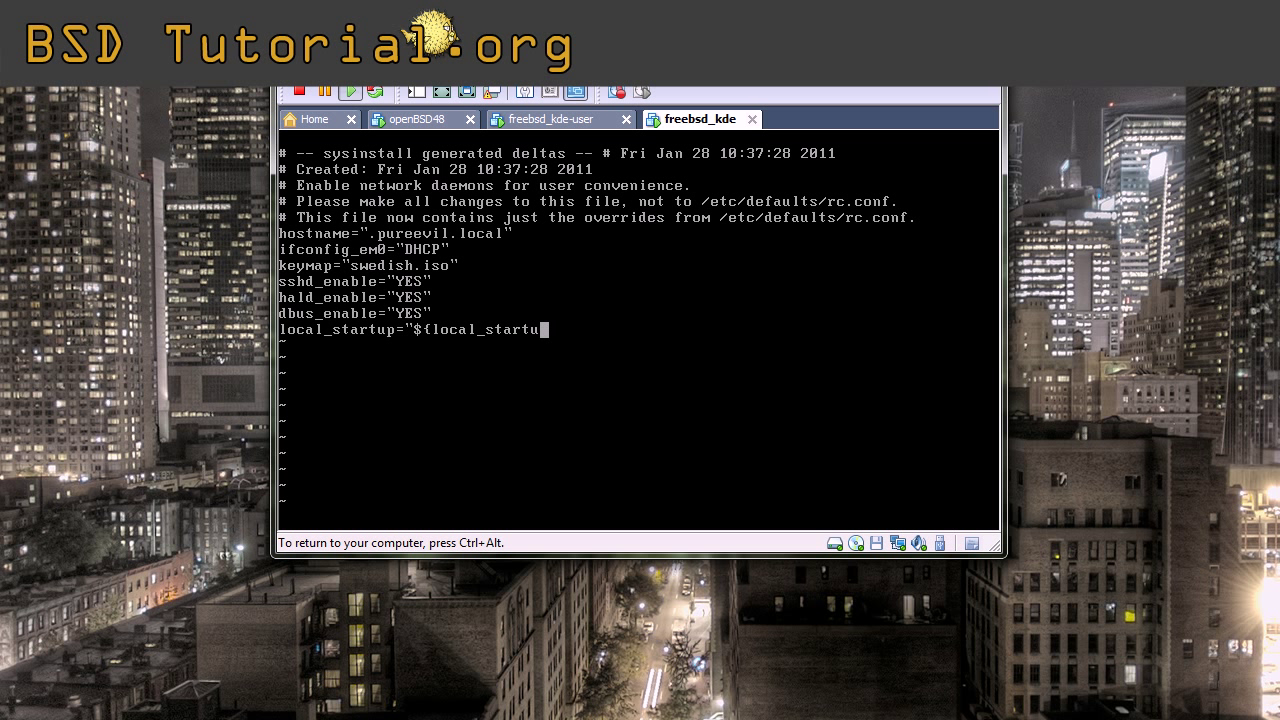
pyautogui.write('}')
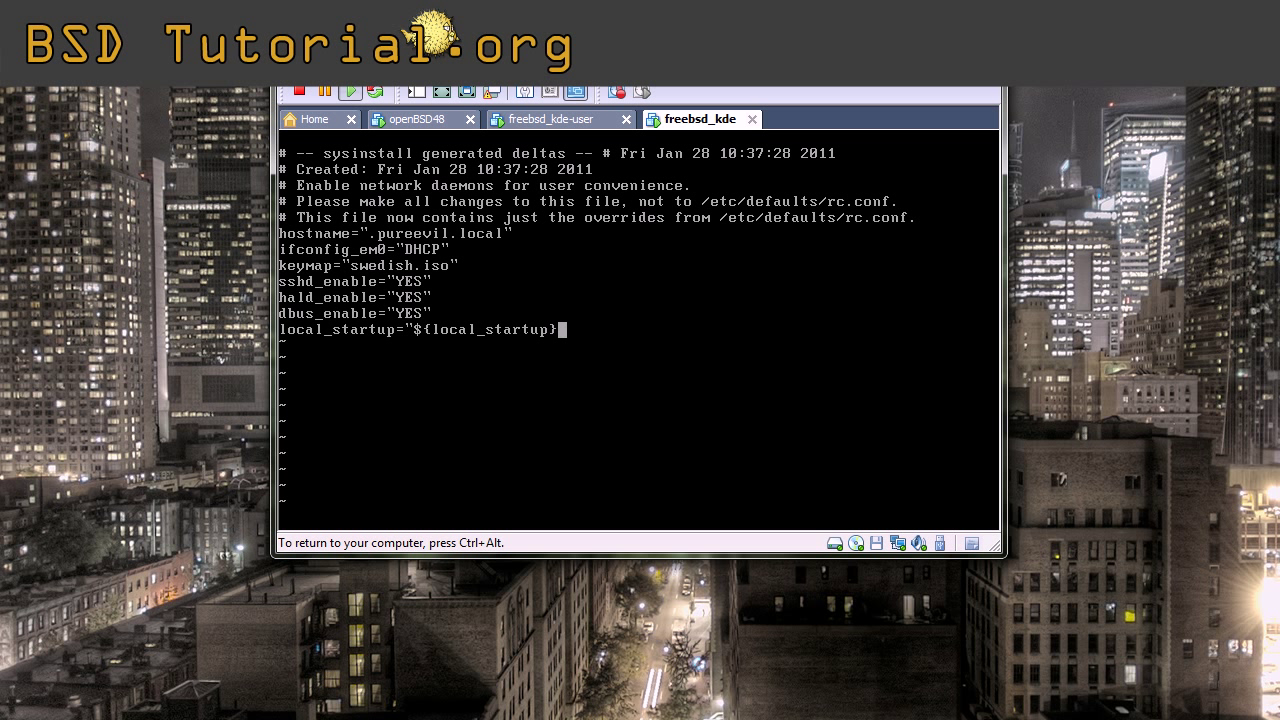
pyautogui.write('/usr/local')
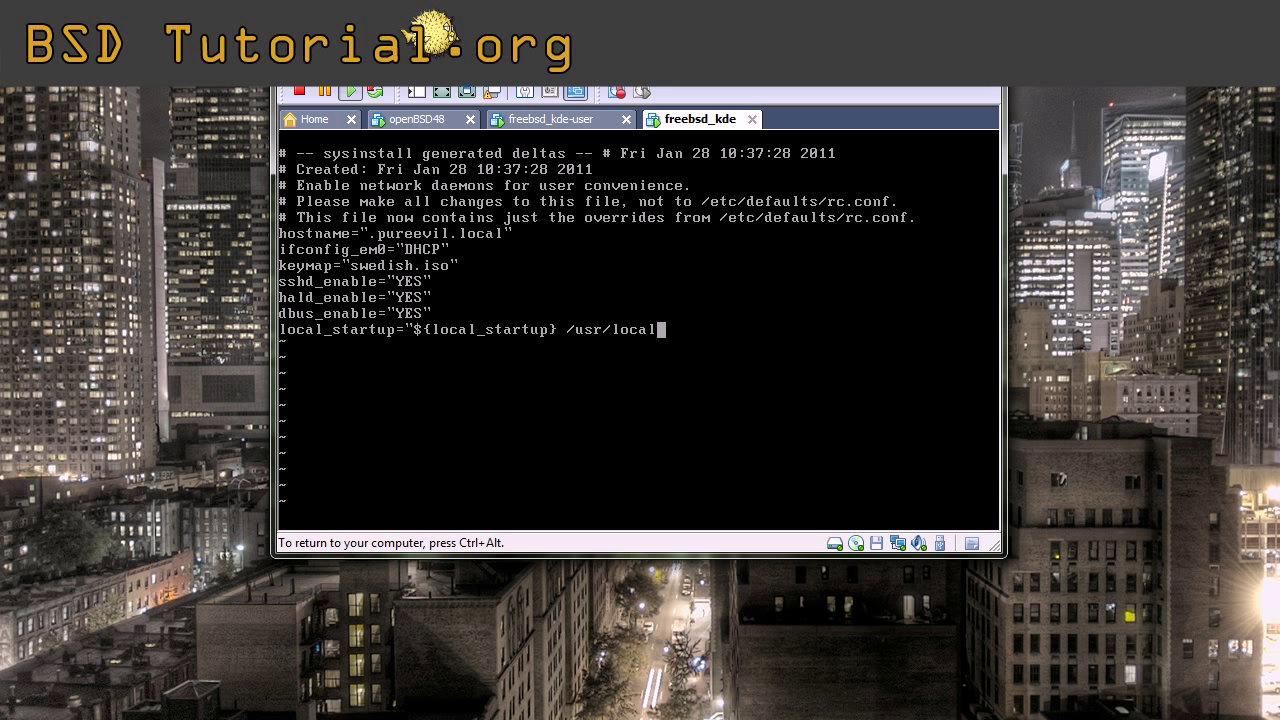
pyautogui.write('/')
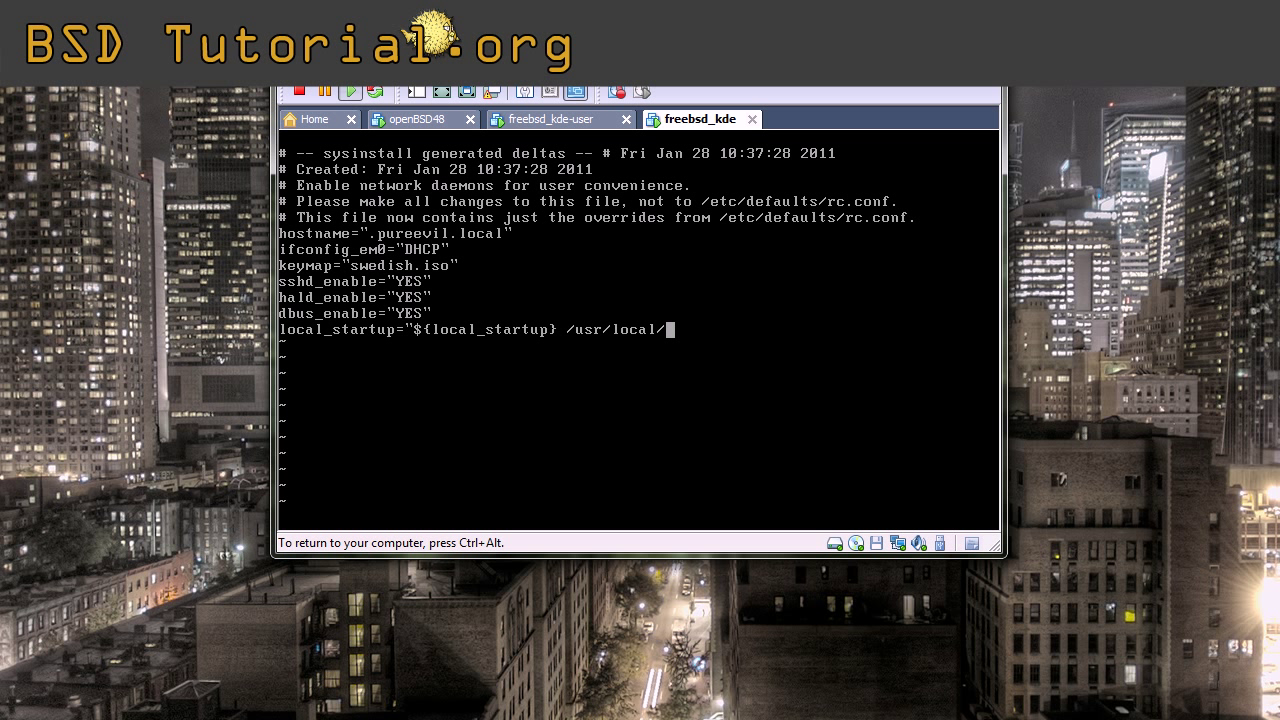
pyautogui.write('kde4')
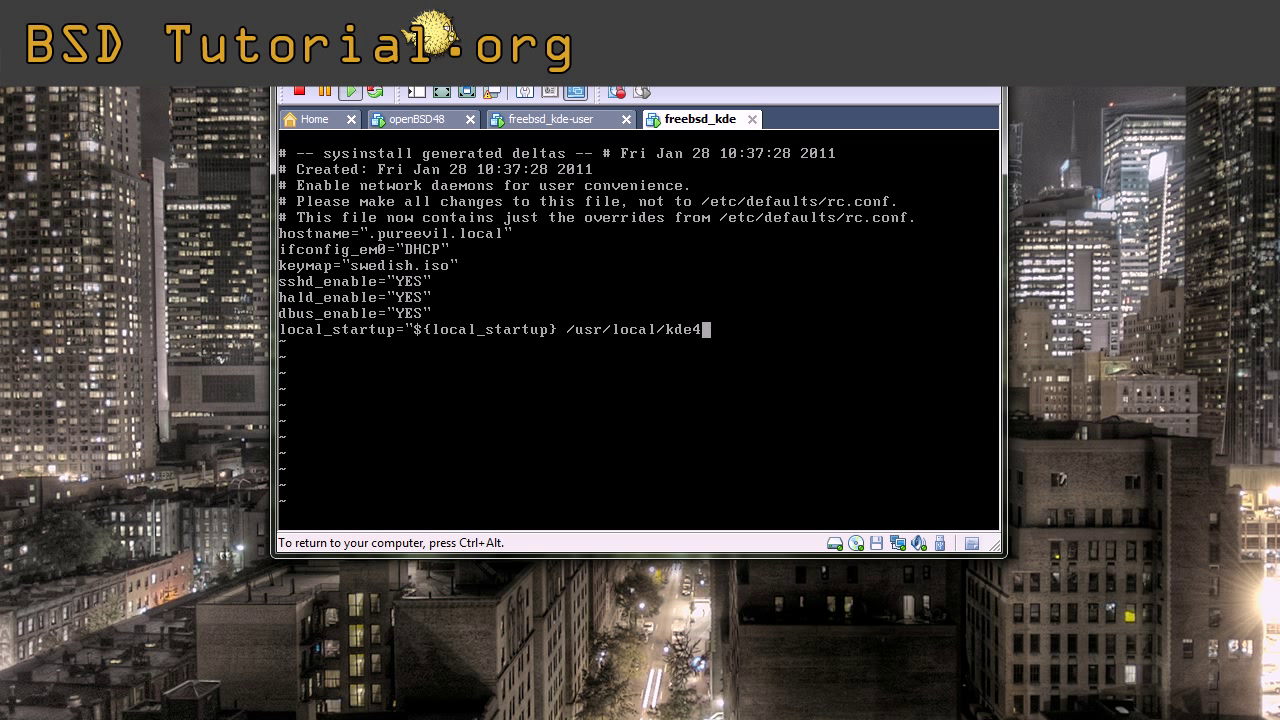
pyautogui.write('/')
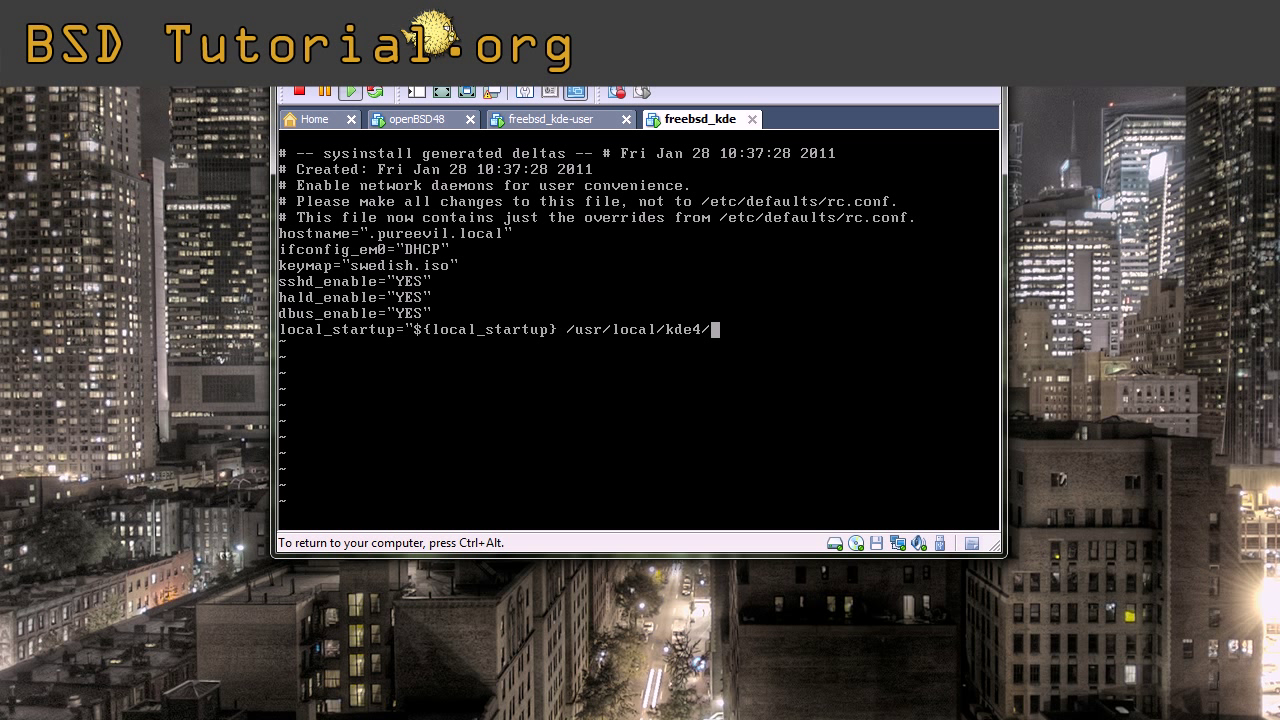
pyautogui.write('et')
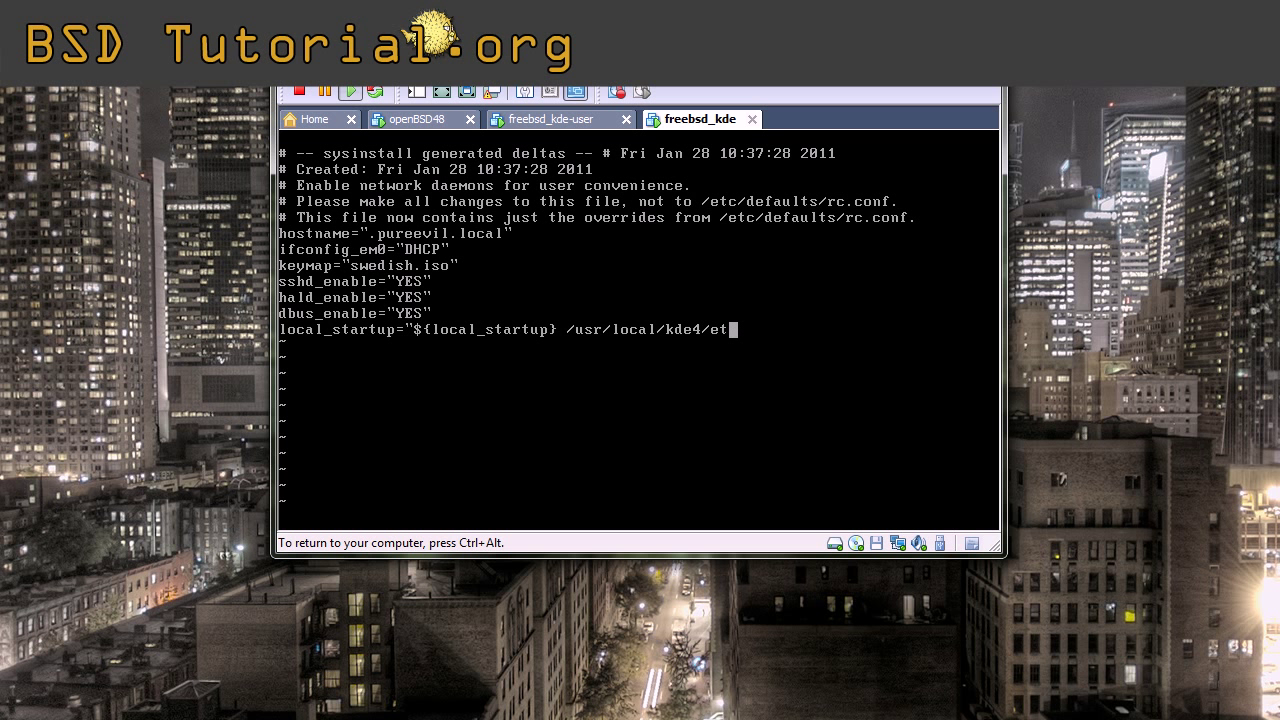
pyautogui.write('c/rc')
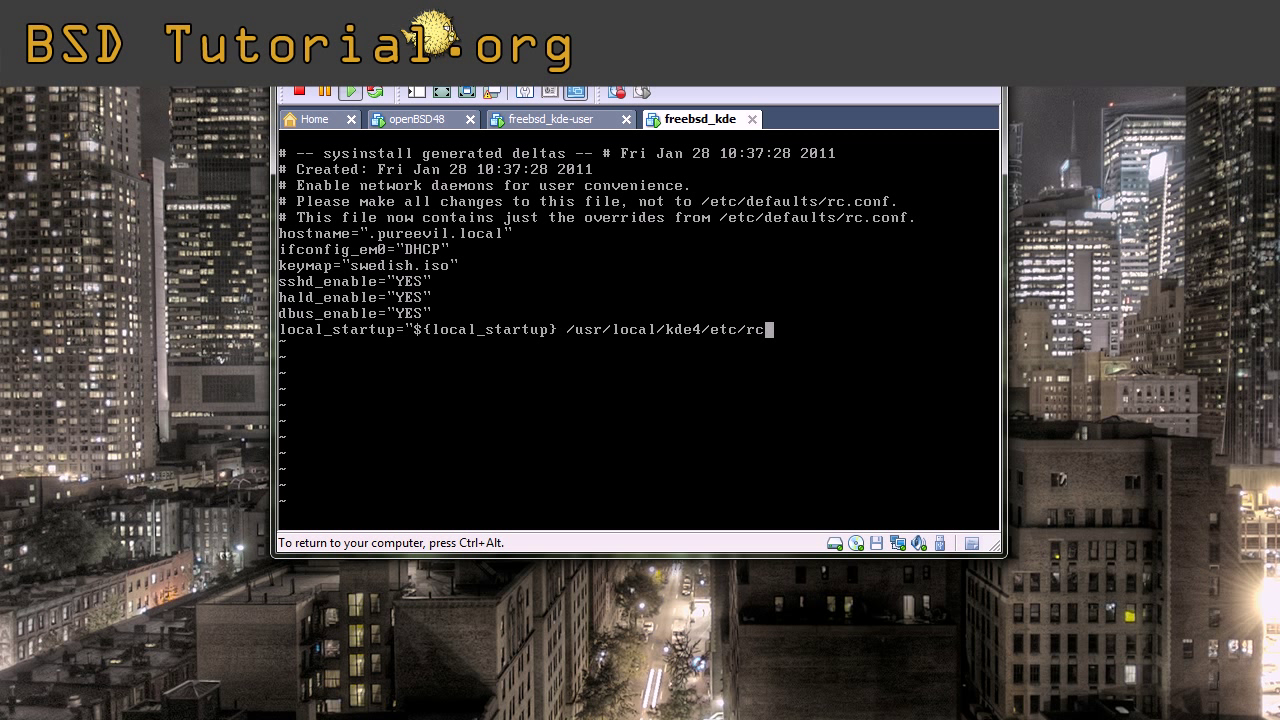
pyautogui.write('.d"')
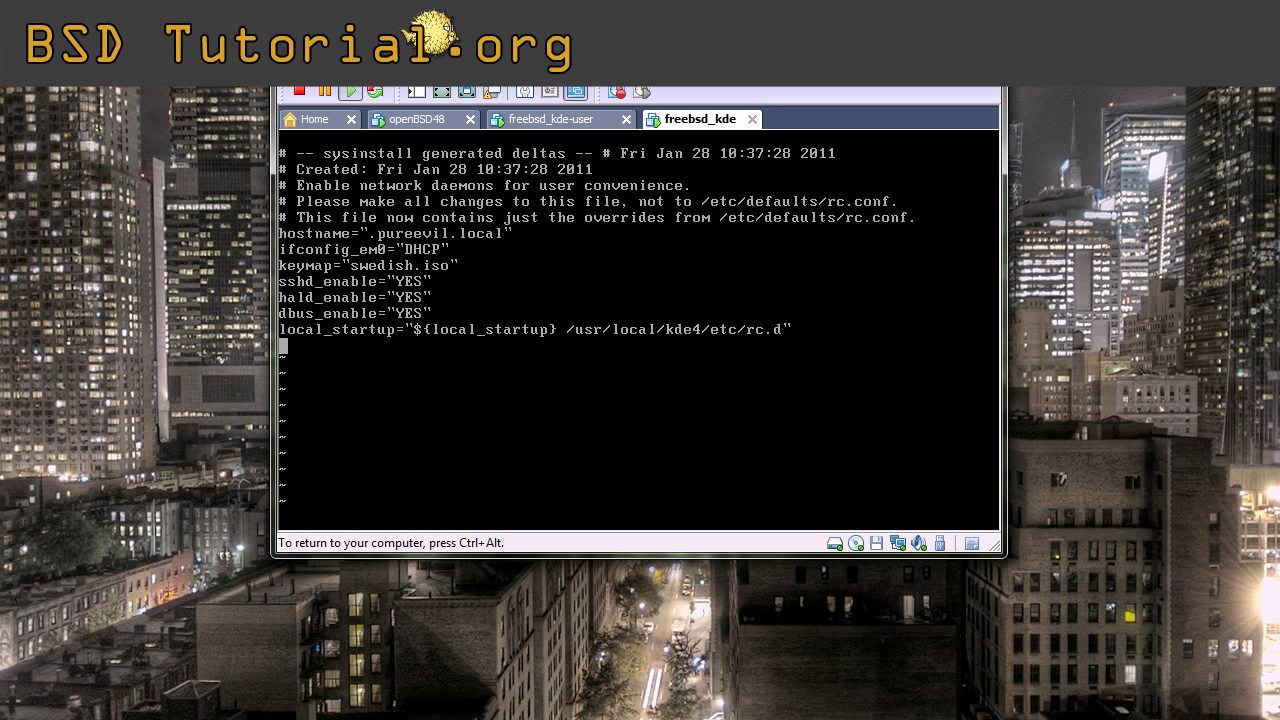
# - Add kdm4_enable="YES" to rc.conf, then save and quit vi with :wq
pyautogui.write('kdm')
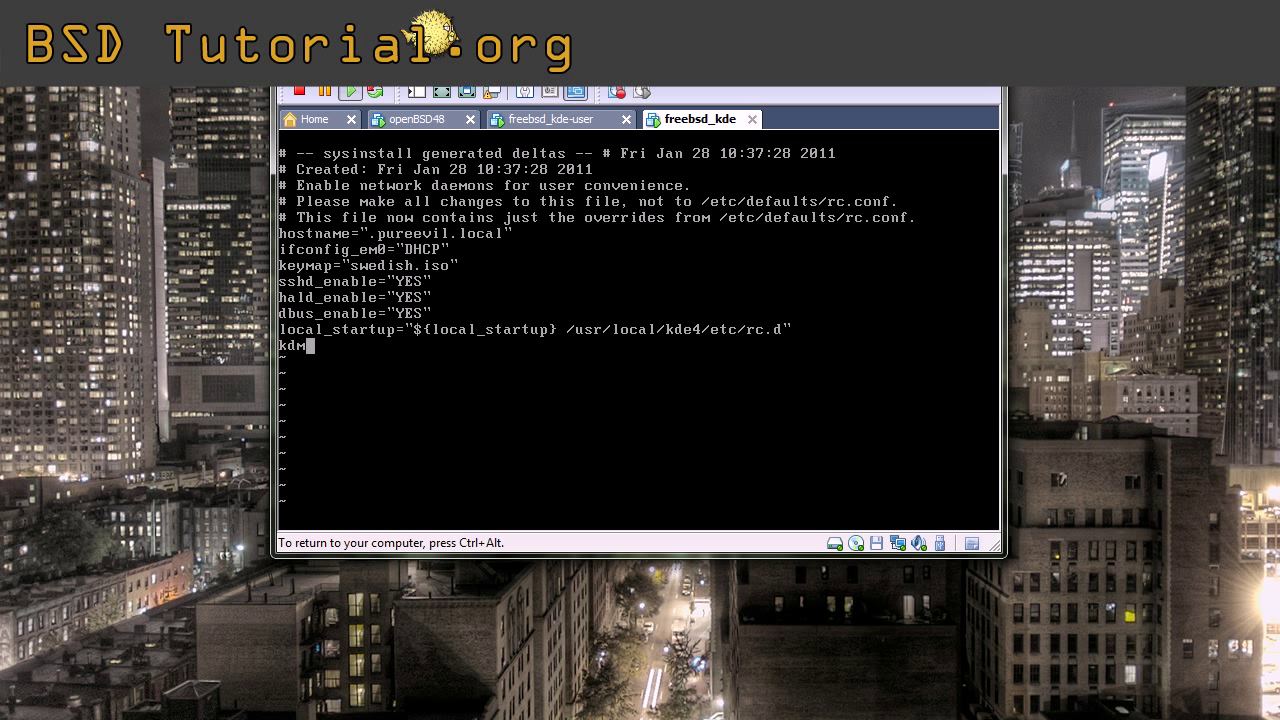
pyautogui.write('4')
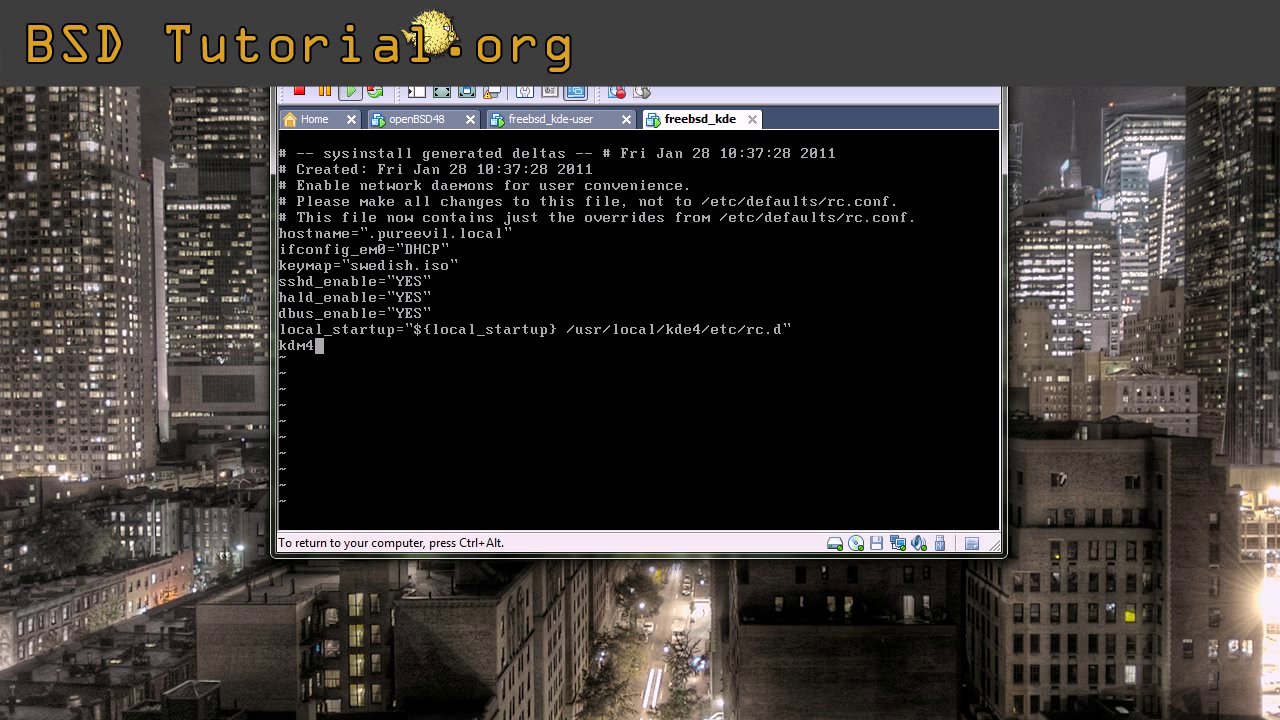
pyautogui.write('_enable')
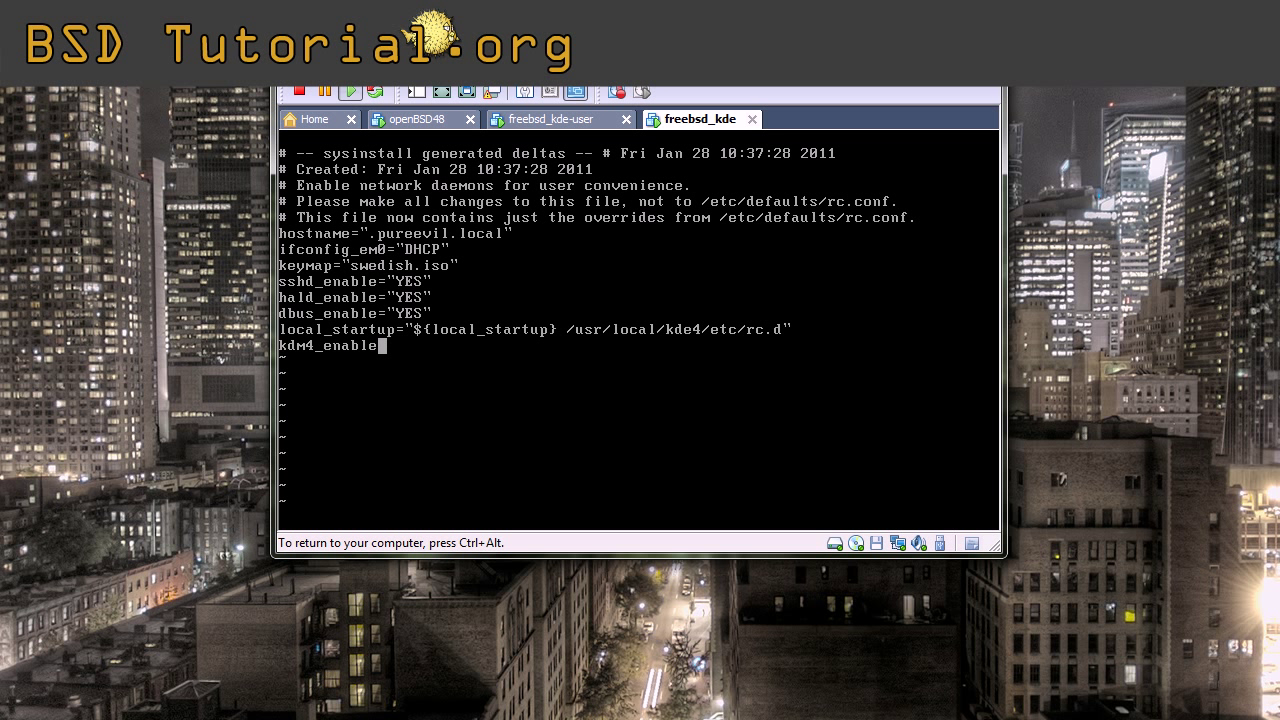
pyautogui.write('="')
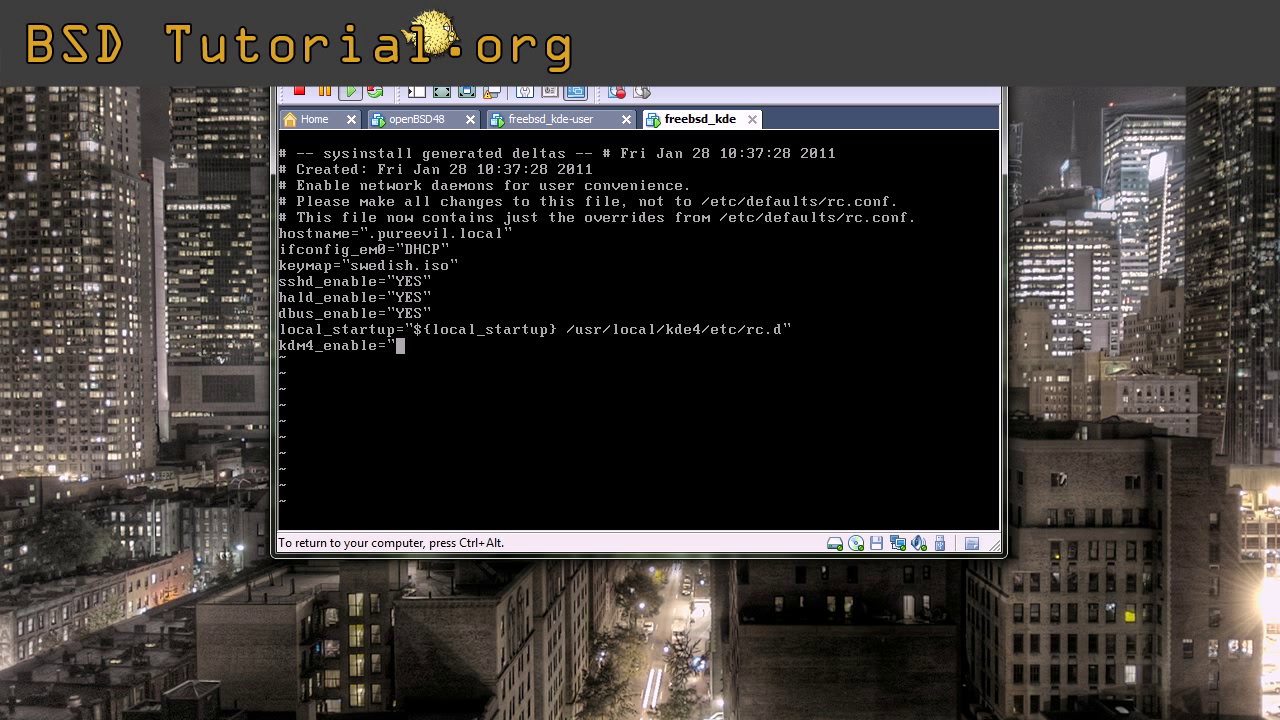
pyautogui.write('YES"')
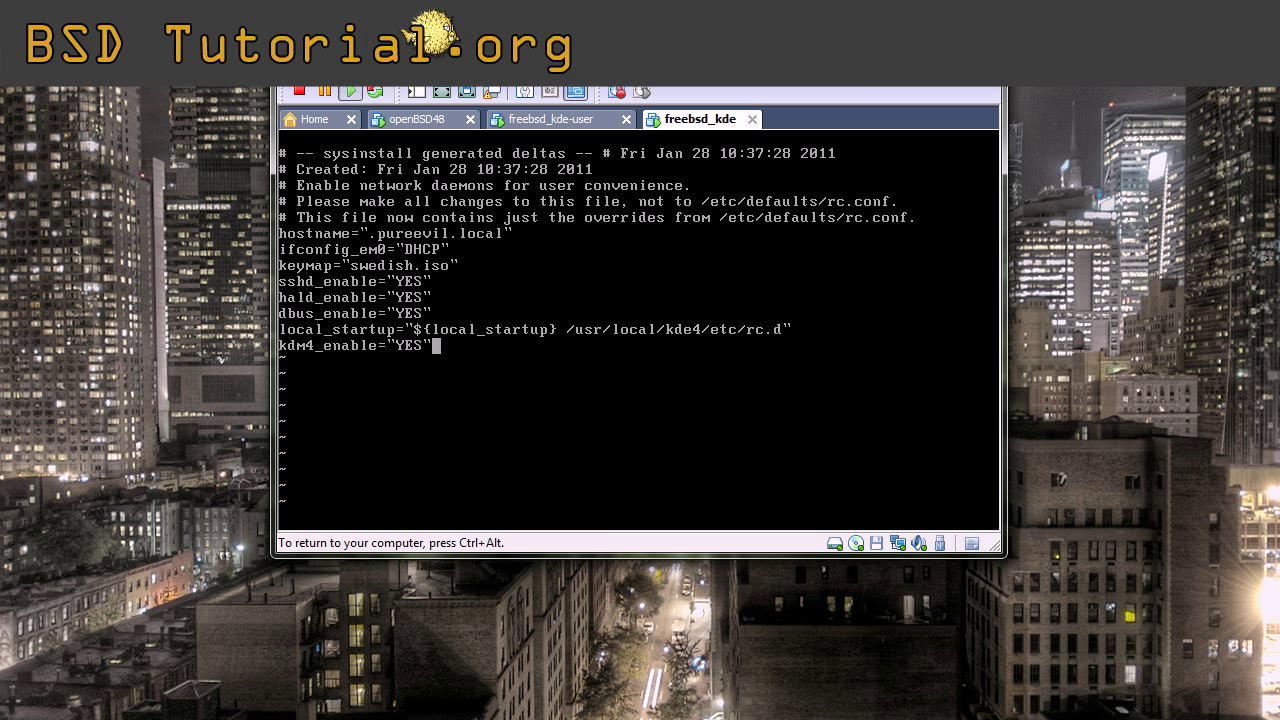
pyautogui.write(':wq')
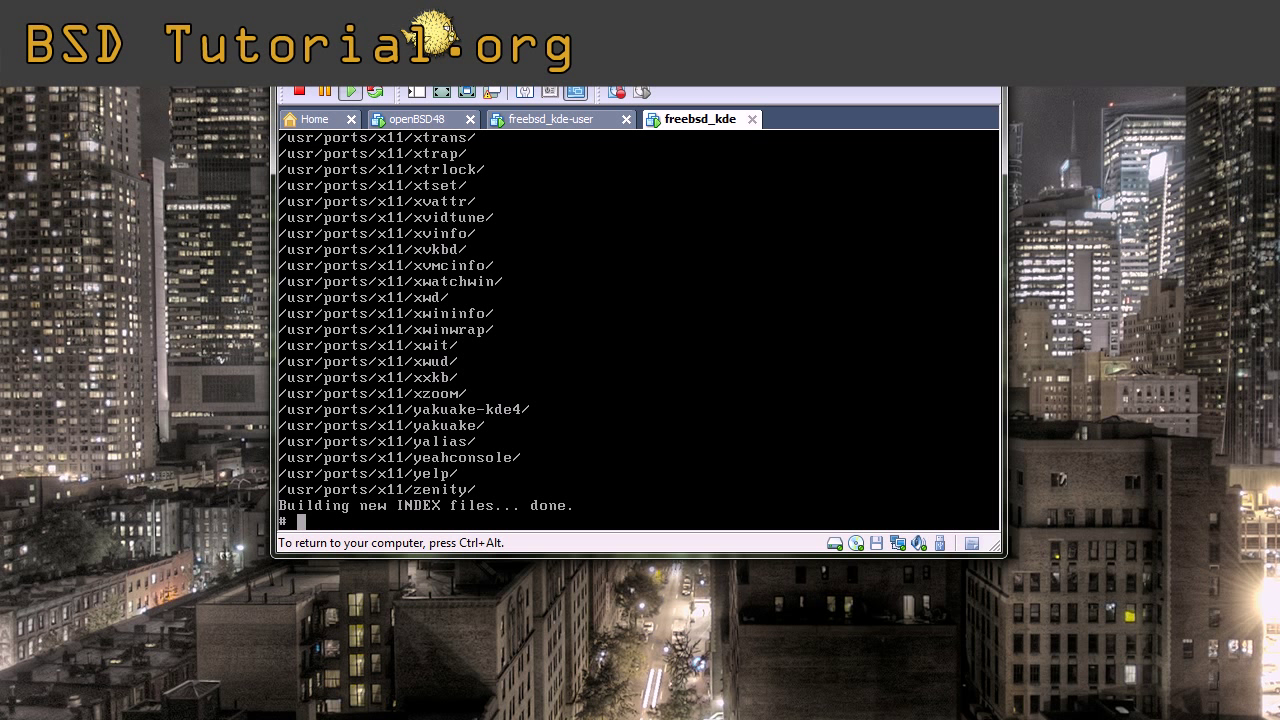
# - Change into /usr/ports, list it, then move into the x11 driver ports directory
pyautogui.write('c')
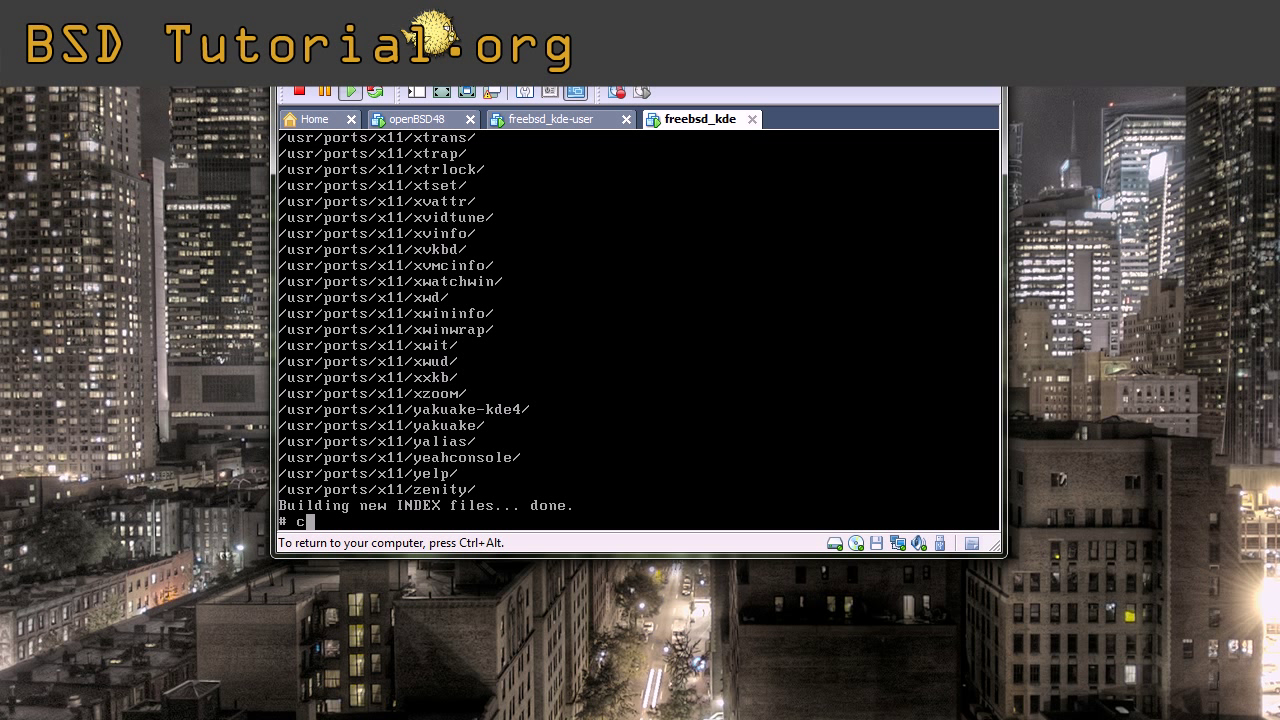
pyautogui.write('d /s')
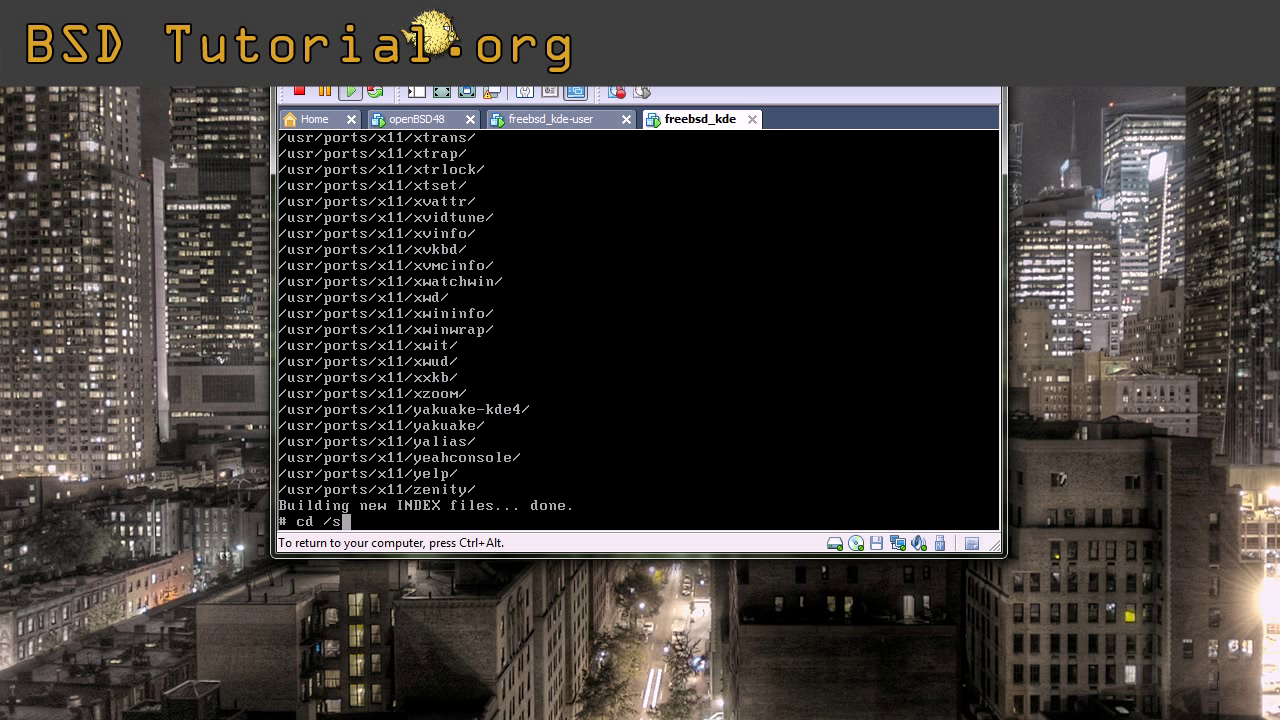
pyautogui.write('usr/ports/')
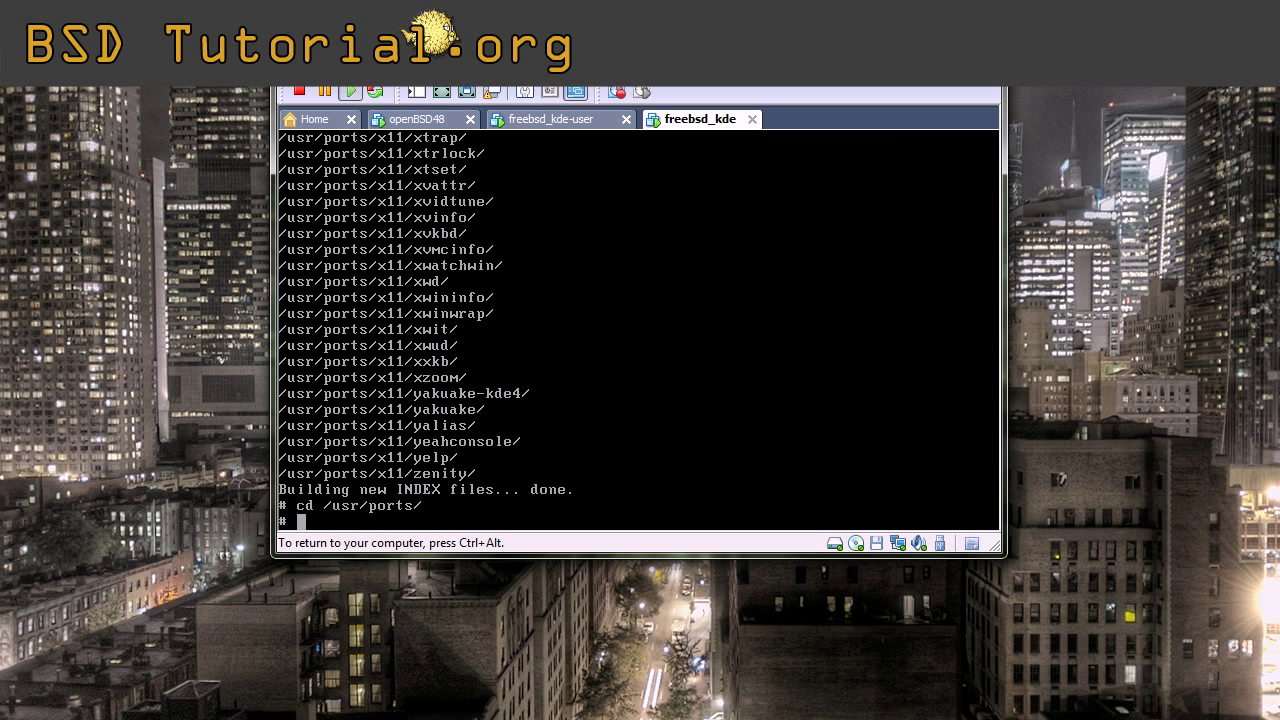
pyautogui.write('ls')
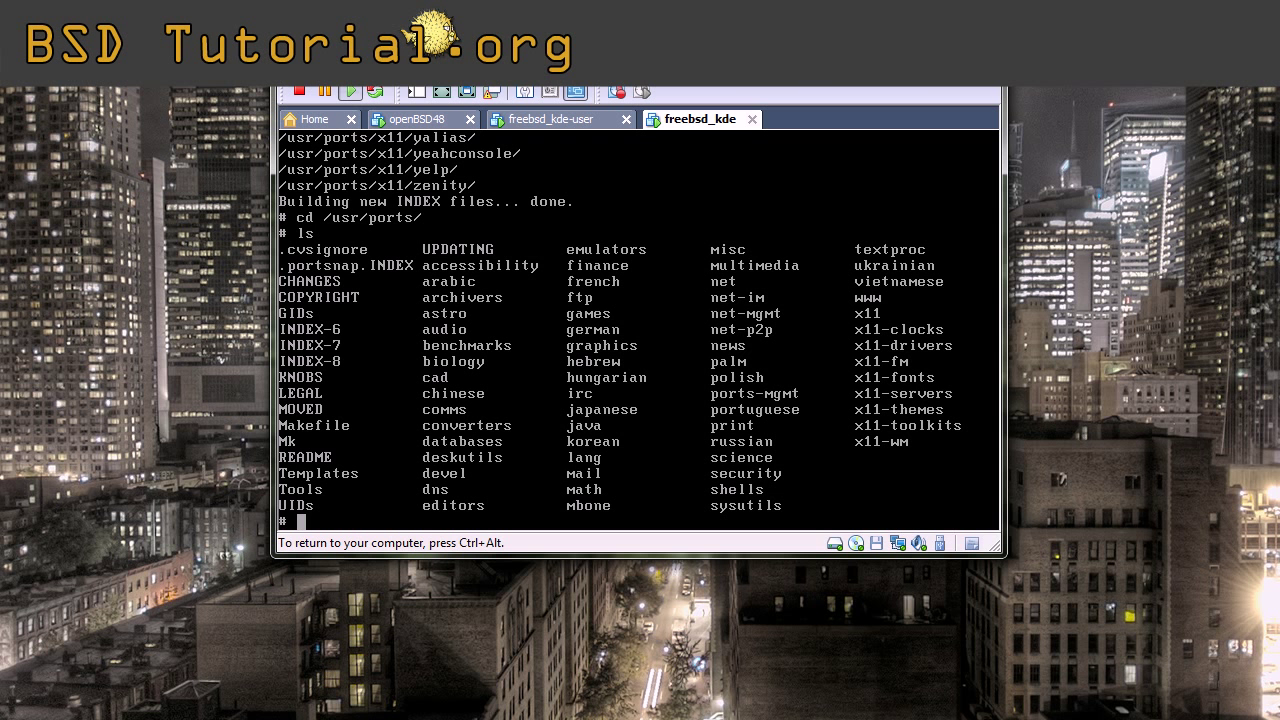
pyautogui.write('cd')
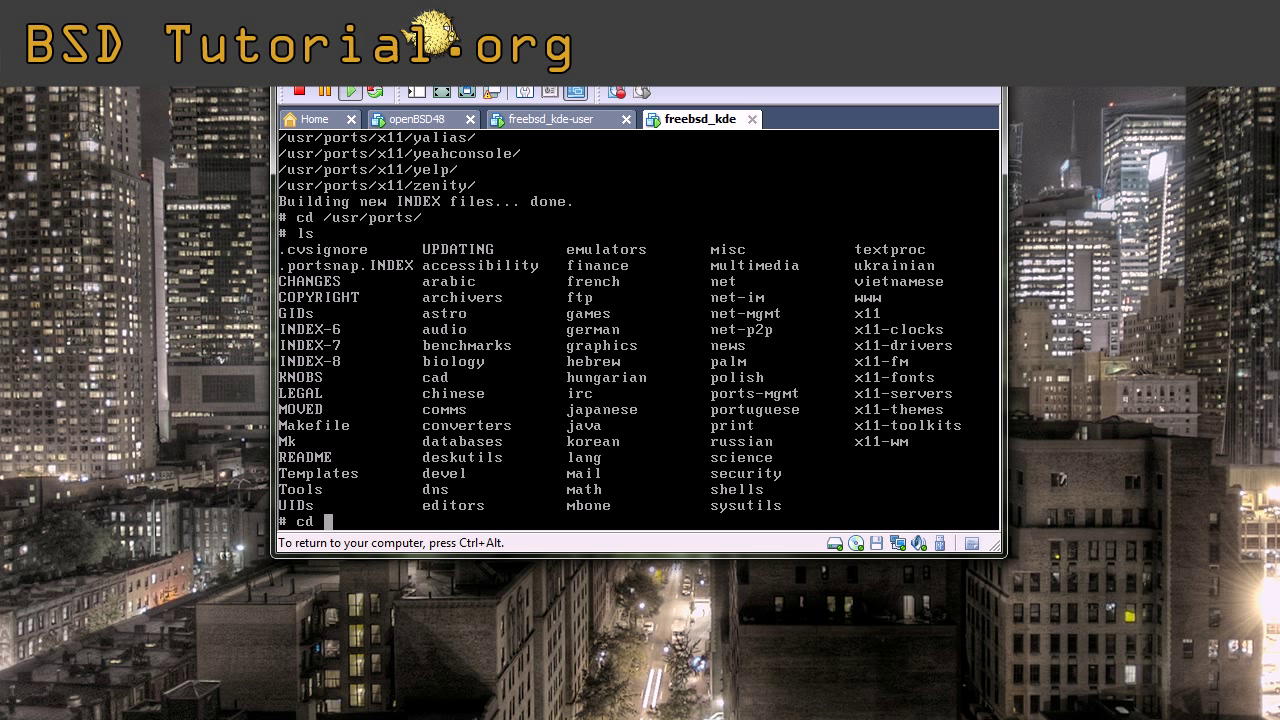
pyautogui.write('x11')
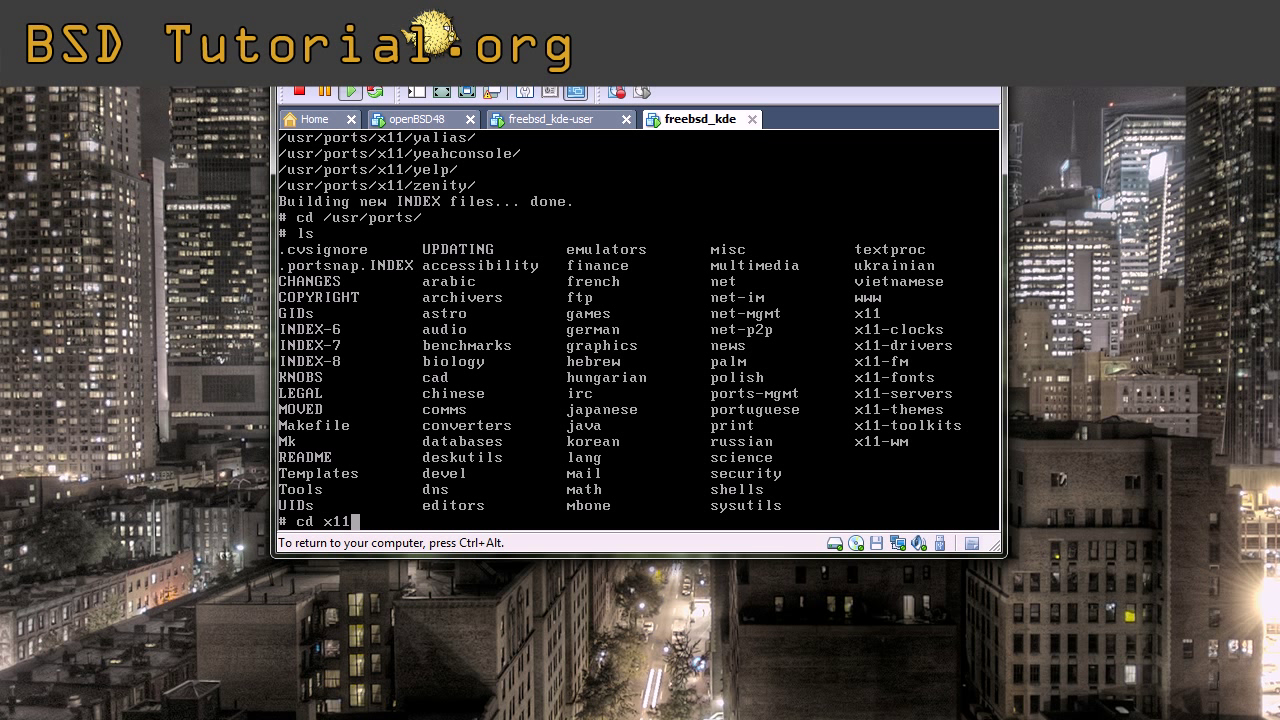
pyautogui.write('-')
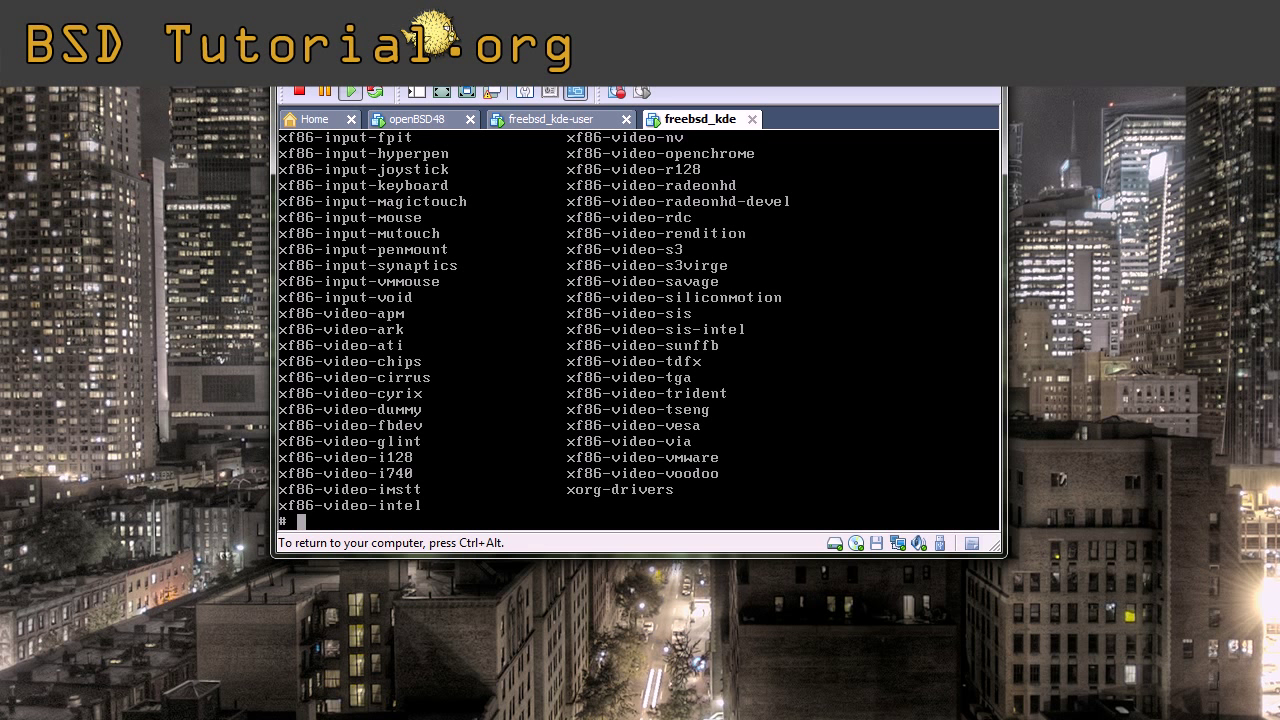
# - Enter the xf86-video-vmware port directory, confirm with pwd, and type 'make install clean'
pyautogui.write('xf86-video-vmware/')
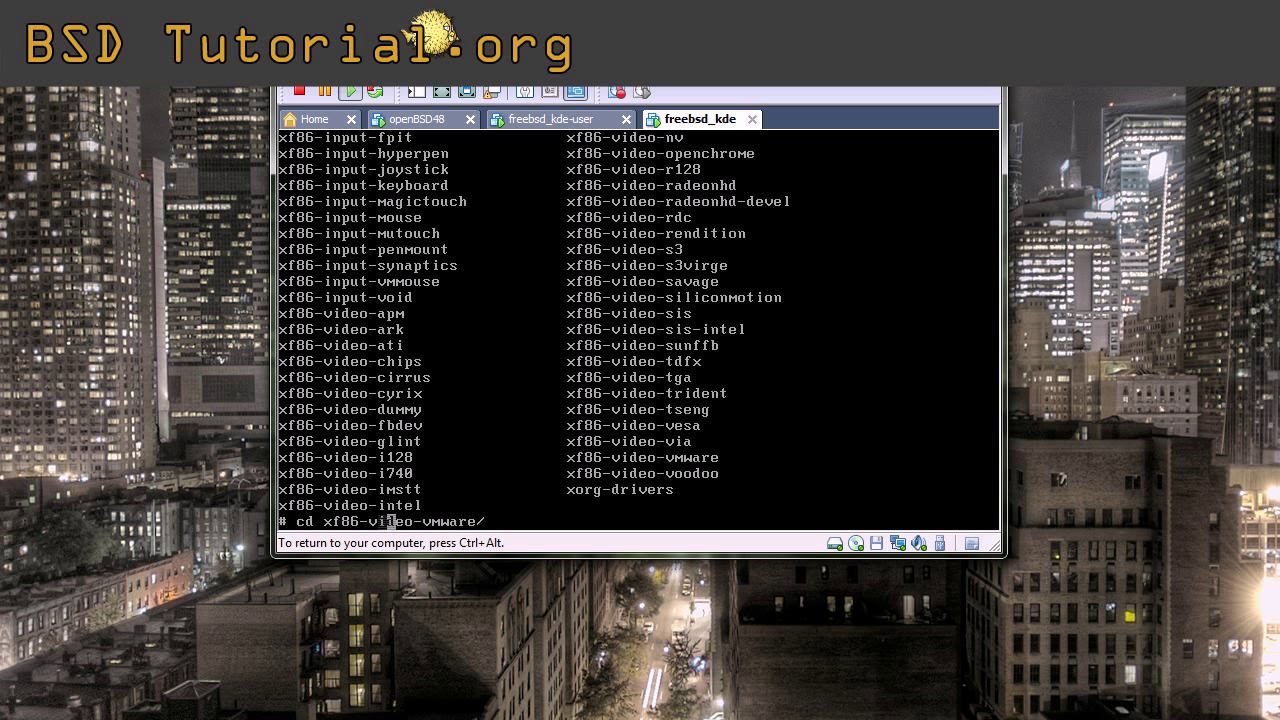
pyautogui.press('Return')
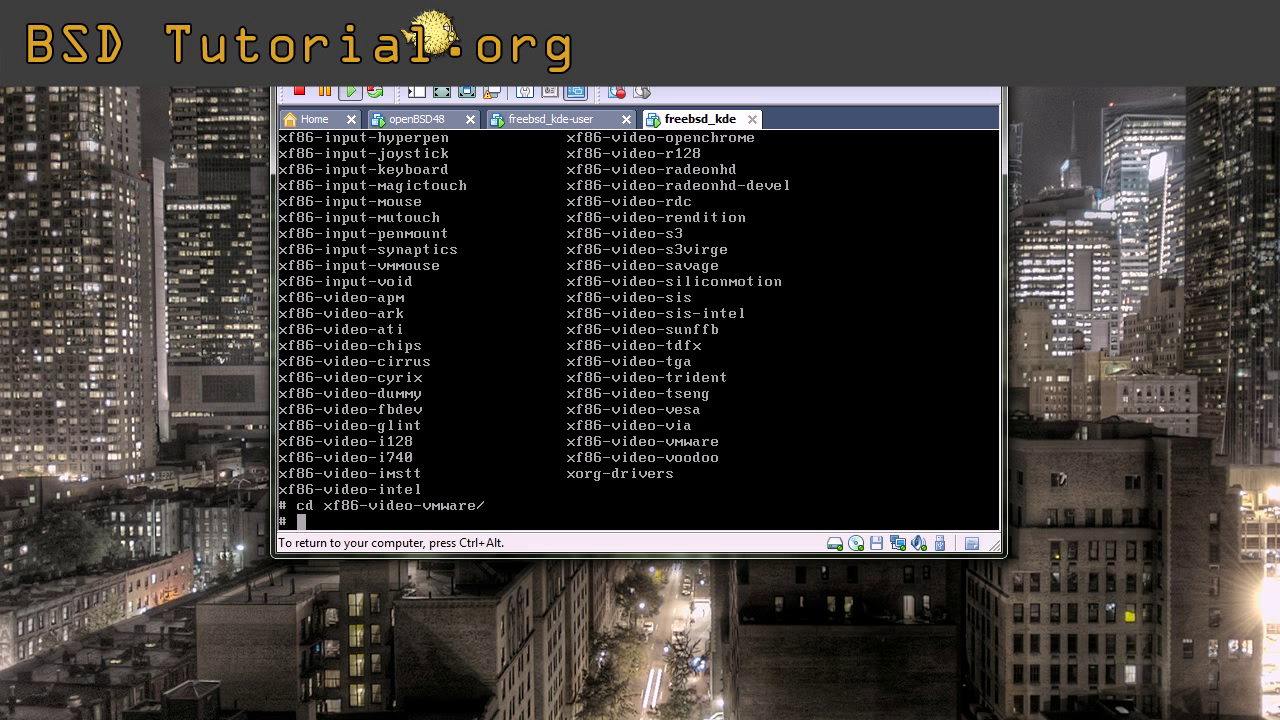
pyautogui.write('pwd')
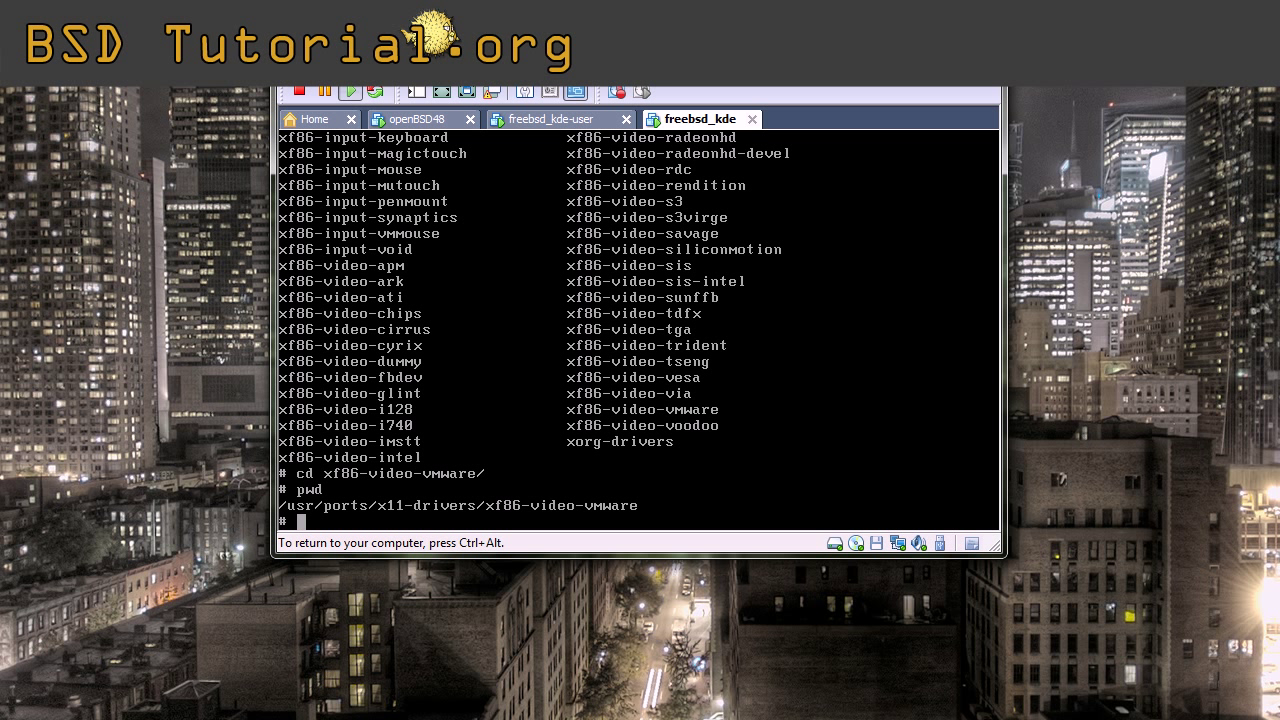
pyautogui.write('make')
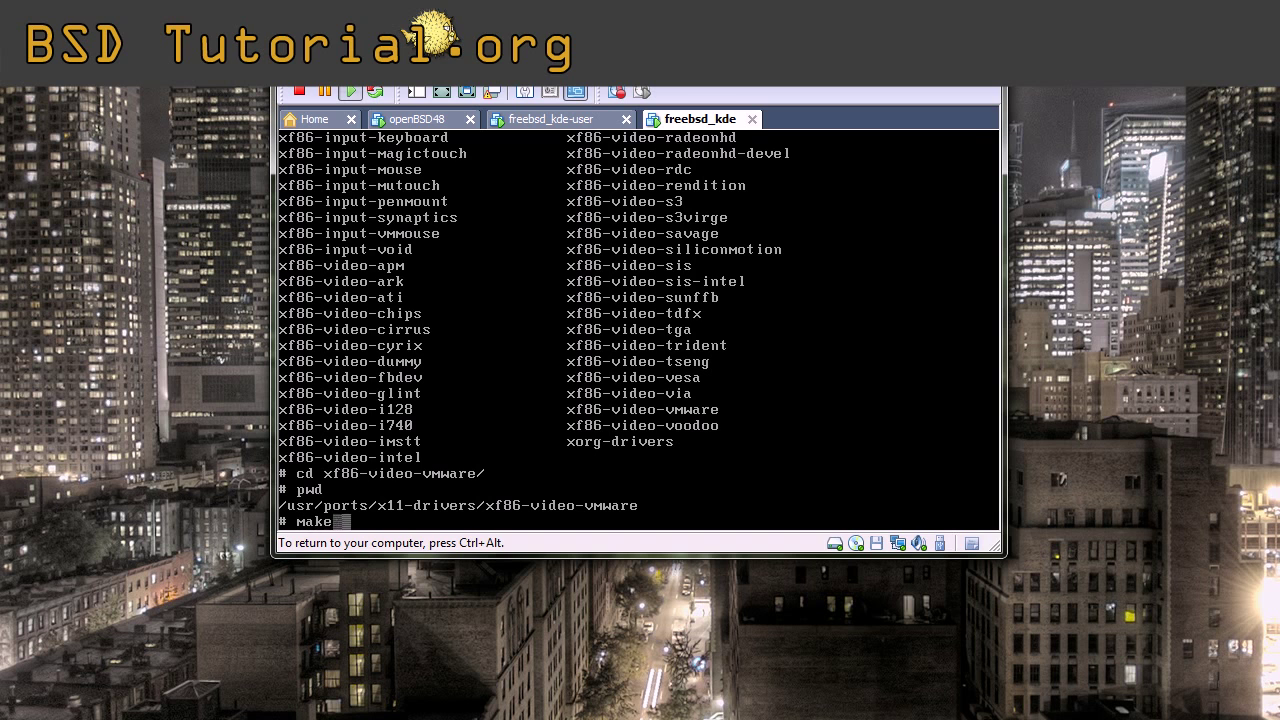
pyautogui.write('install clean')
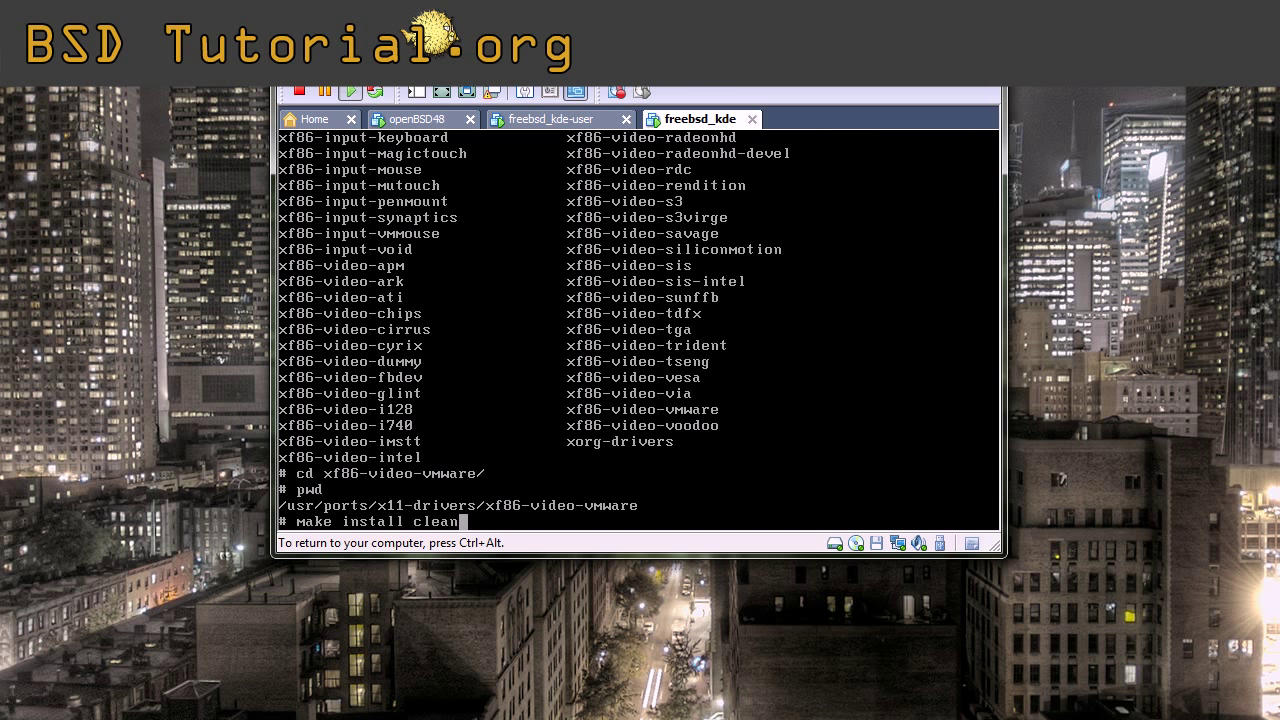
# - Run make install clean for xf86-video-vmware, then reboot the guest
pyautogui.press('Return')
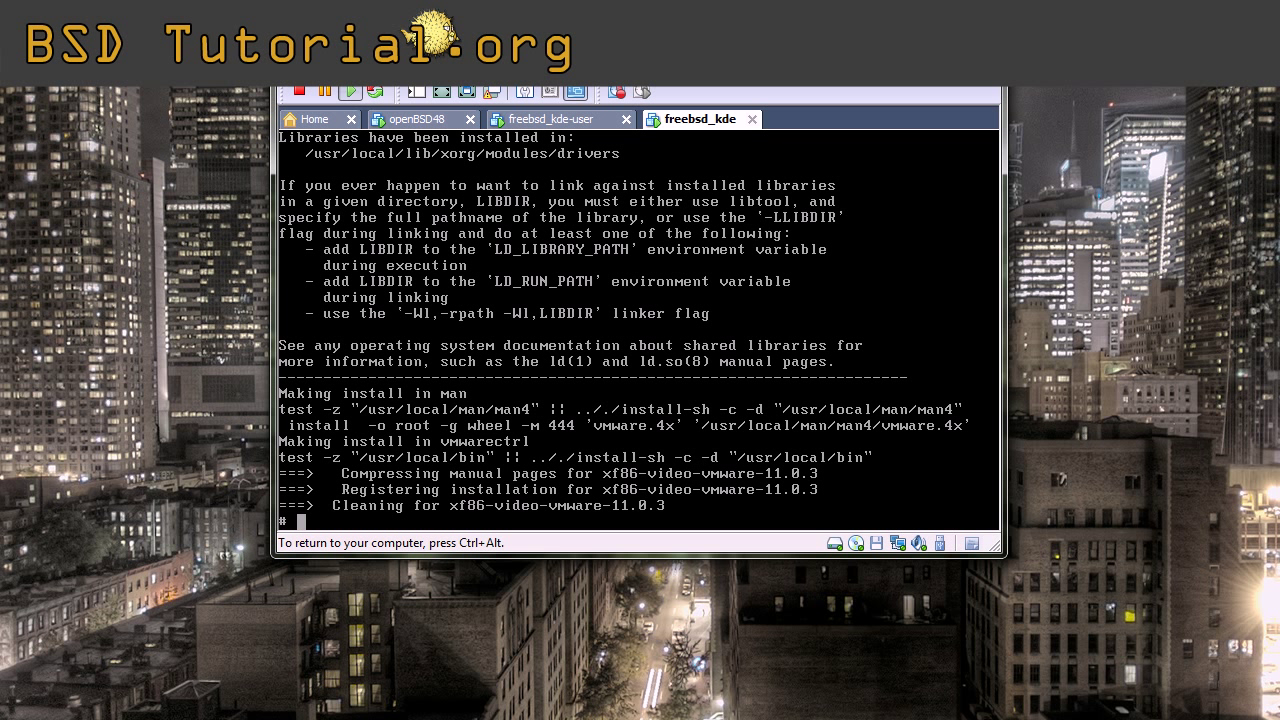
pyautogui.write('reboot')
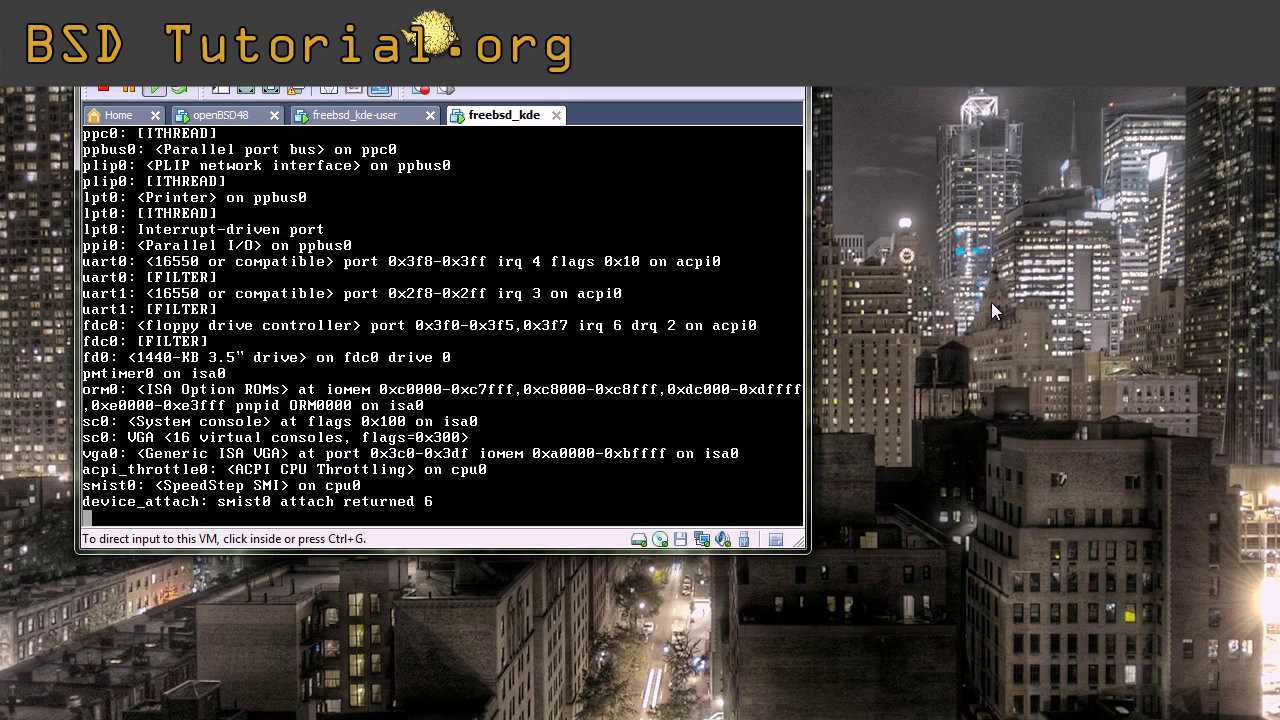
# - Wait while FreeBSD starts hald, dbus and kdm4 and reaches the login prompt
pyautogui.scroll(-3)
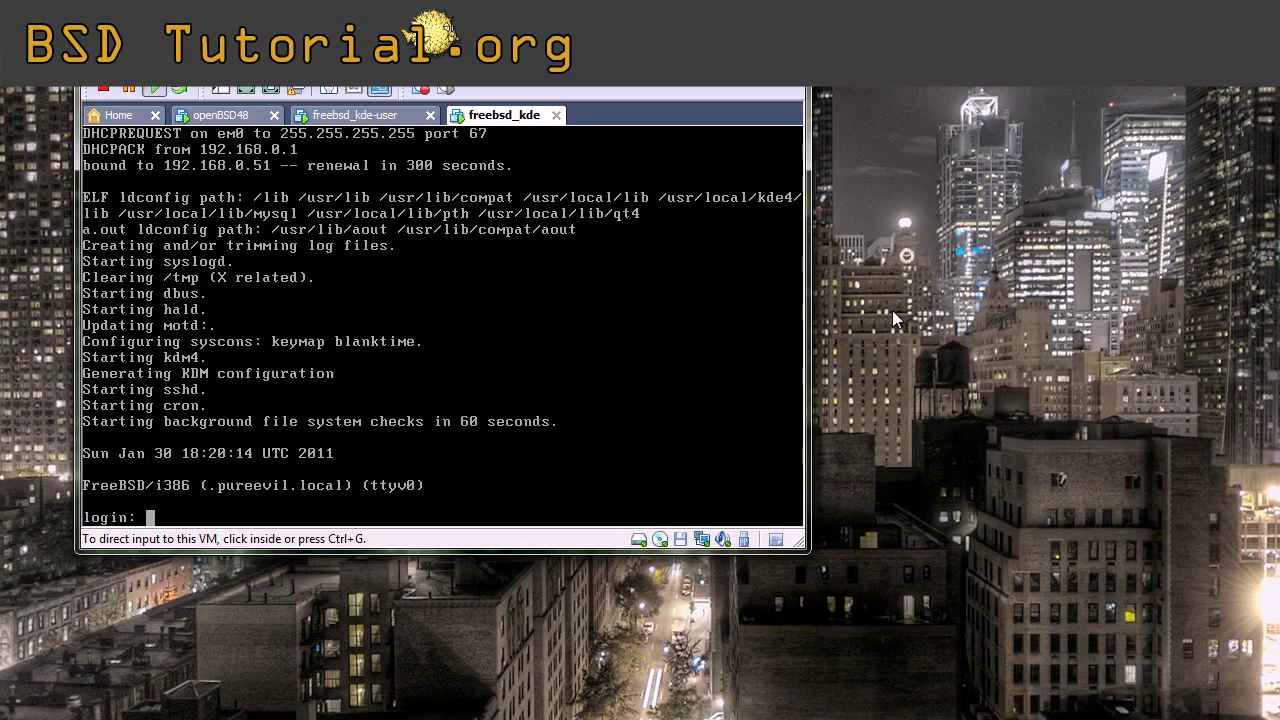
pyautogui.moveTo(977, 385)
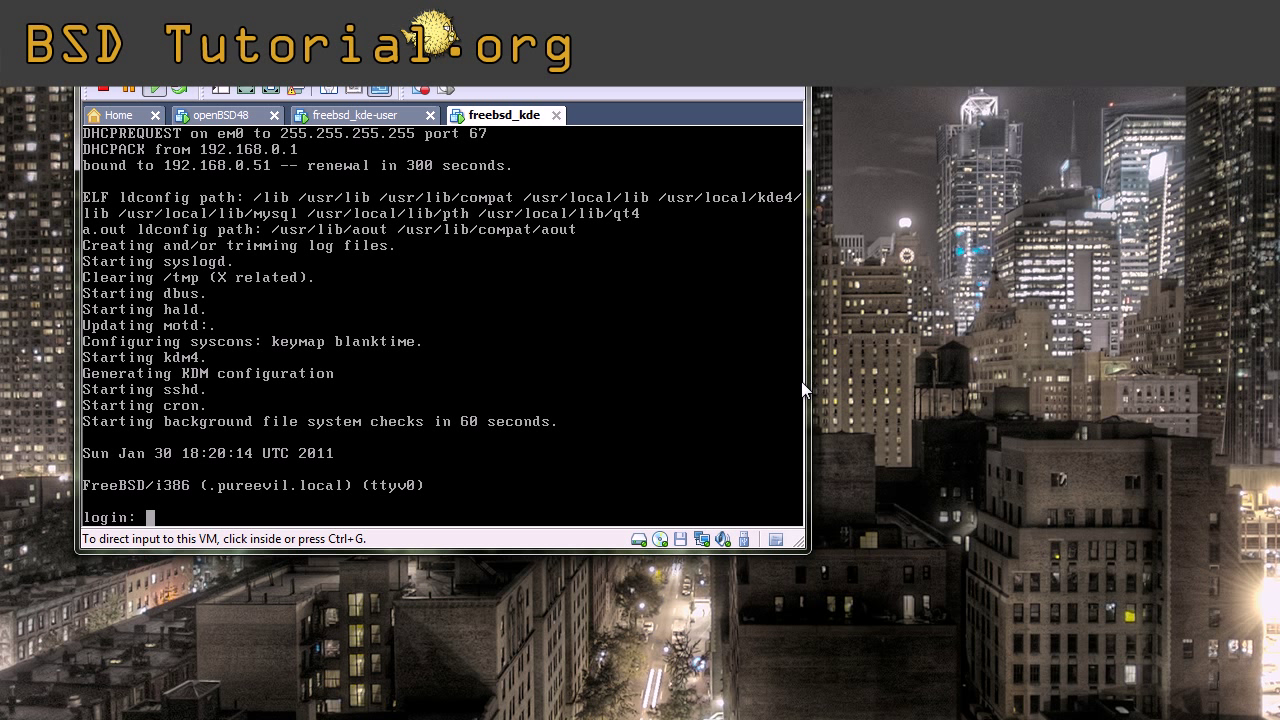
pyautogui.moveTo(736, 393)
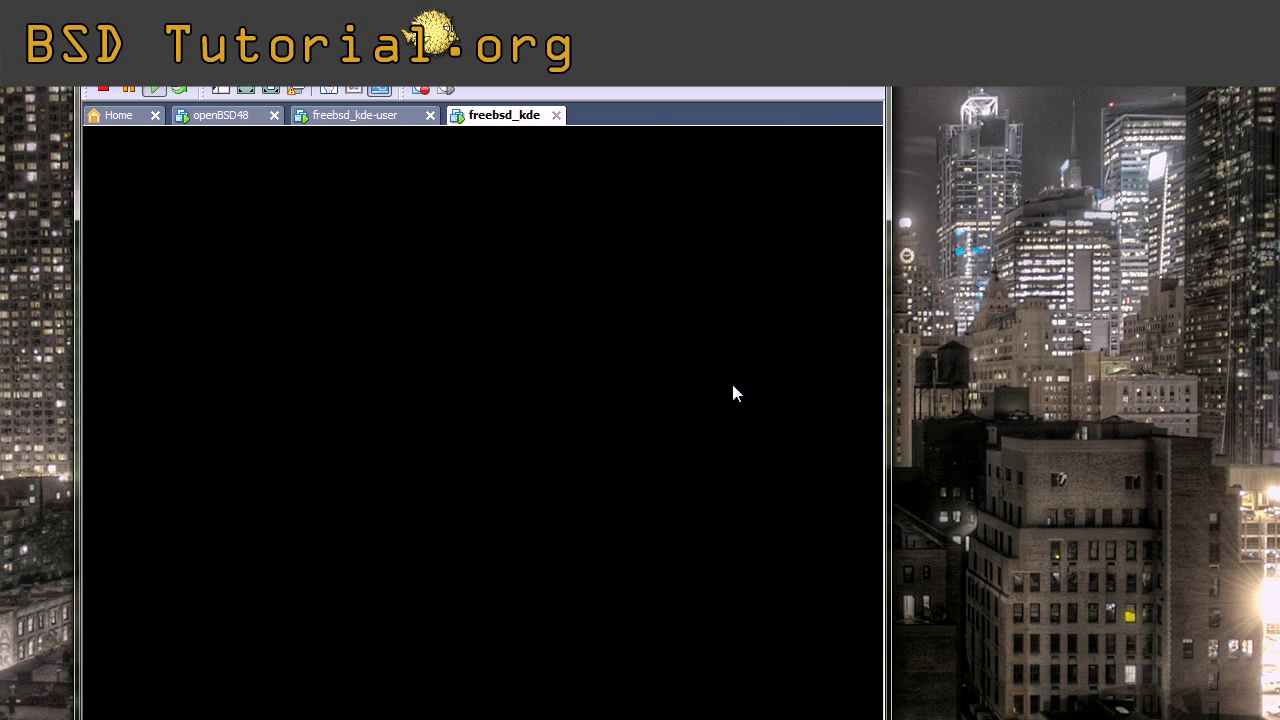
pyautogui.moveTo(736, 390)
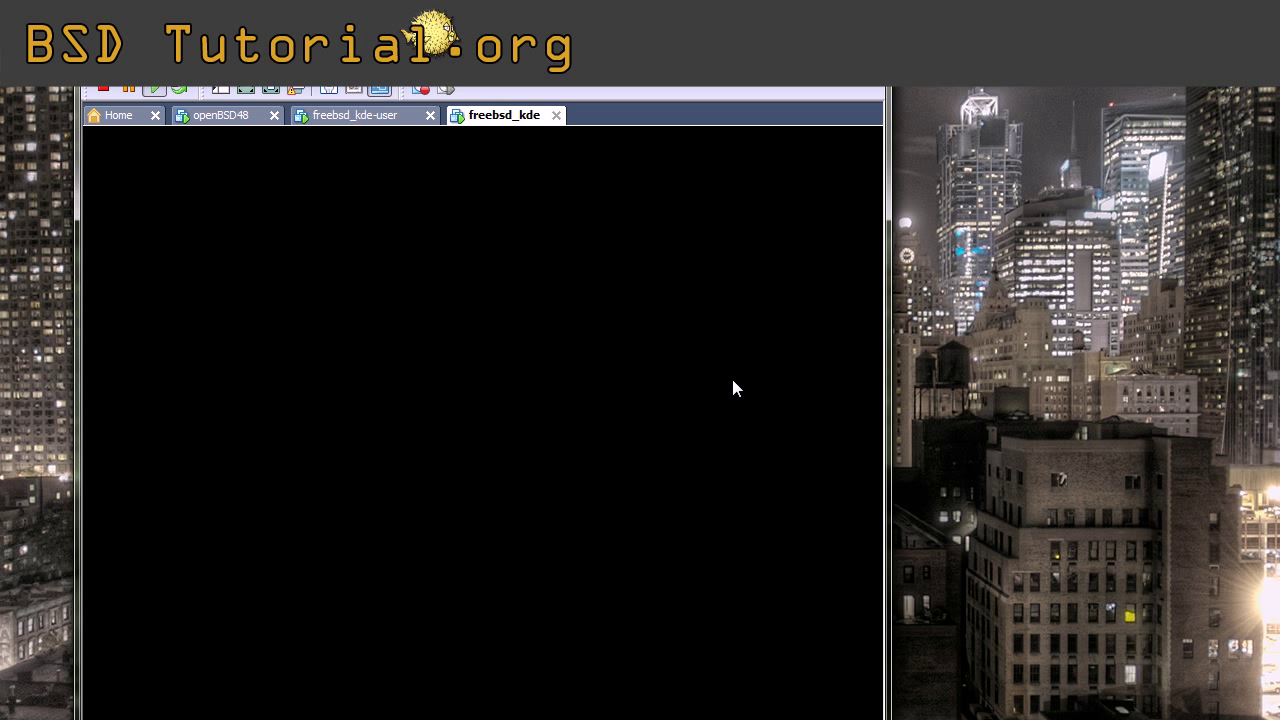
pyautogui.moveTo(708, 131)
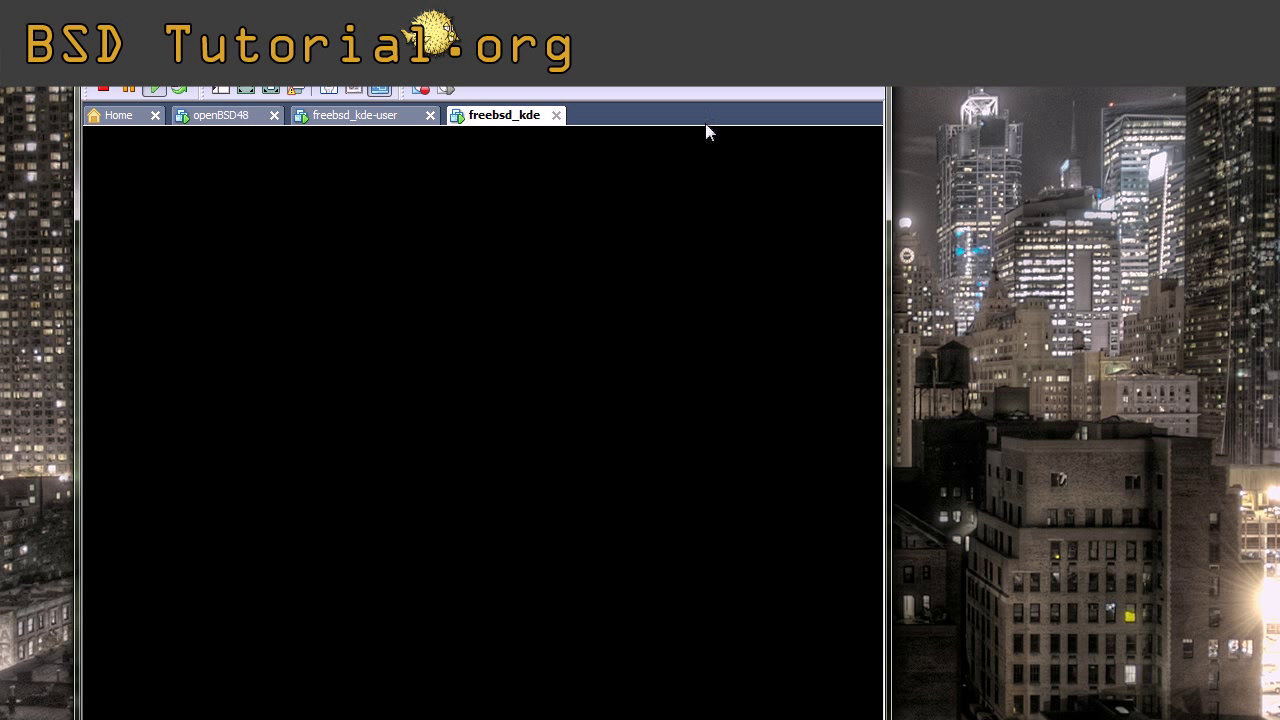
pyautogui.moveTo(715, 240)
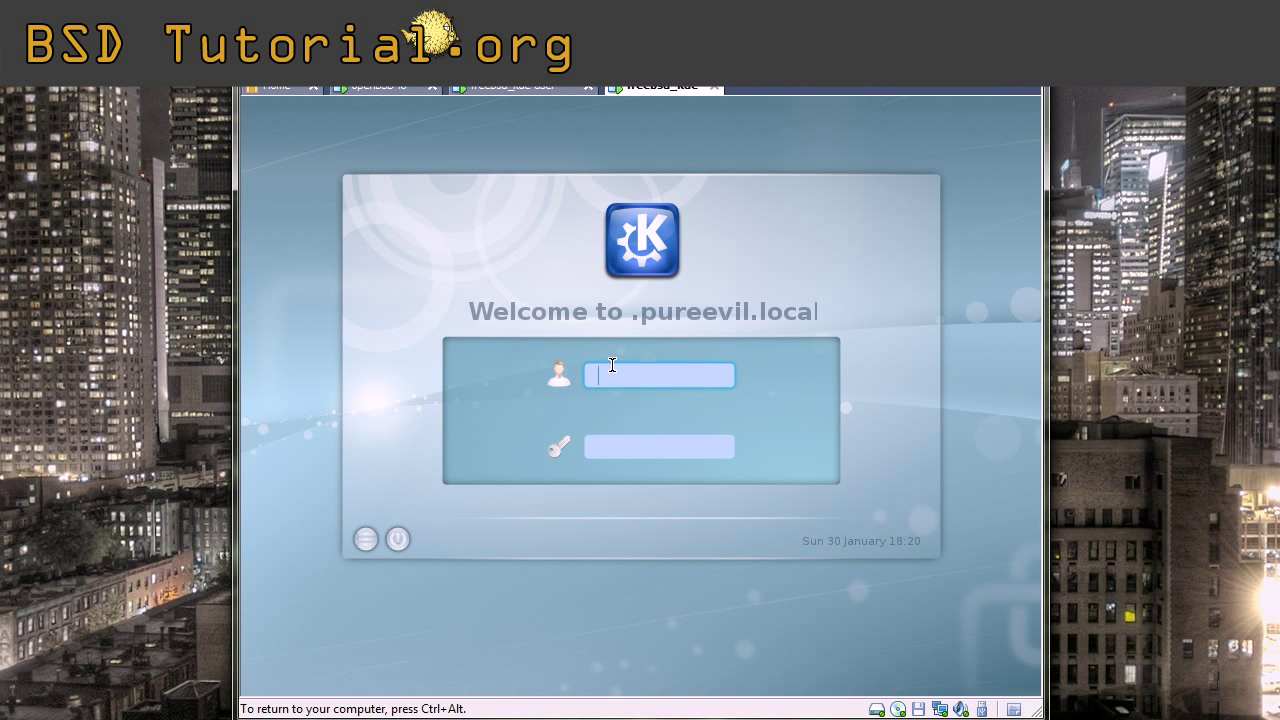
# - Log in at KDM as user plex and wait for the KDE splash
pyautogui.write('plex')
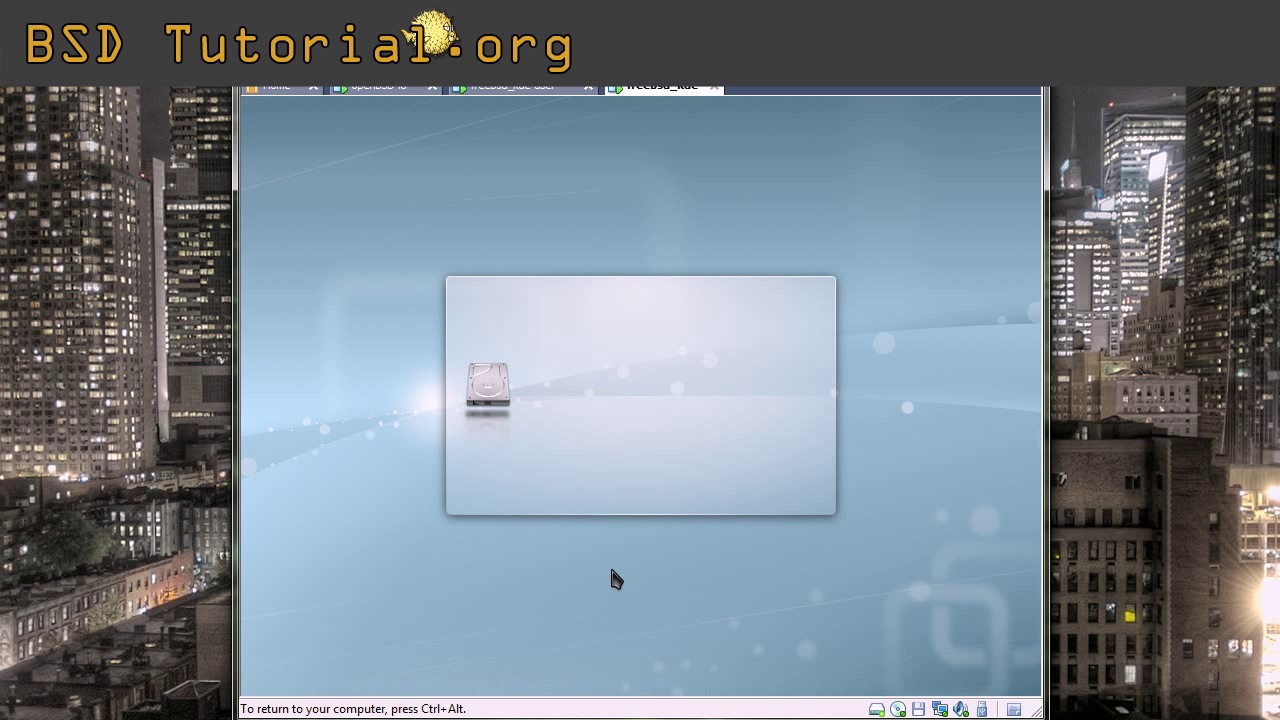
pyautogui.moveTo(612, 576)
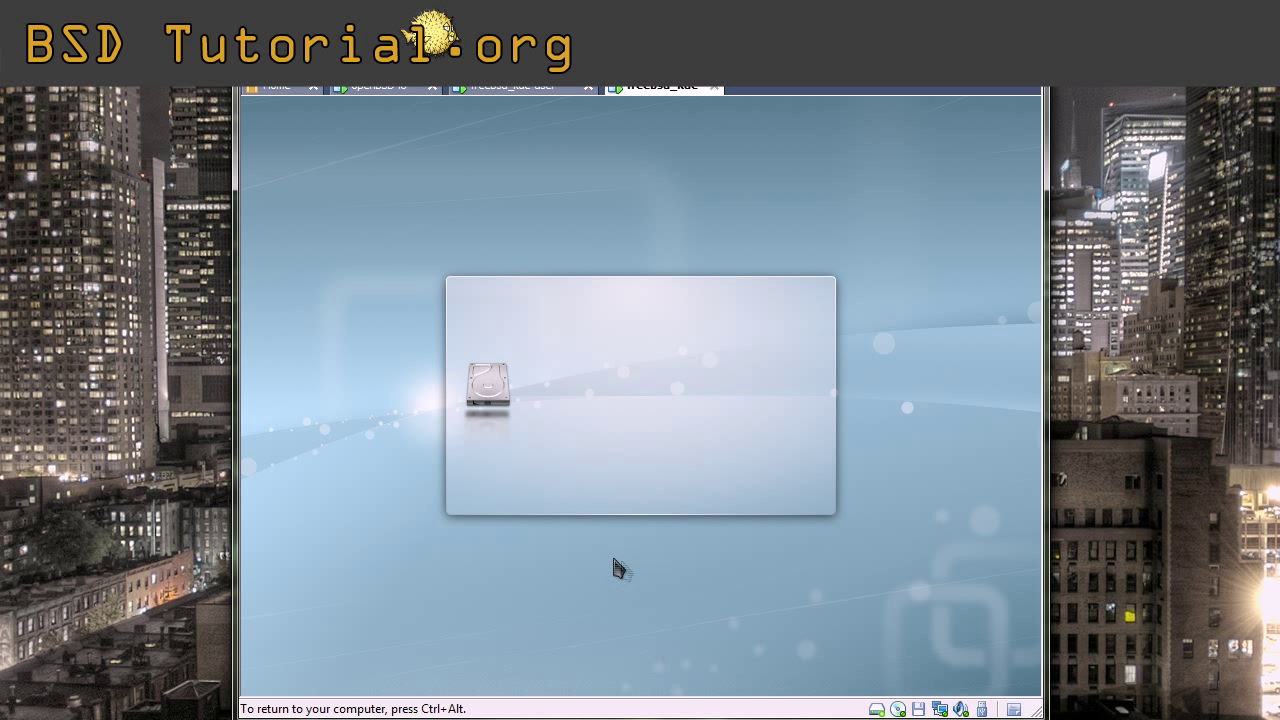
pyautogui.moveTo(540, 594)
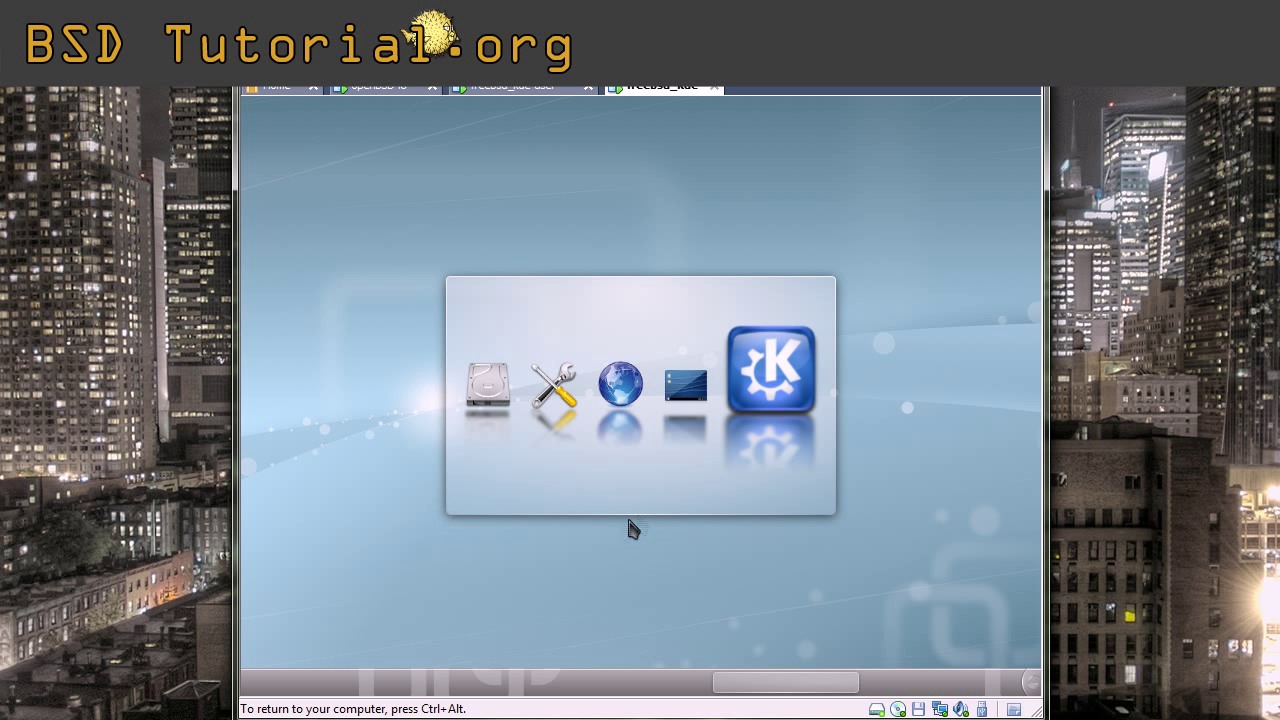
pyautogui.moveTo(538, 577)
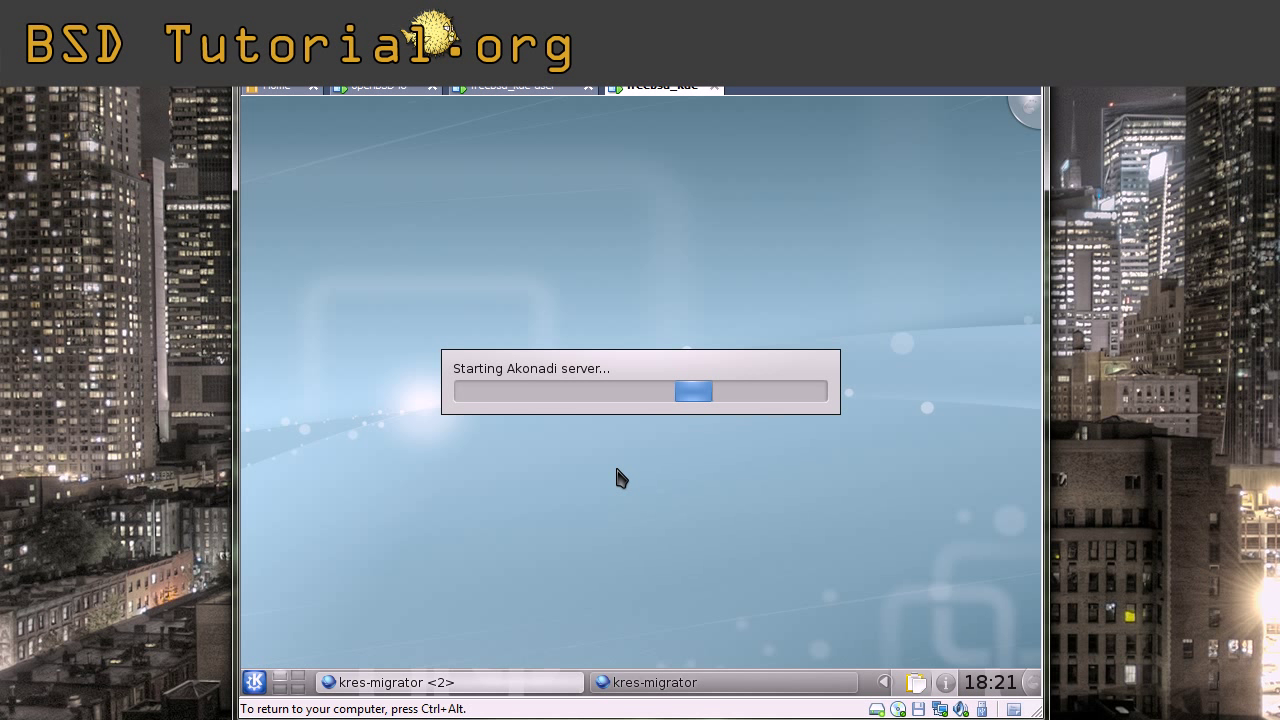
pyautogui.moveTo(745, 481)
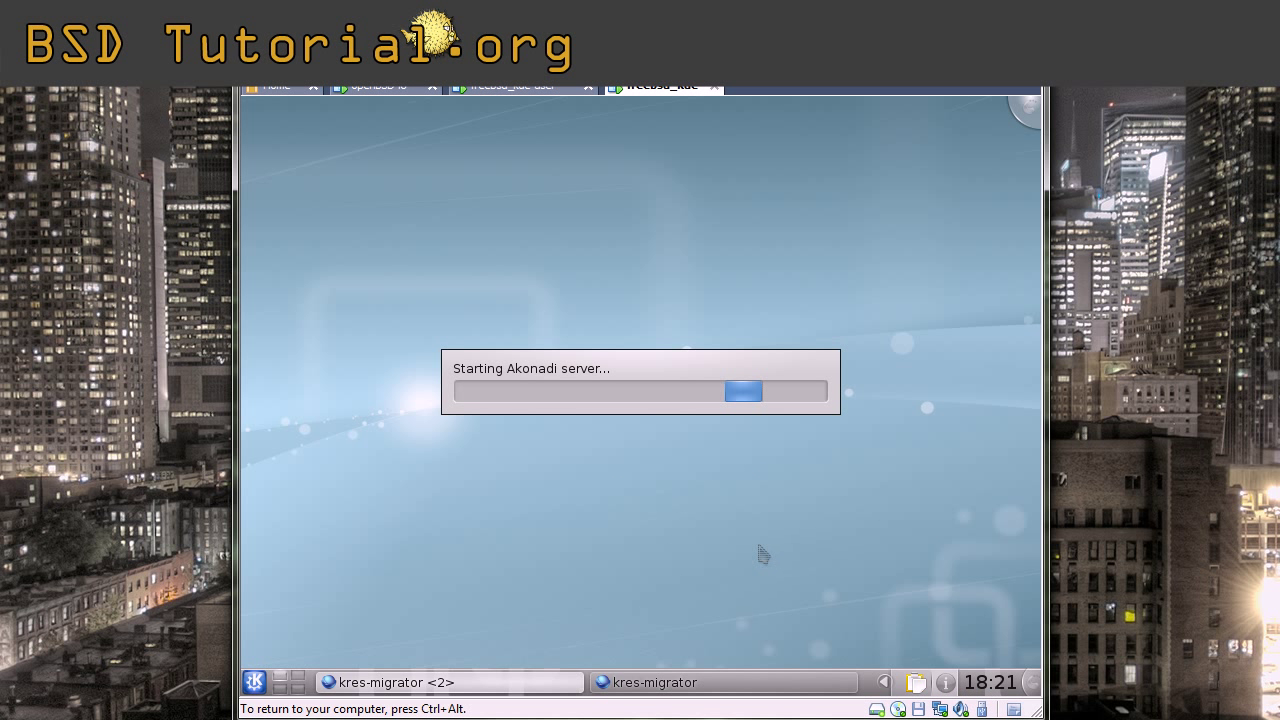
pyautogui.moveTo(718, 517)
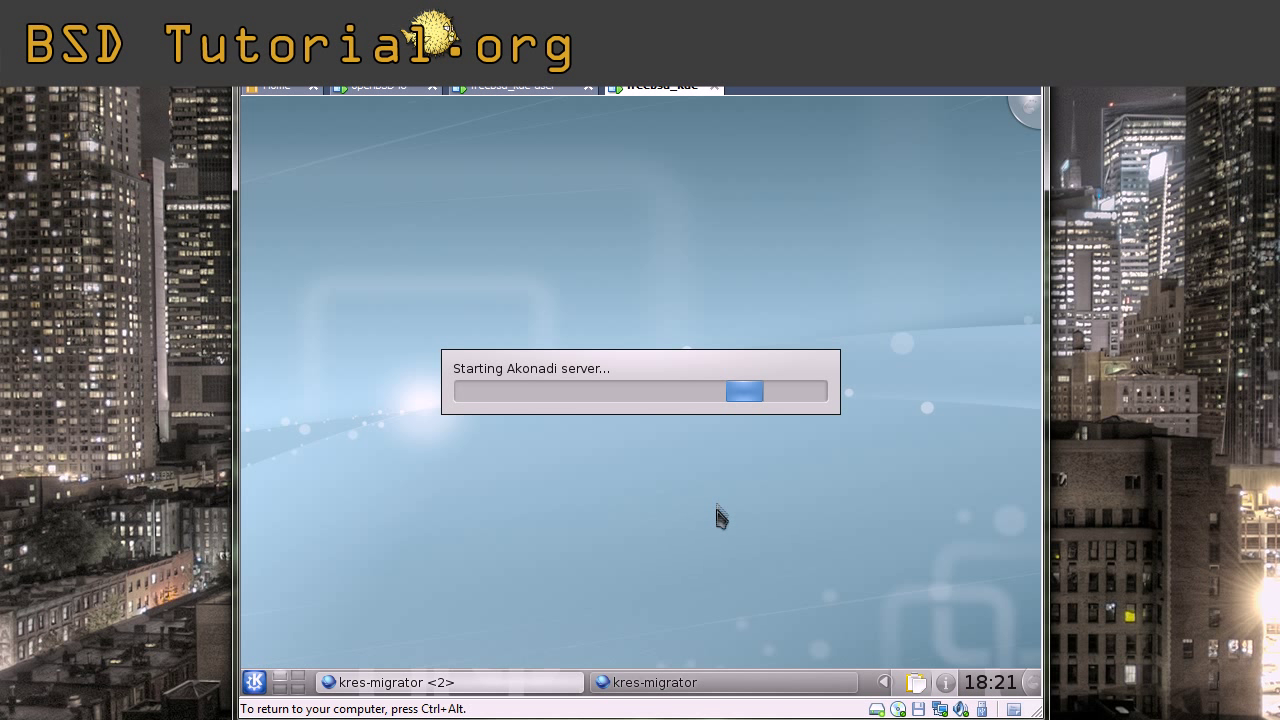
pyautogui.moveTo(713, 538)
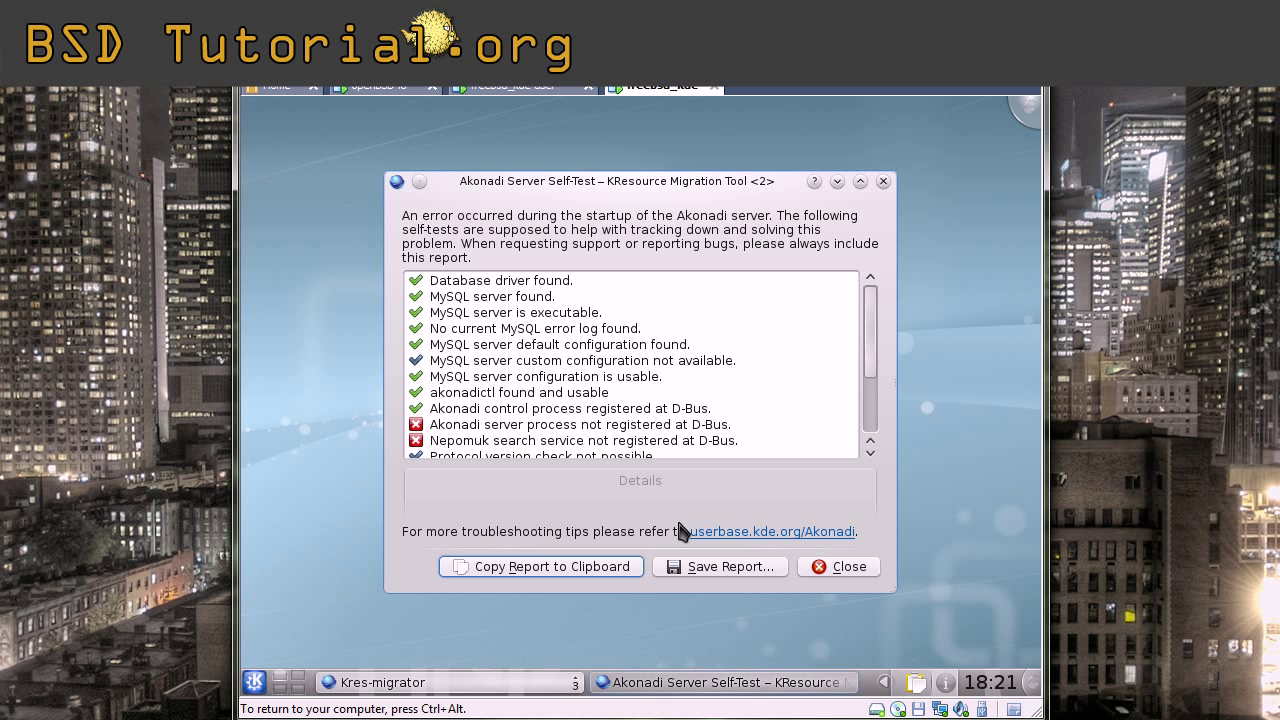
pyautogui.moveTo(555, 508)
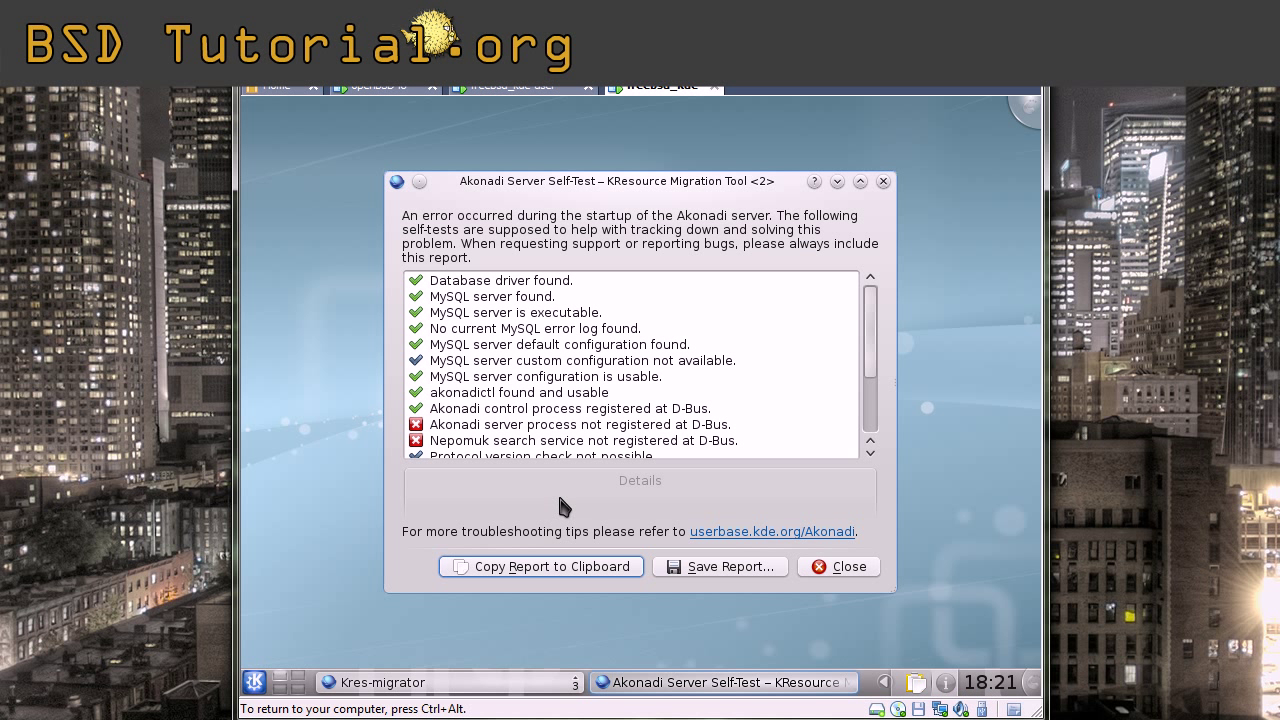
# - Close the Akonadi Server Self-Test error dialog
pyautogui.click(848, 566)
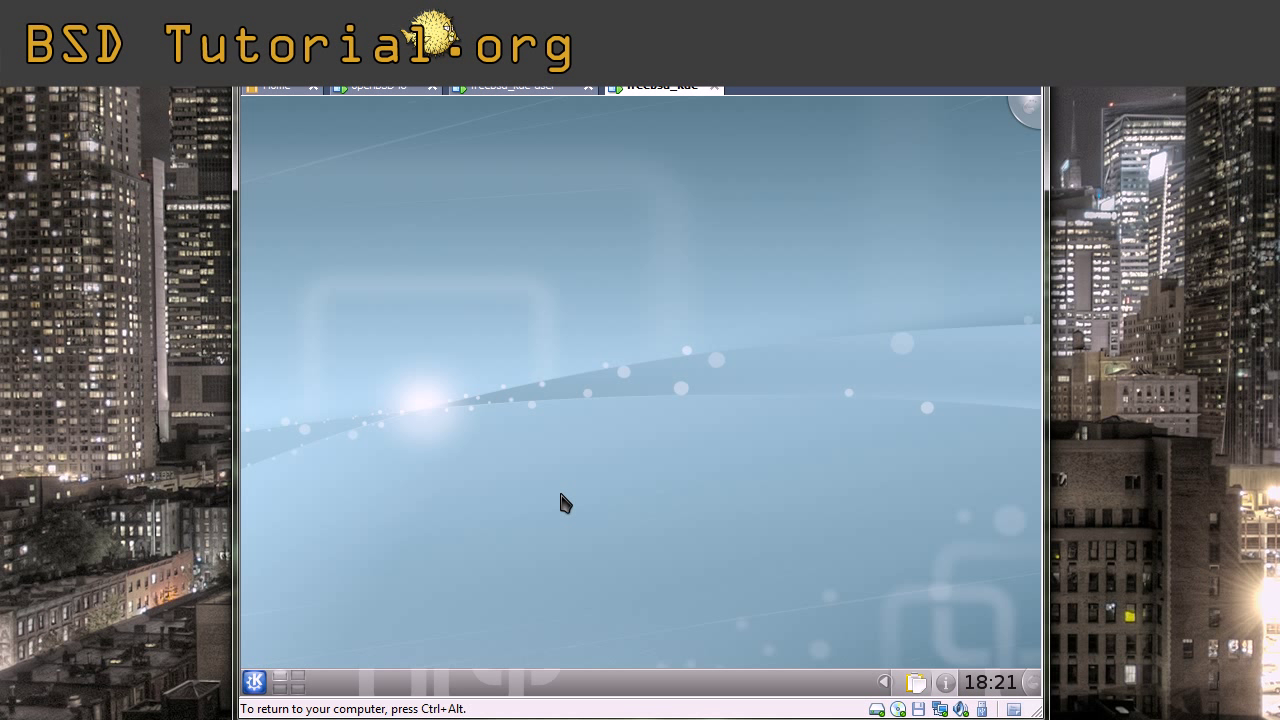
pyautogui.moveTo(695, 503)
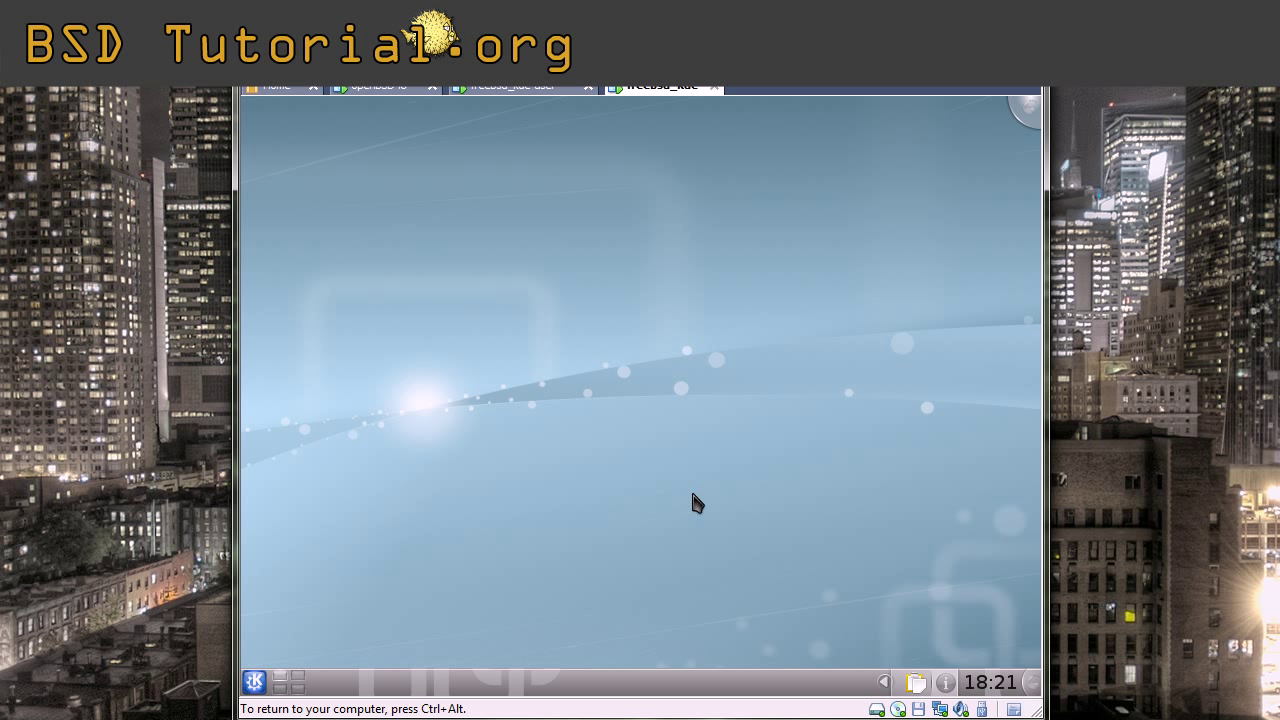
pyautogui.moveTo(692, 510)
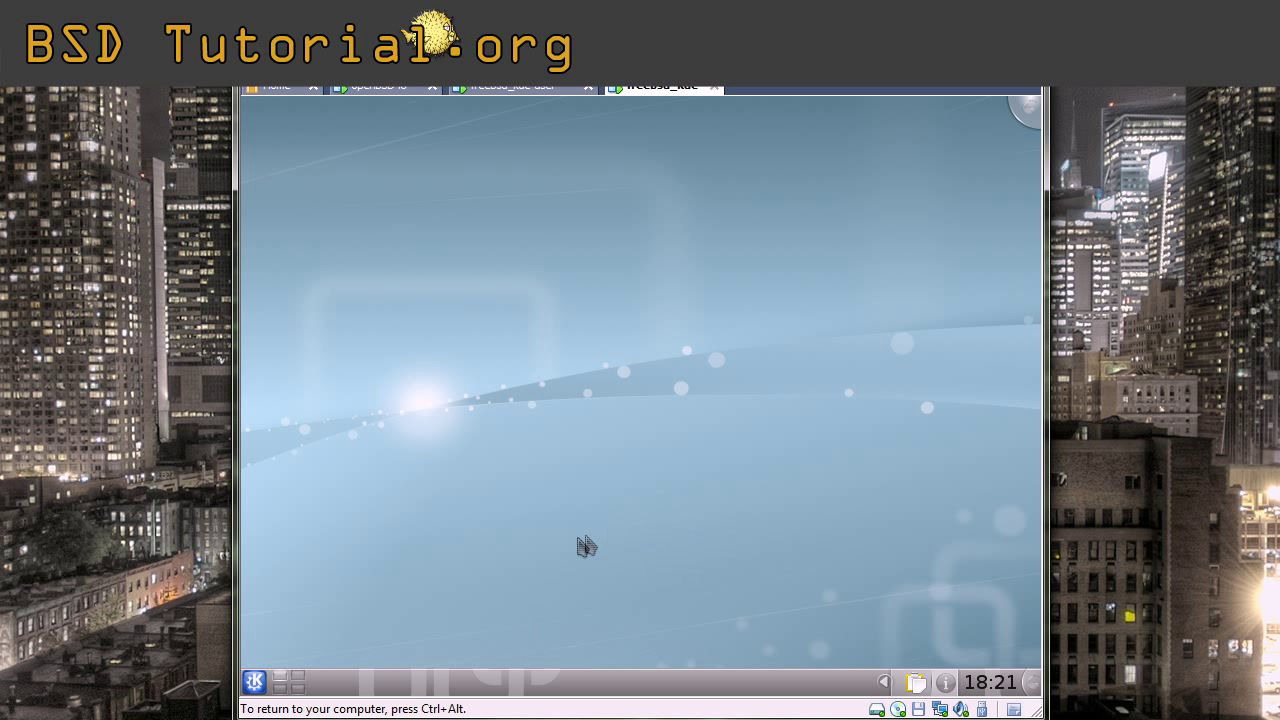
pyautogui.moveTo(769, 570)
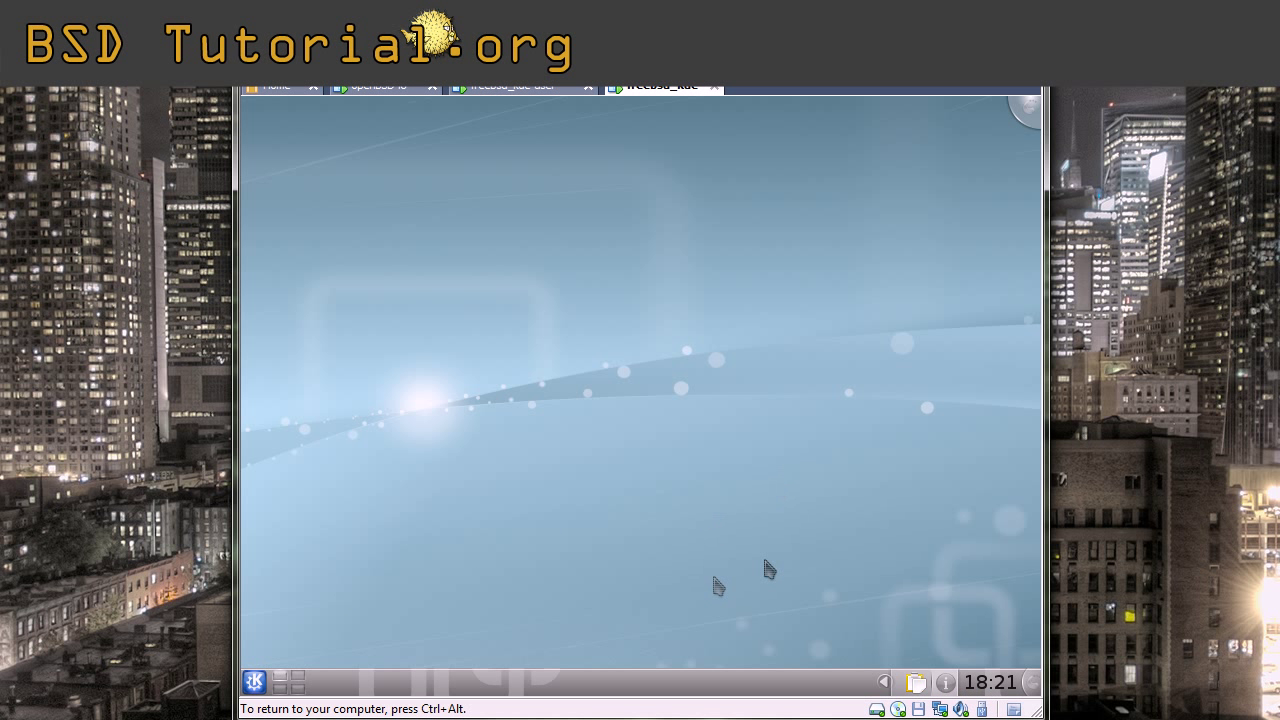
pyautogui.moveTo(675, 446)
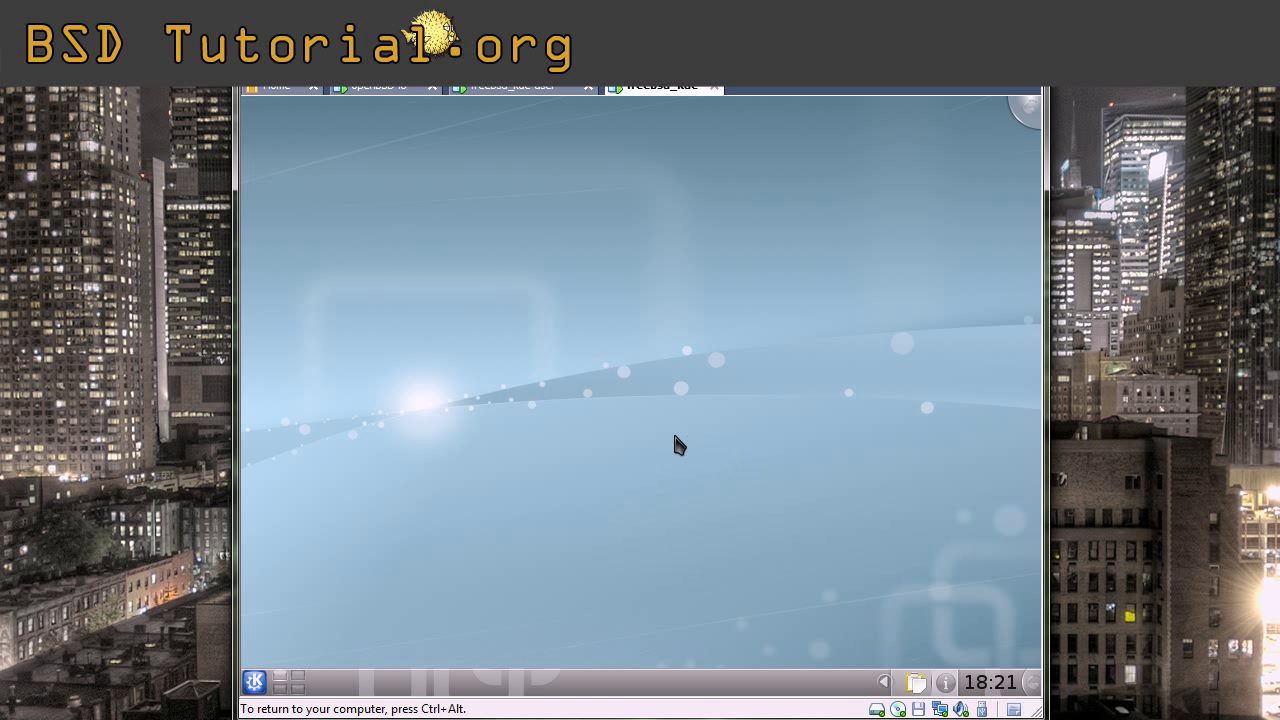
pyautogui.moveTo(674, 450)
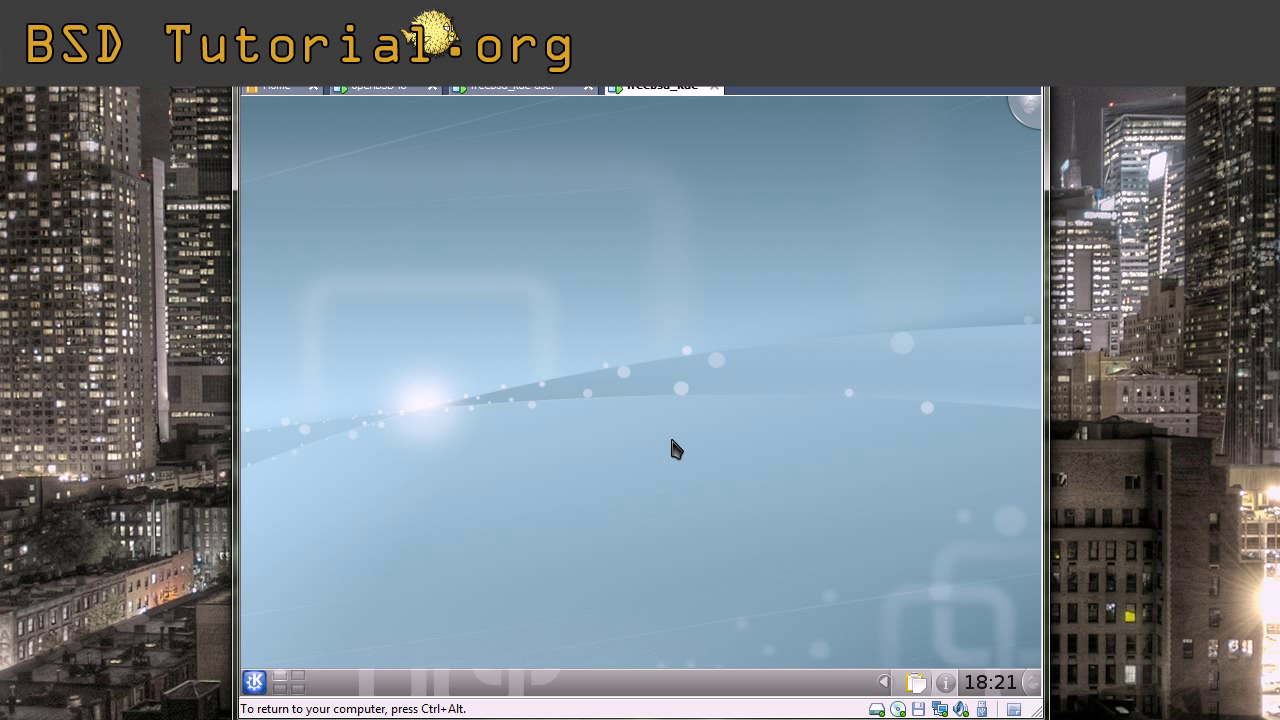
pyautogui.moveTo(259, 678)
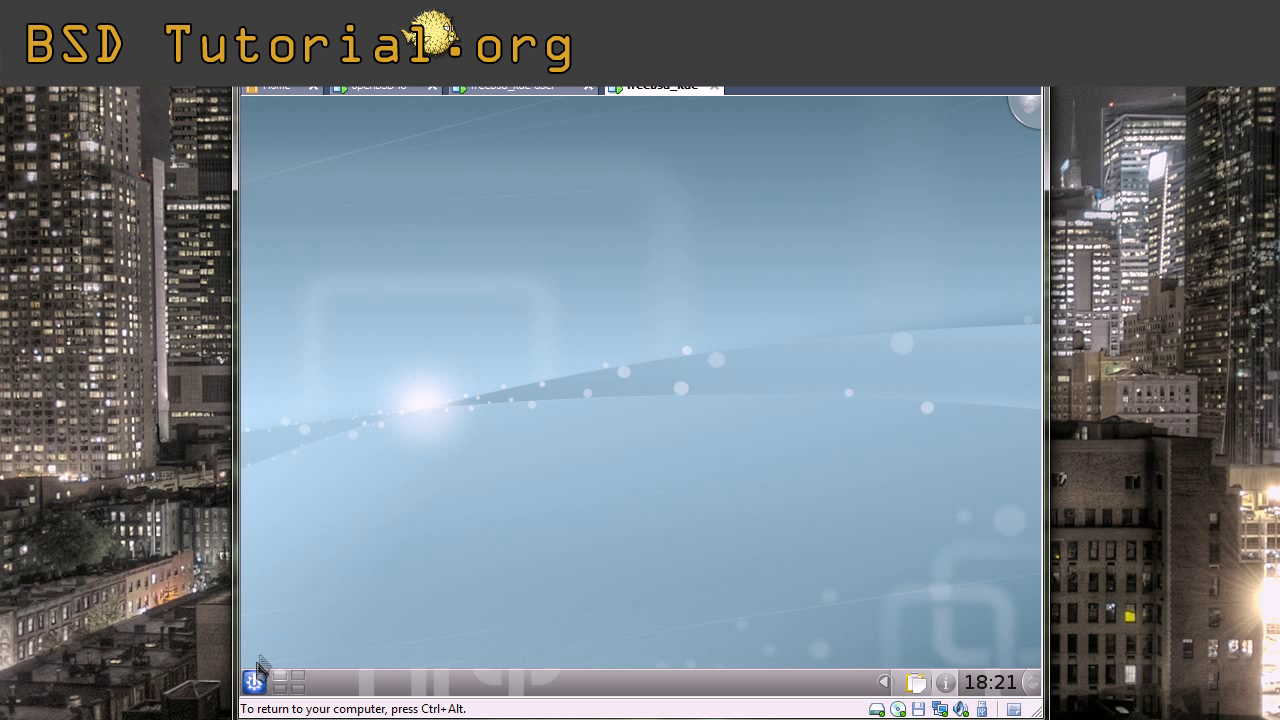
# - Launch Konqueror from Favorites in the Kickoff menu
pyautogui.click(251, 677)
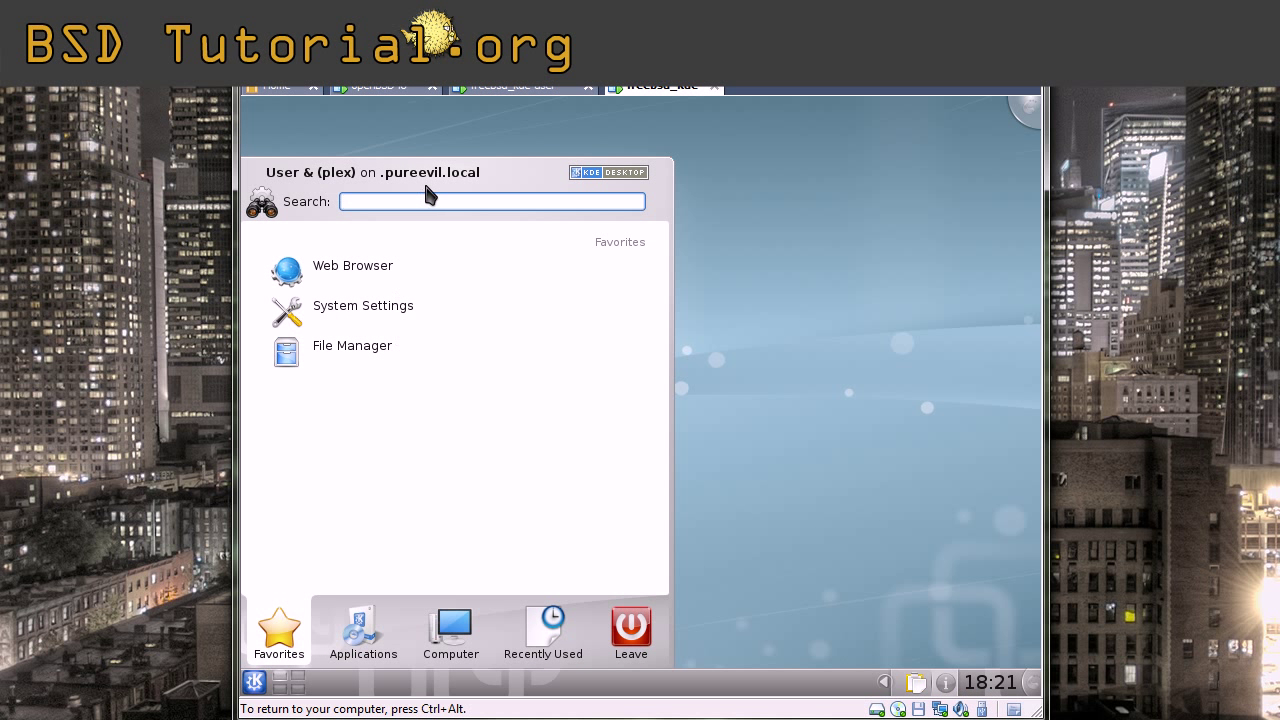
pyautogui.moveTo(378, 270)
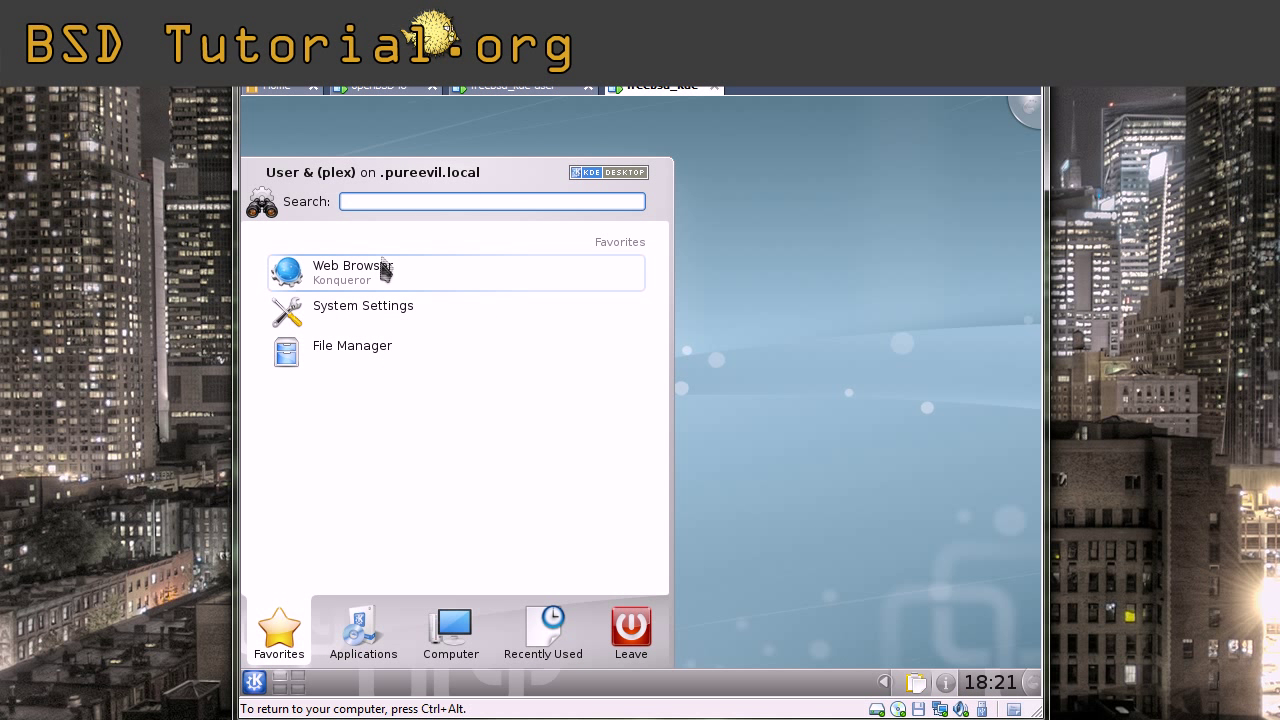
pyautogui.click(352, 272)
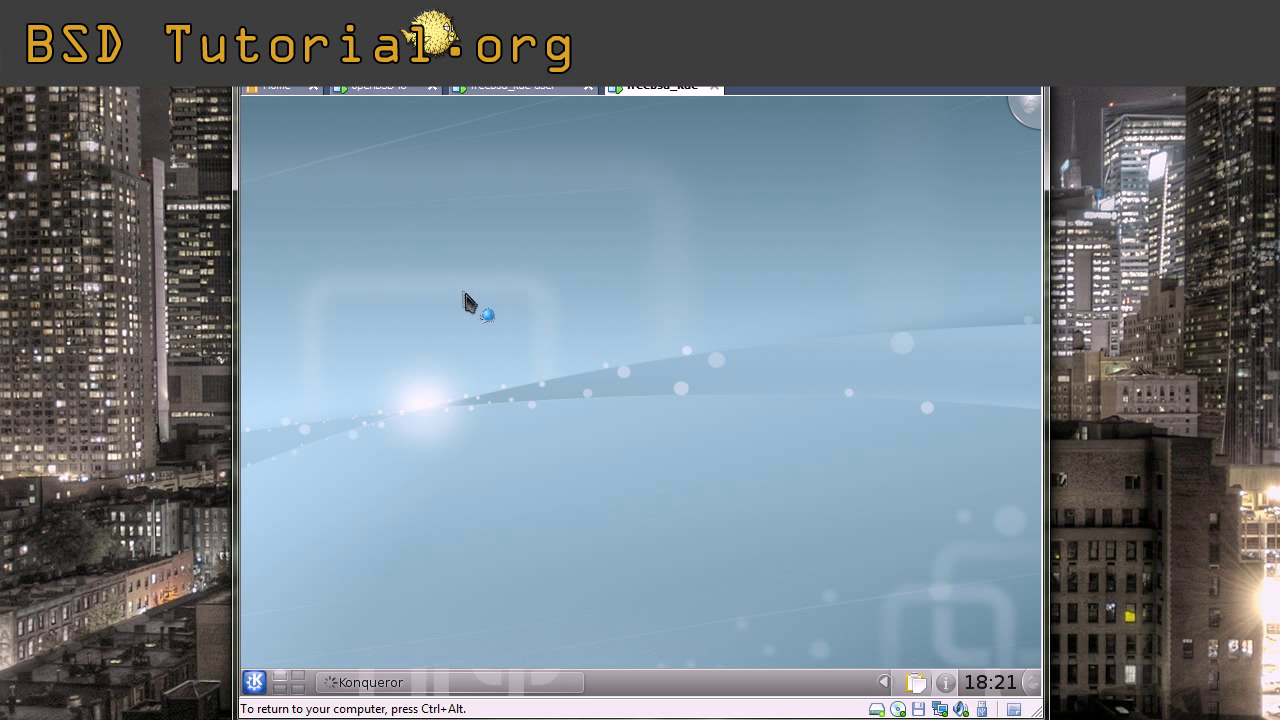